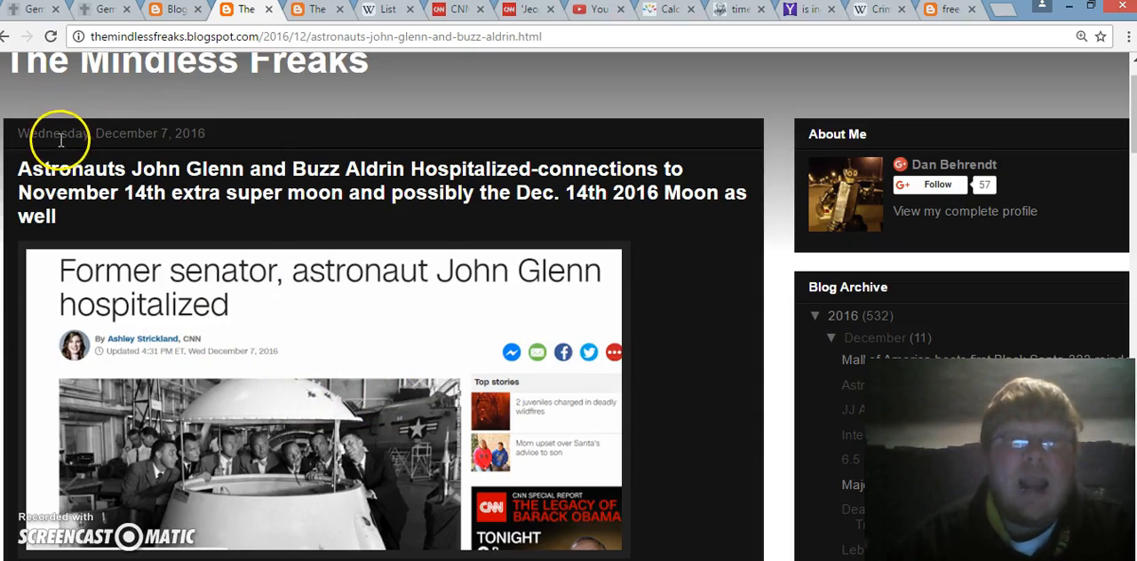
# Step: Open the December 6, 2016 Aceh Province 6.5 earthquake post from the archive and read its CNN excerpt
pyautogui.moveTo(91, 133); pyautogui.dragTo(177, 134)
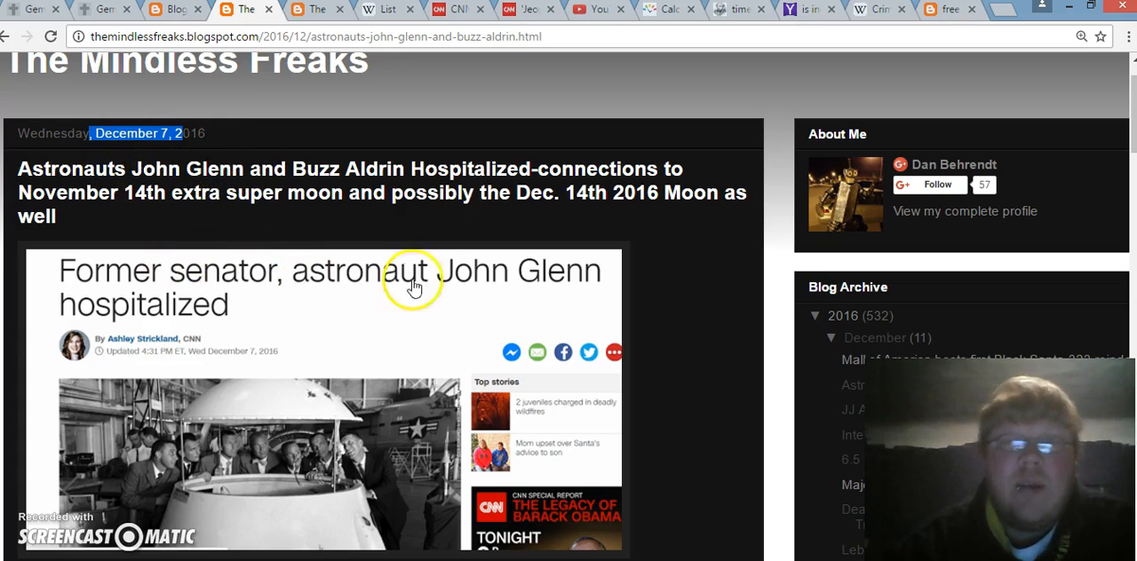
pyautogui.scroll(-3)
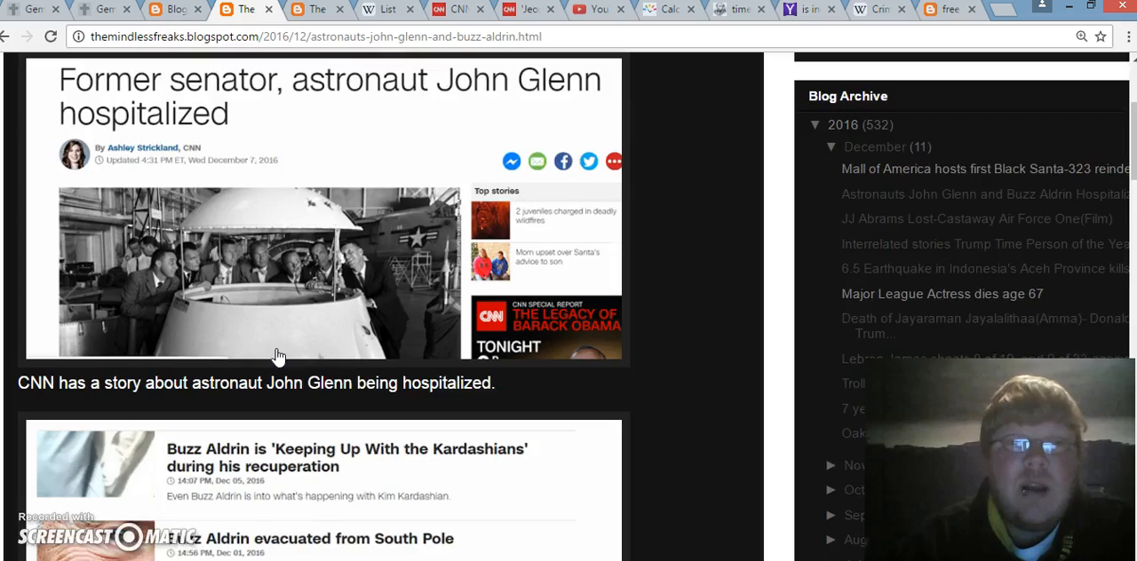
pyautogui.scroll(-3)
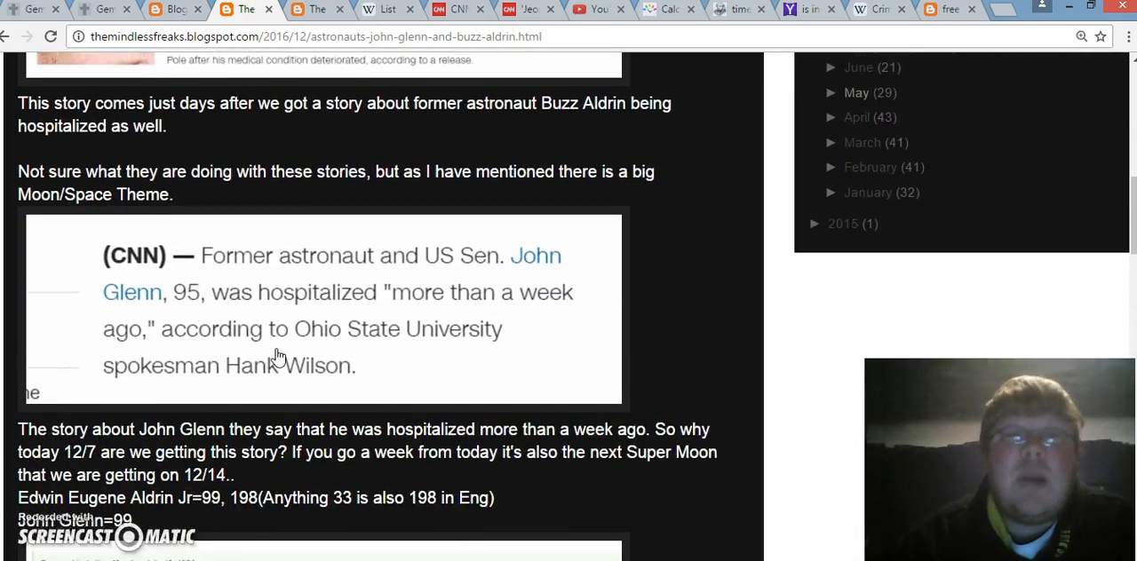
pyautogui.scroll(-3)
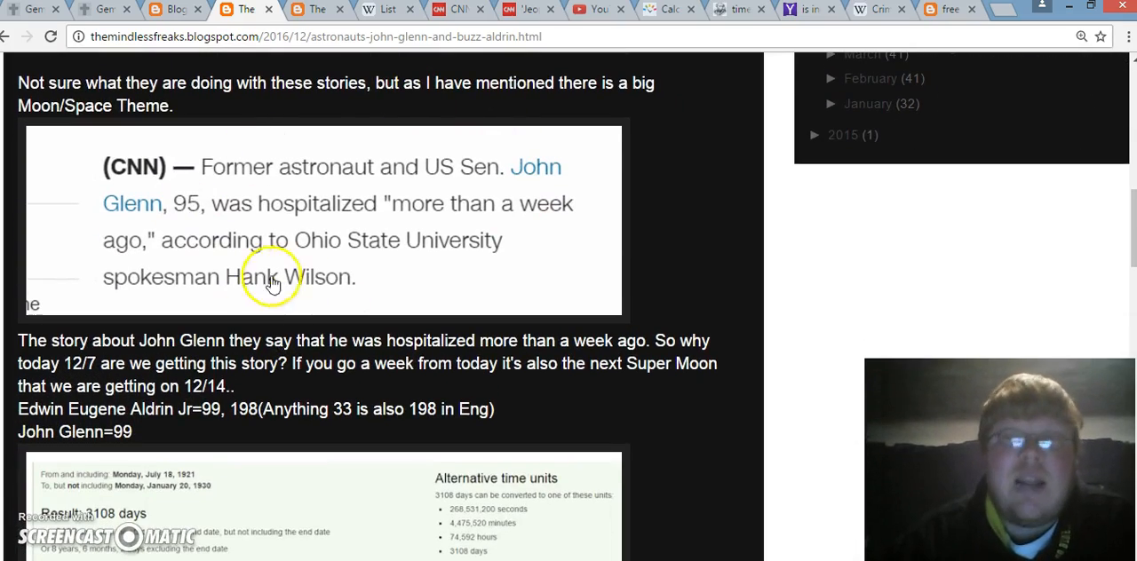
pyautogui.moveTo(285, 177)
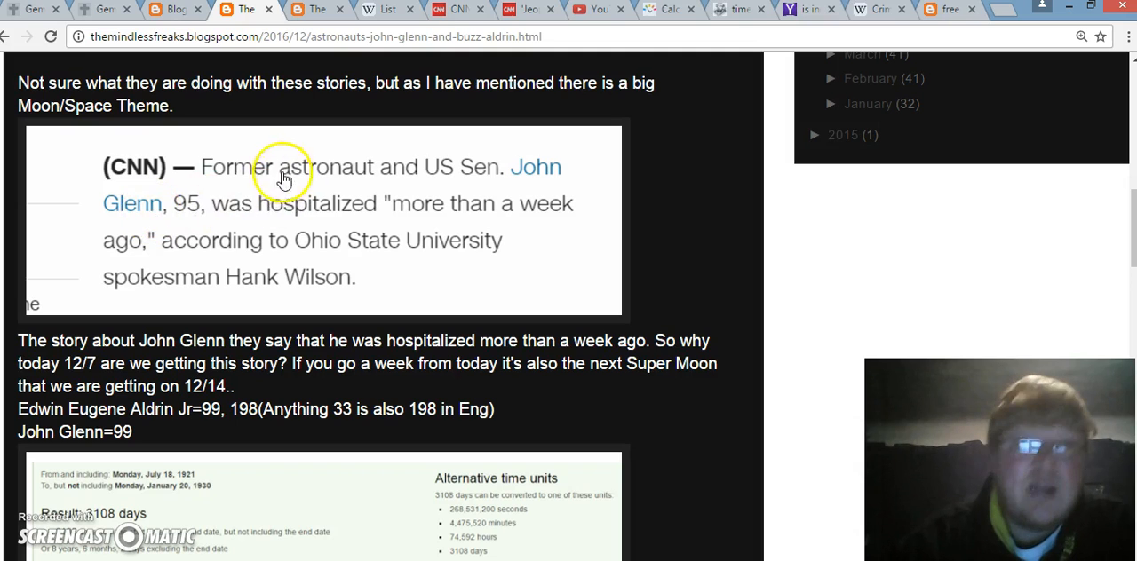
pyautogui.moveTo(524, 204)
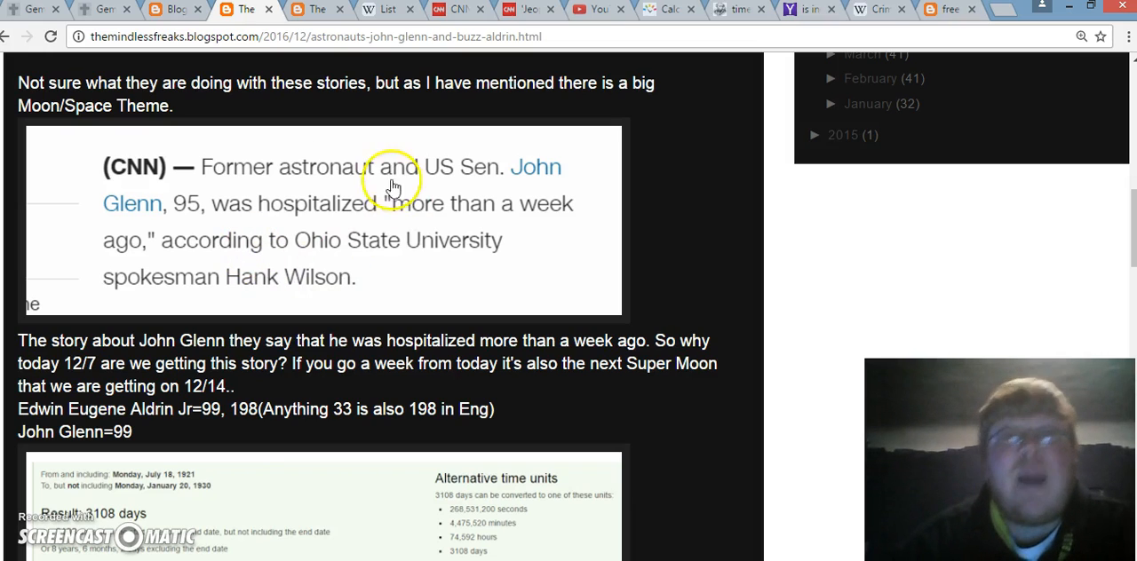
pyautogui.moveTo(453, 238)
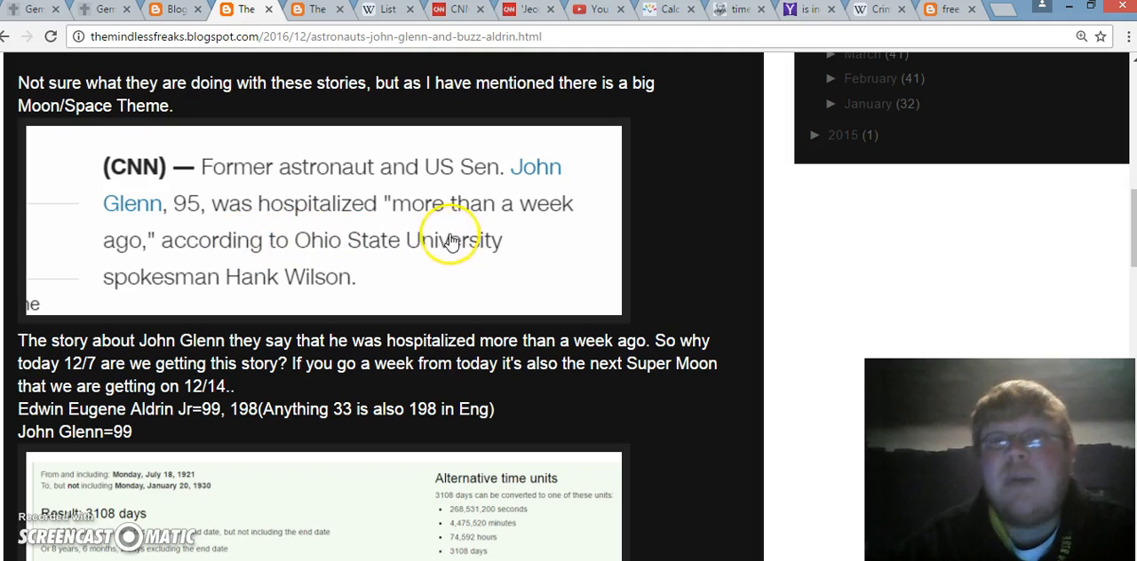
pyautogui.moveTo(471, 246)
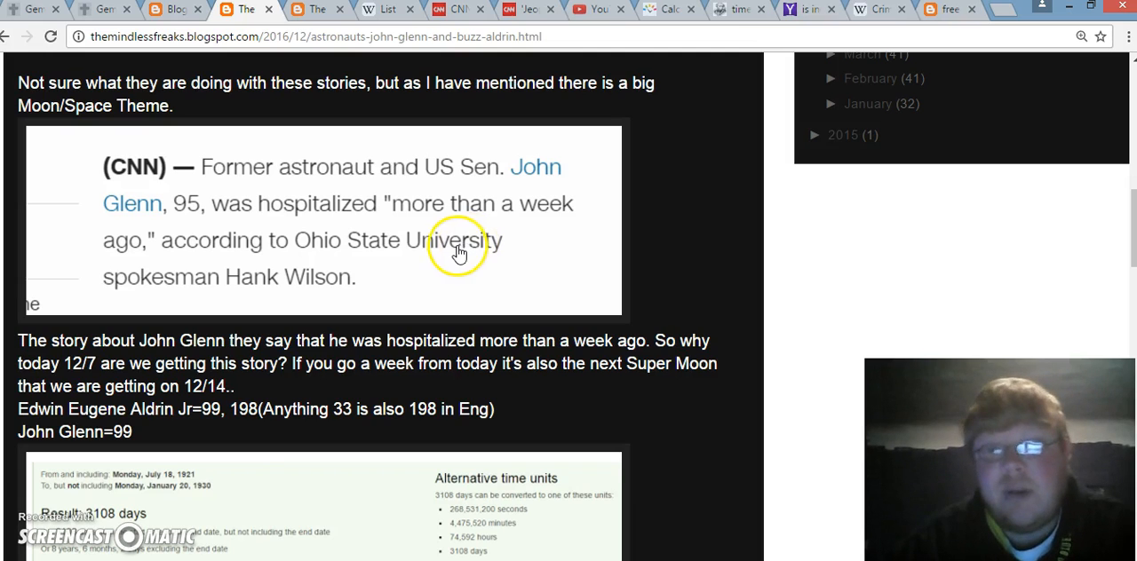
pyautogui.moveTo(318, 258)
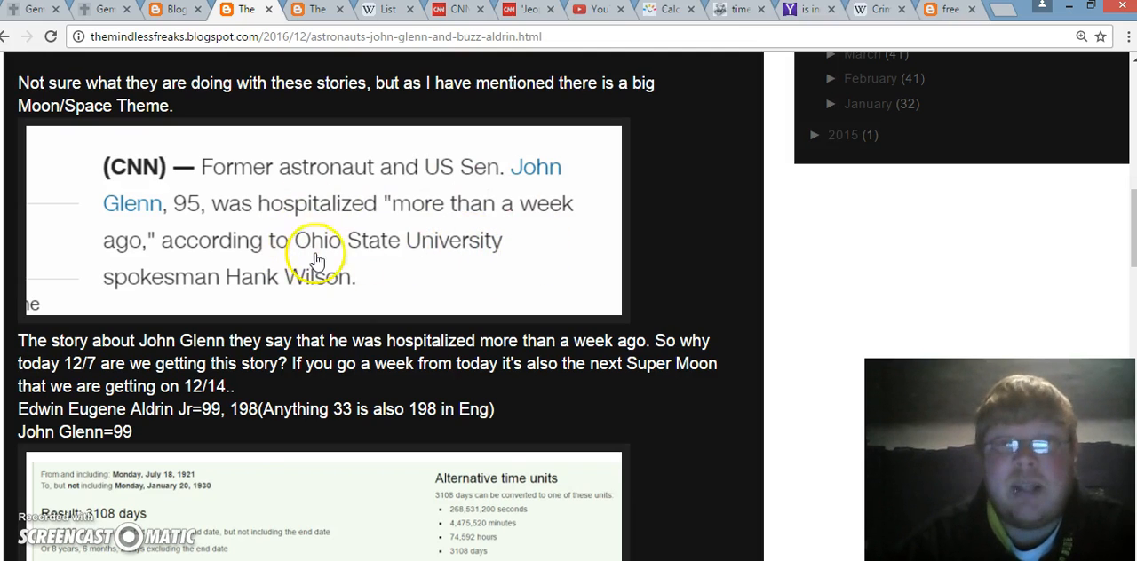
pyautogui.moveTo(170, 209)
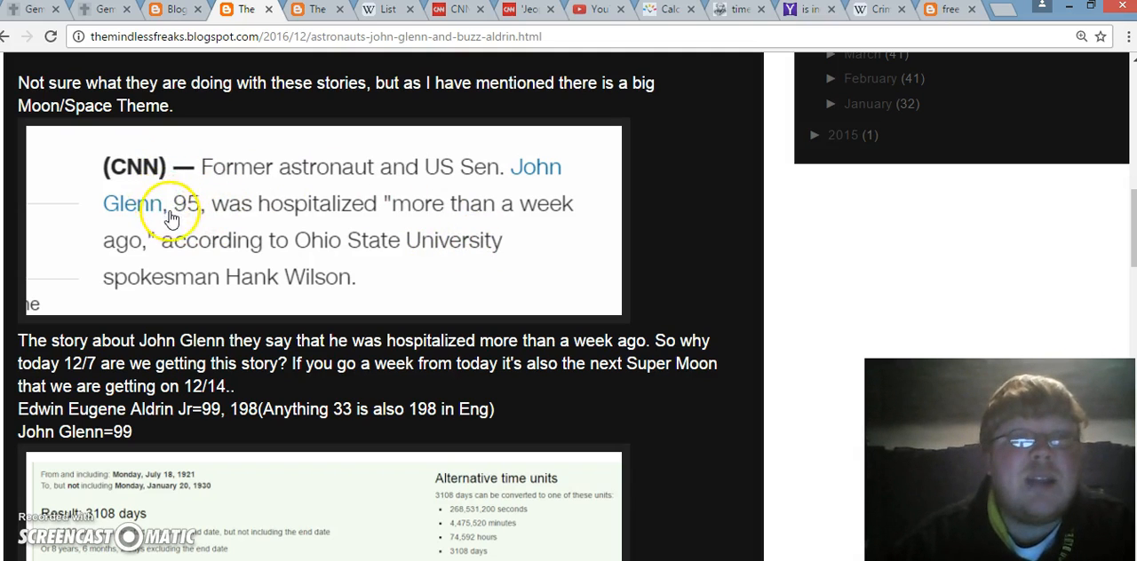
pyautogui.moveTo(198, 199)
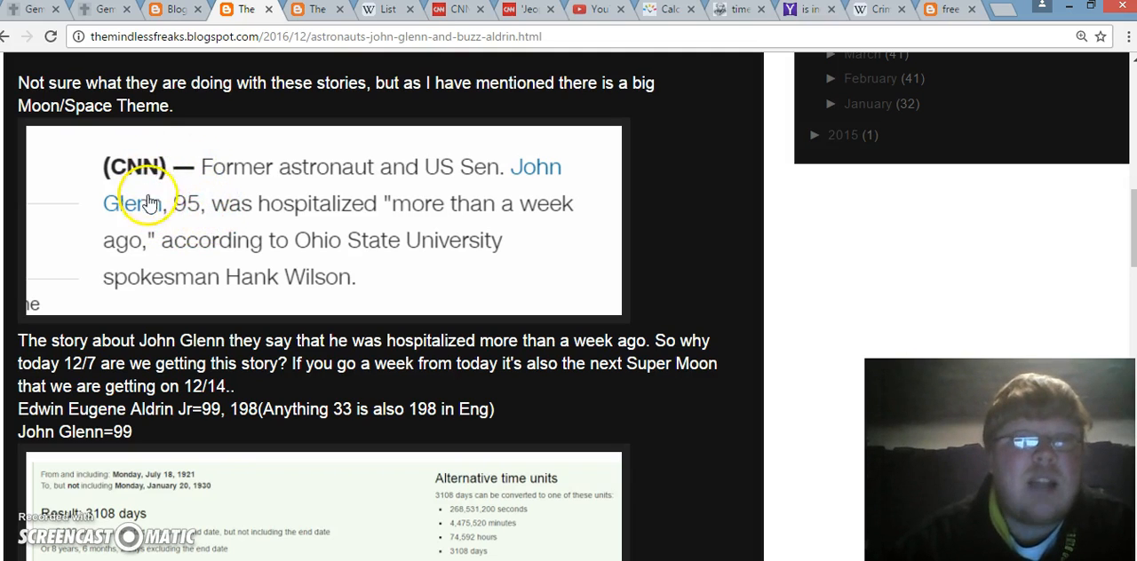
pyautogui.moveTo(168, 202)
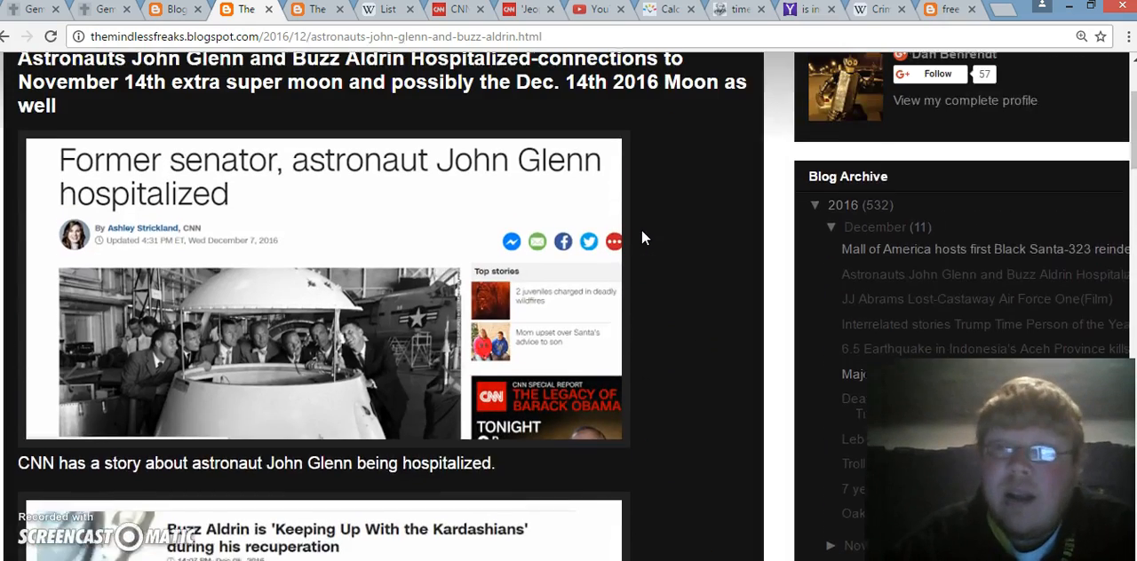
pyautogui.scroll(-3)
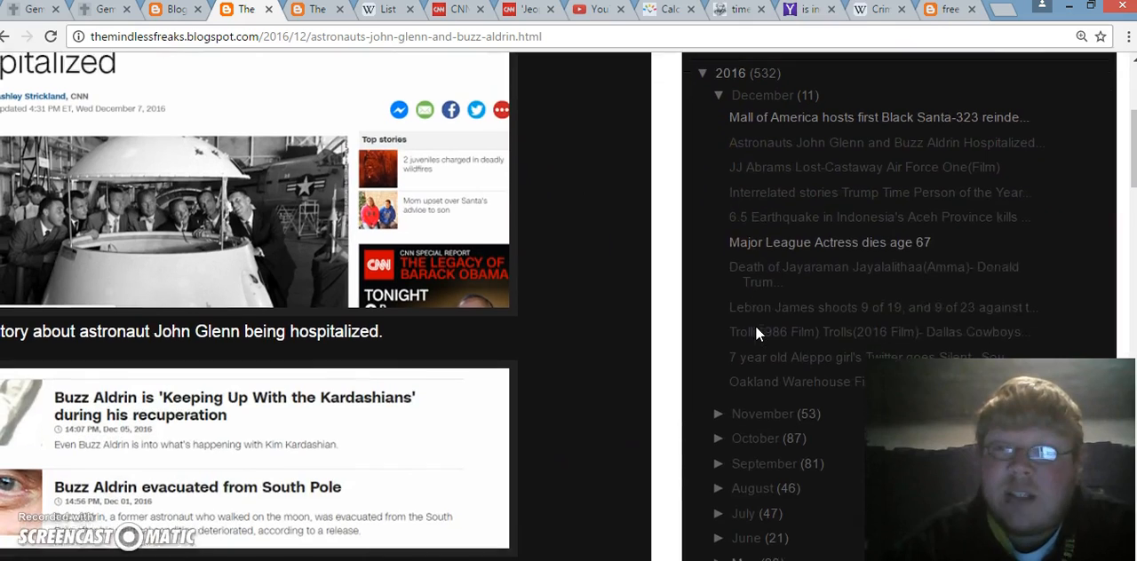
pyautogui.scroll(-3)
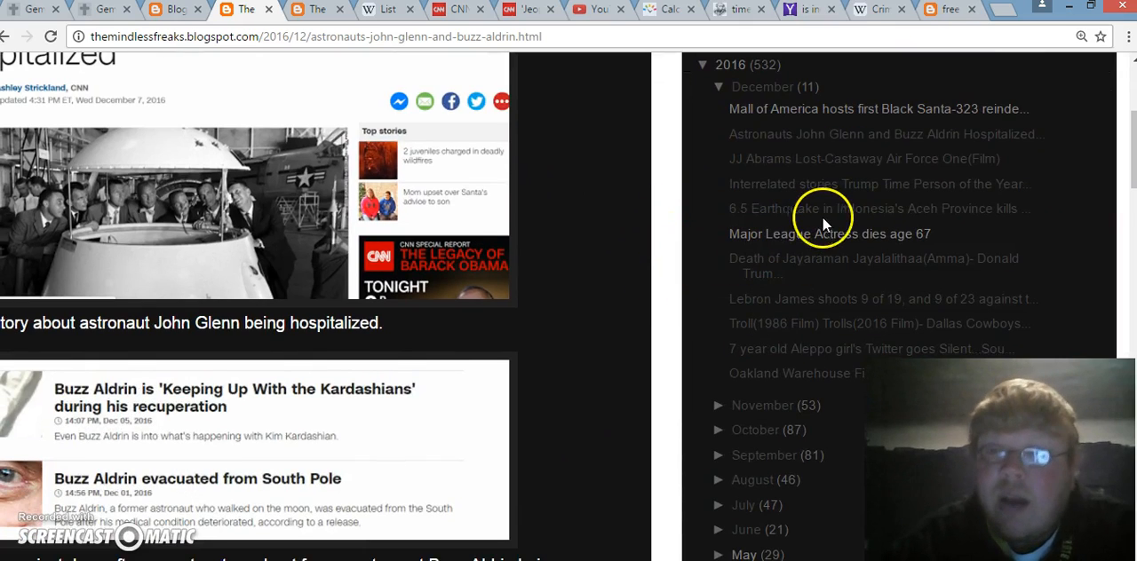
pyautogui.click(878, 208)
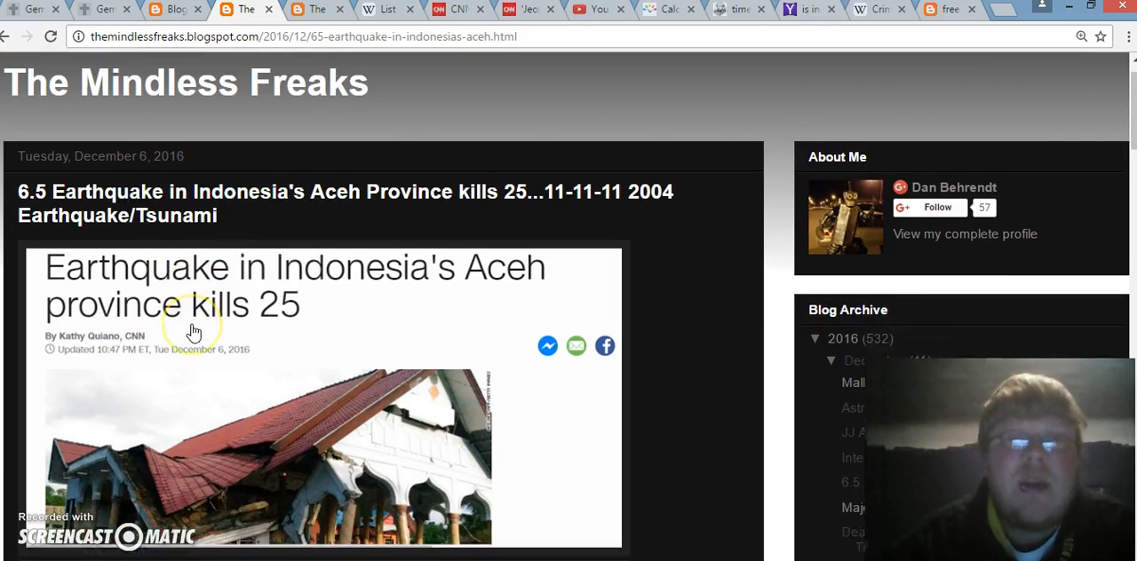
pyautogui.scroll(-3)
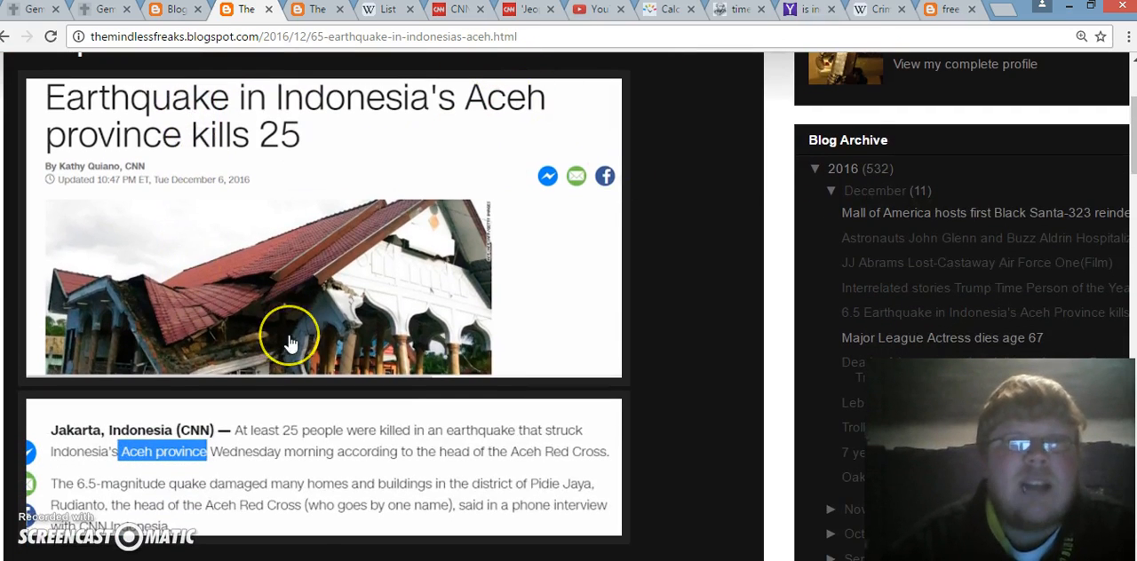
pyautogui.scroll(-3)
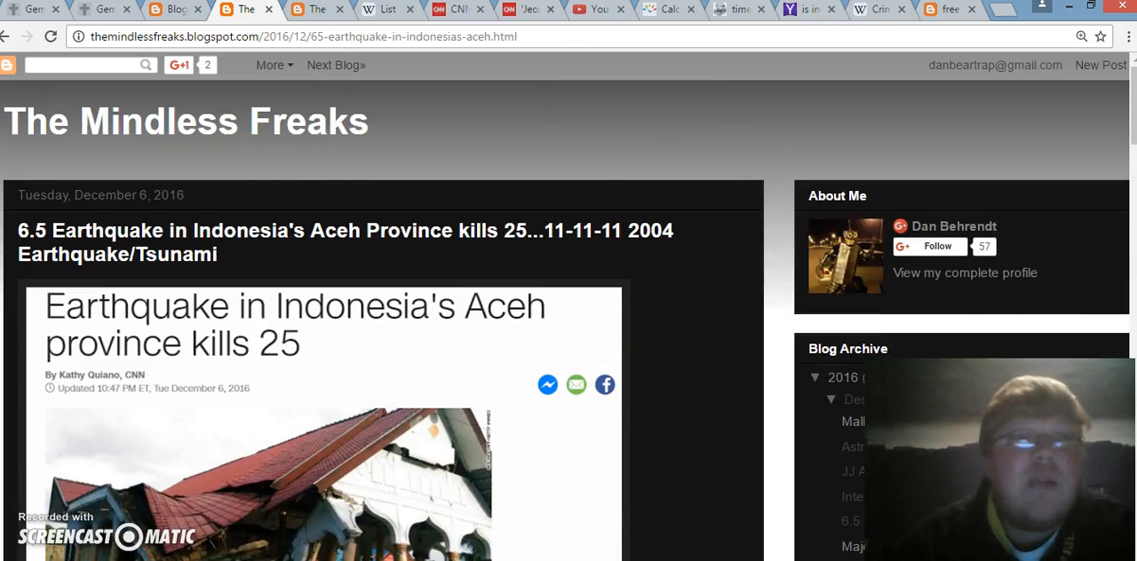
pyautogui.click(102, 8)
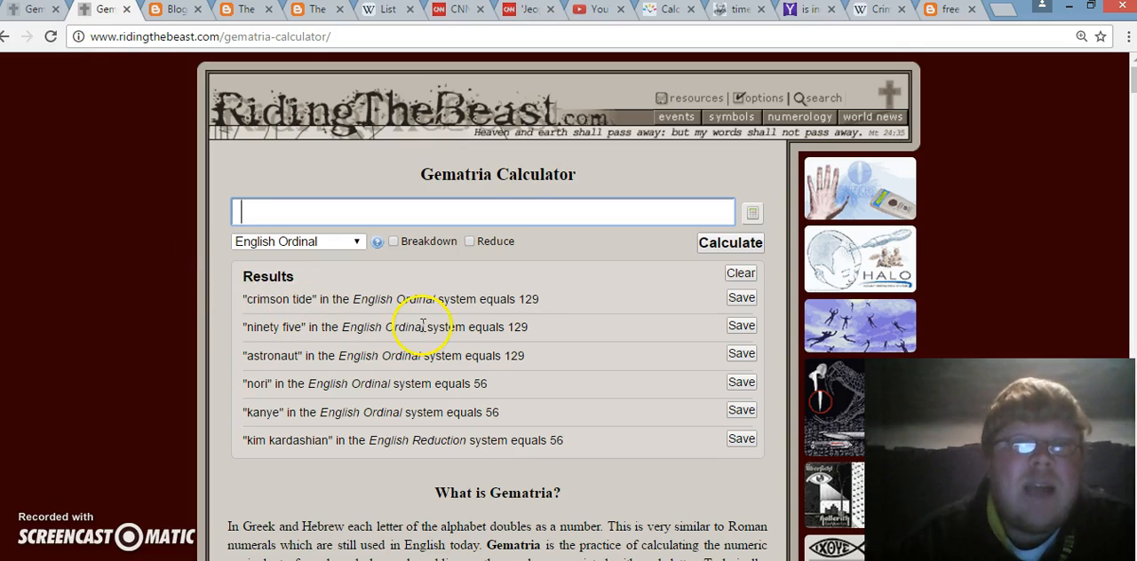
pyautogui.doubleClick(517, 327)
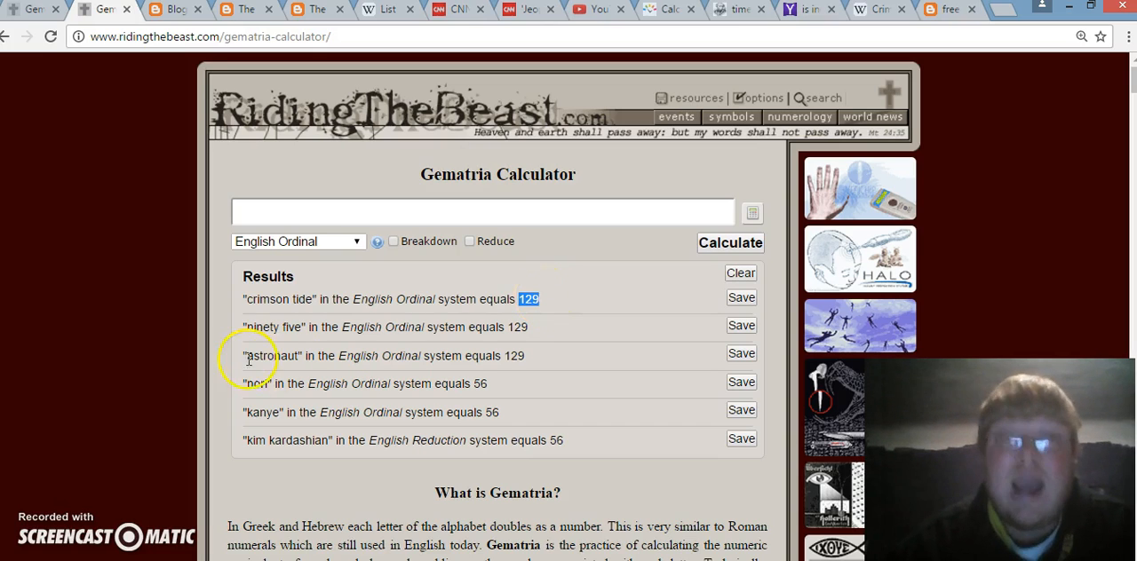
pyautogui.tripleClick(382, 355)
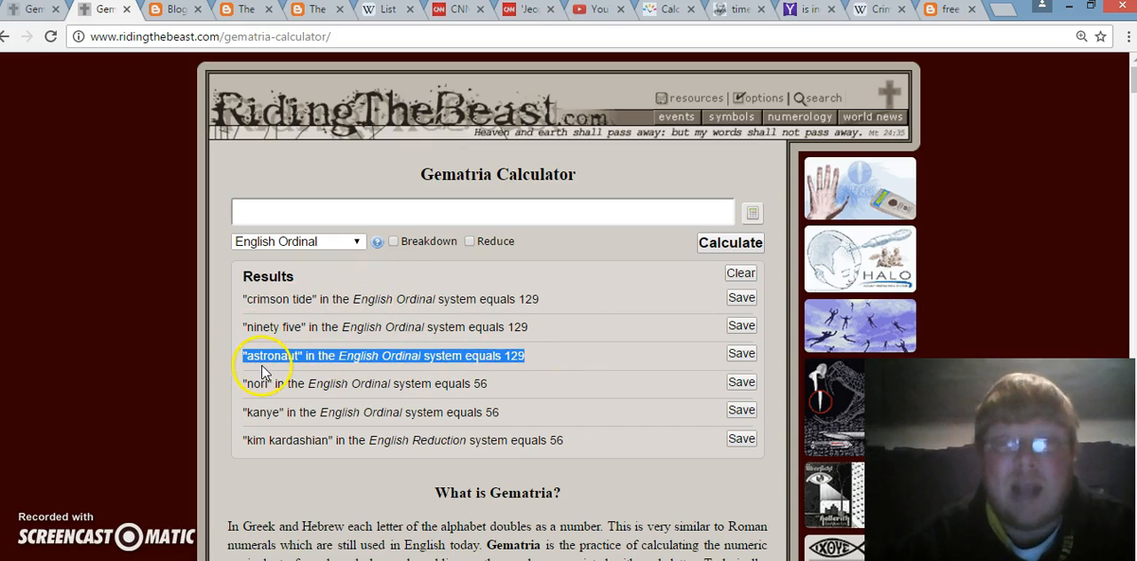
pyautogui.moveTo(489, 323)
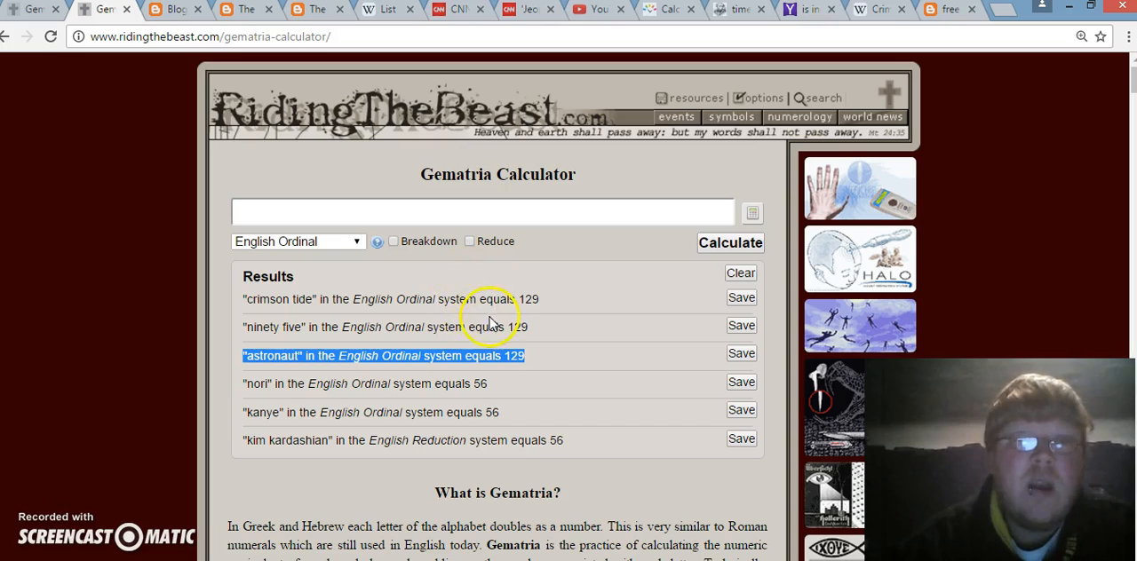
pyautogui.moveTo(408, 333)
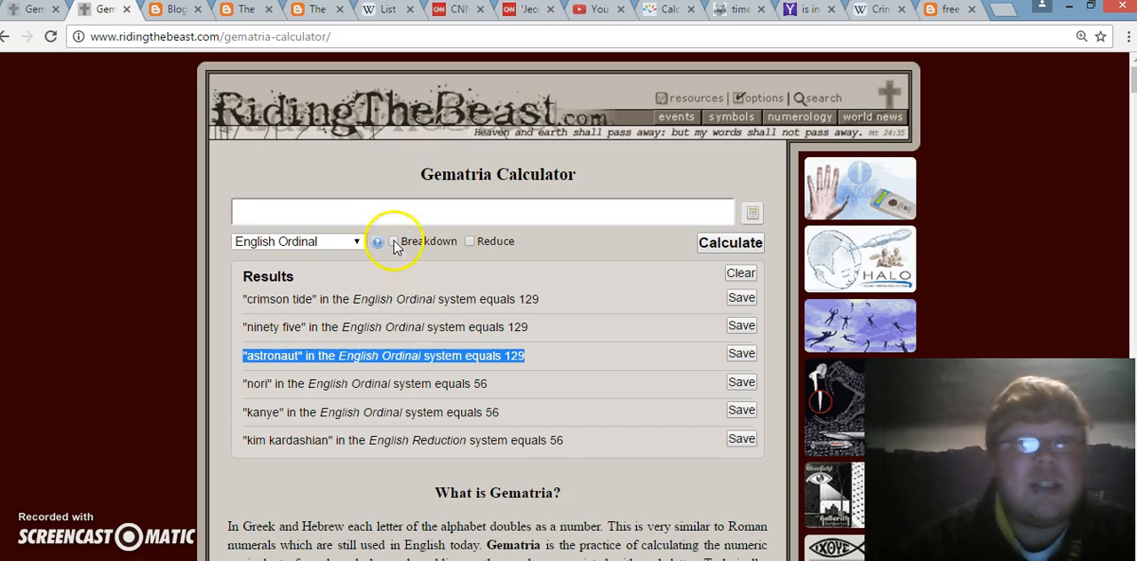
pyautogui.write('112')
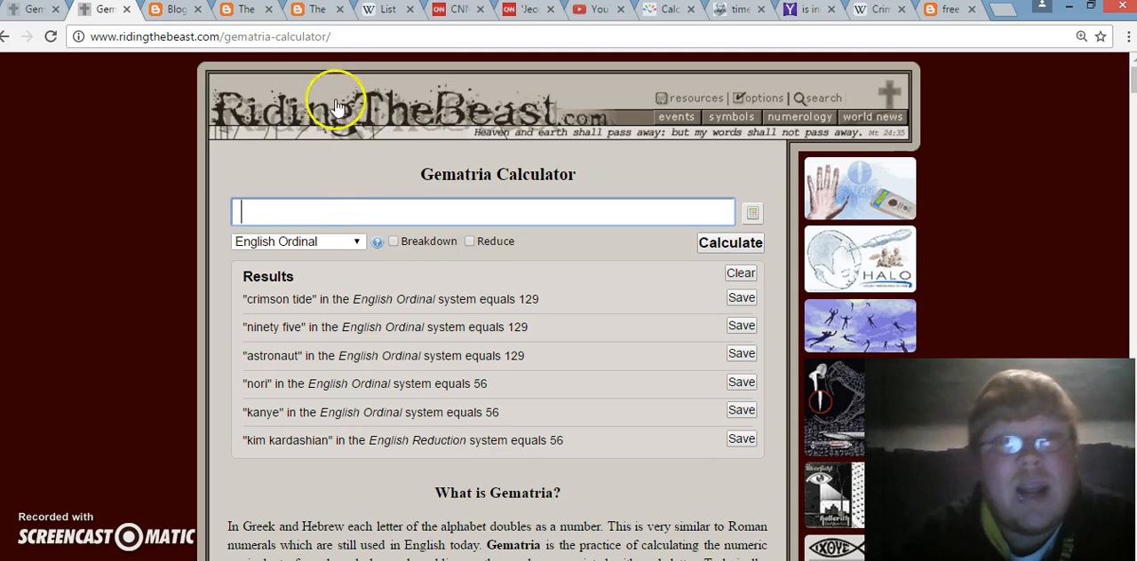
# Step: Reopen the John Glenn and Buzz Aldrin post and scroll to the 99 gematria lines and CNN excerpt
pyautogui.click(244, 9)
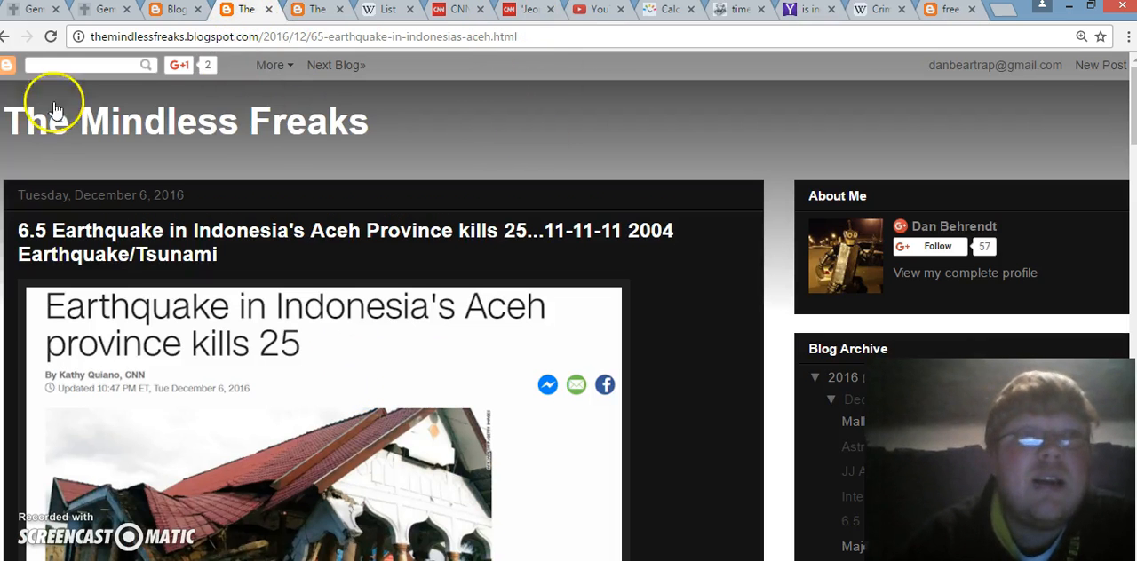
pyautogui.click(886, 134)
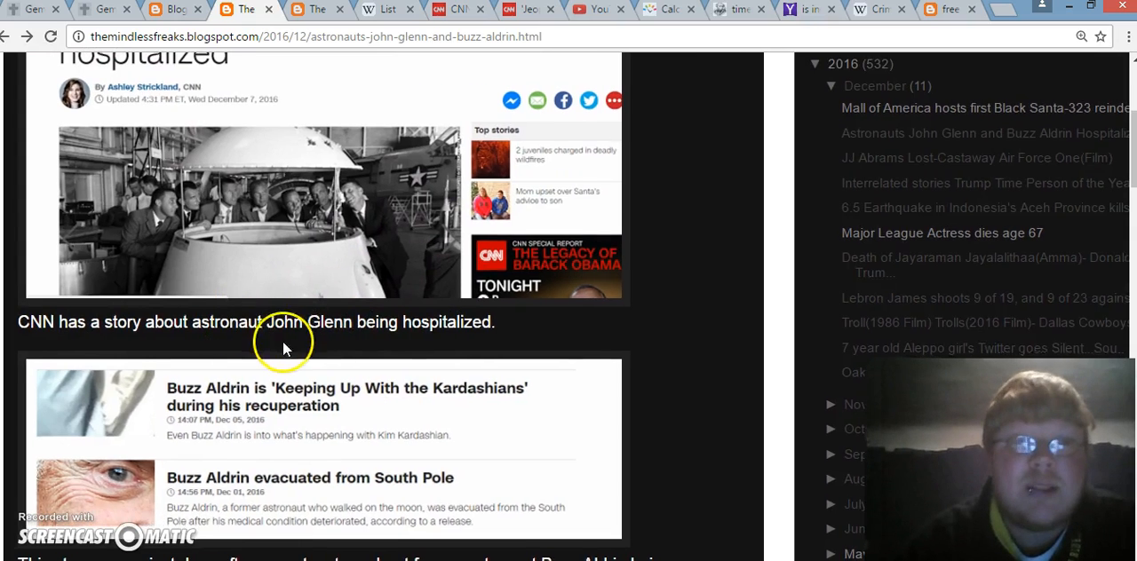
pyautogui.scroll(-3)
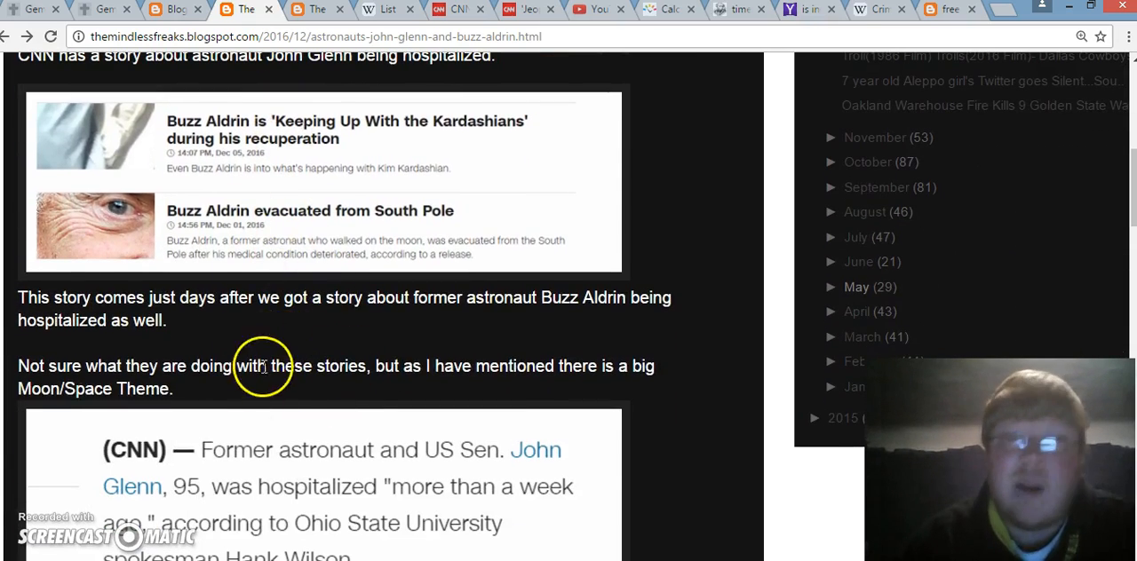
pyautogui.scroll(-3)
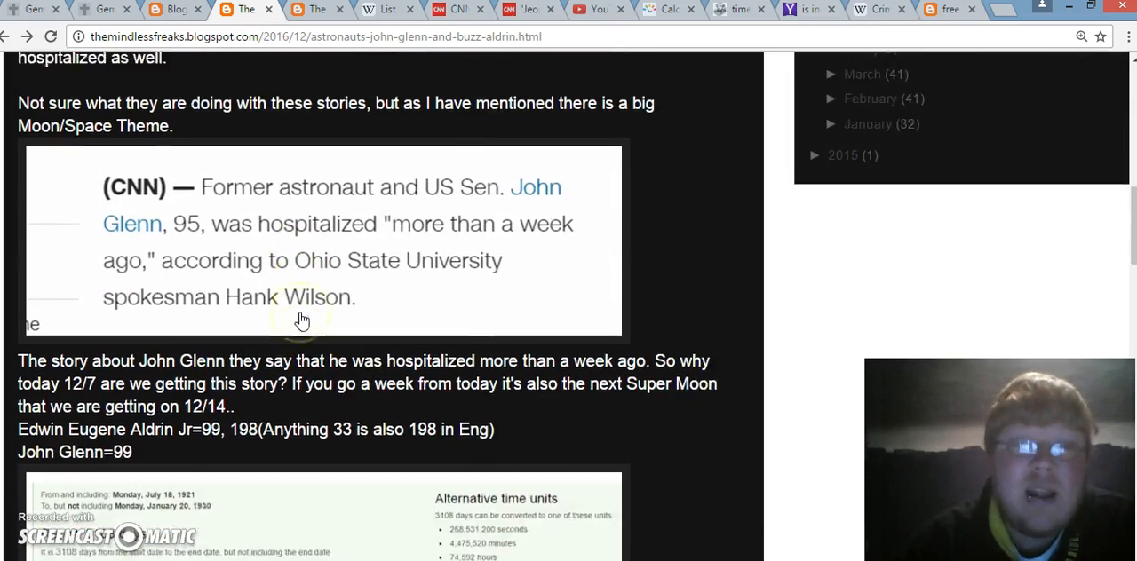
pyautogui.scroll(-3)
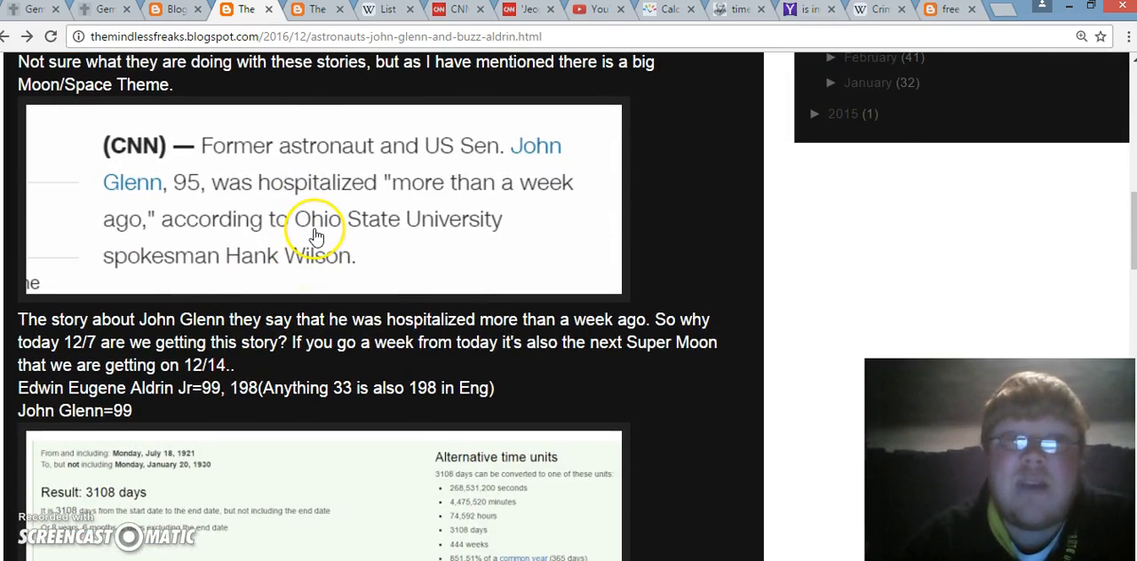
pyautogui.moveTo(373, 273)
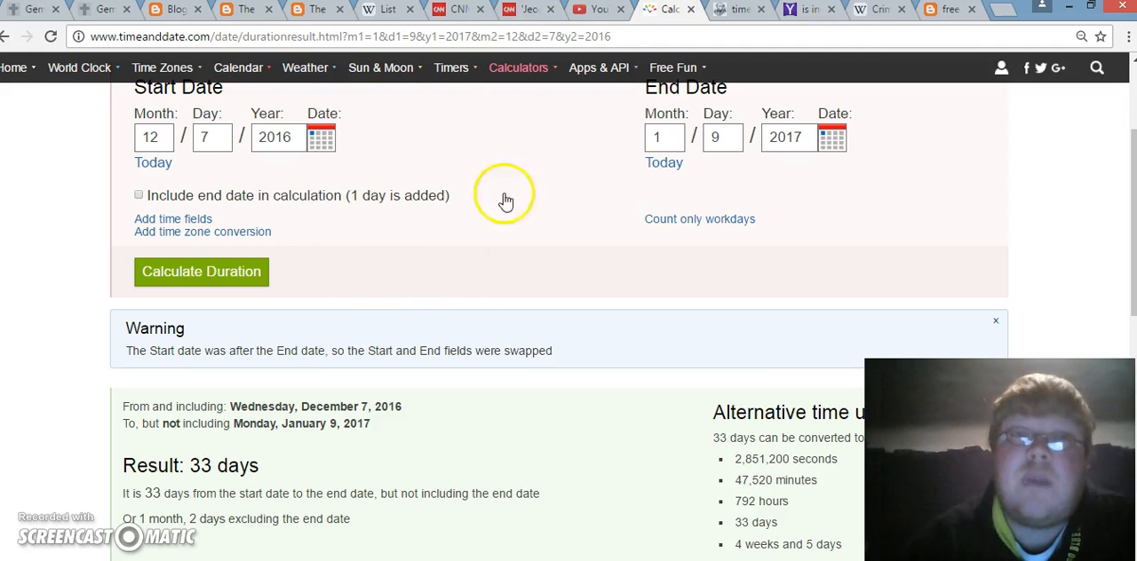
pyautogui.moveTo(213, 364)
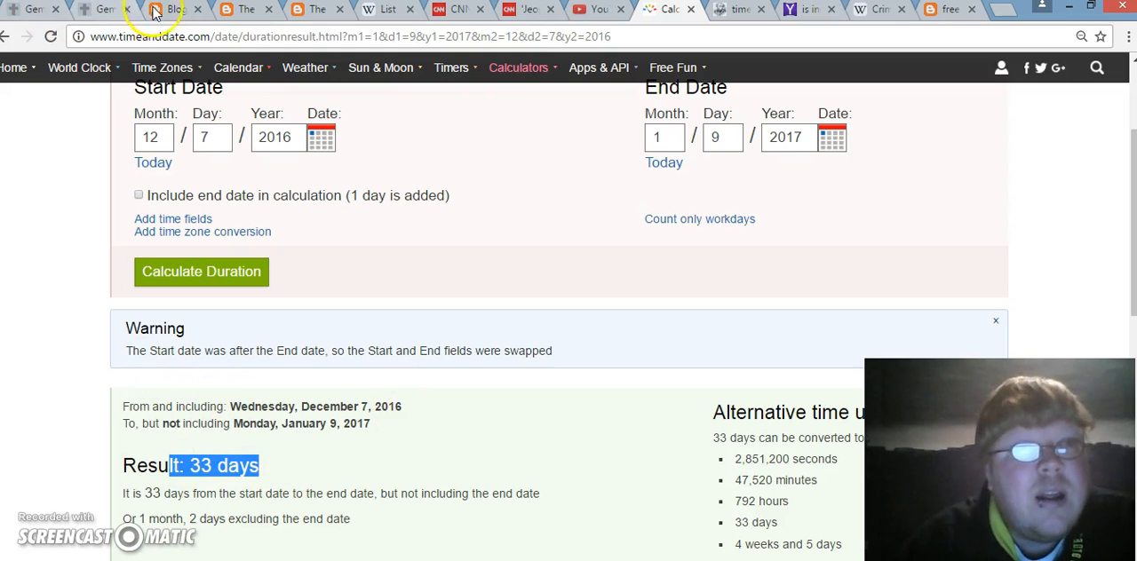
# Step: Return to the astronauts post and view it from the title
pyautogui.click(175, 9)
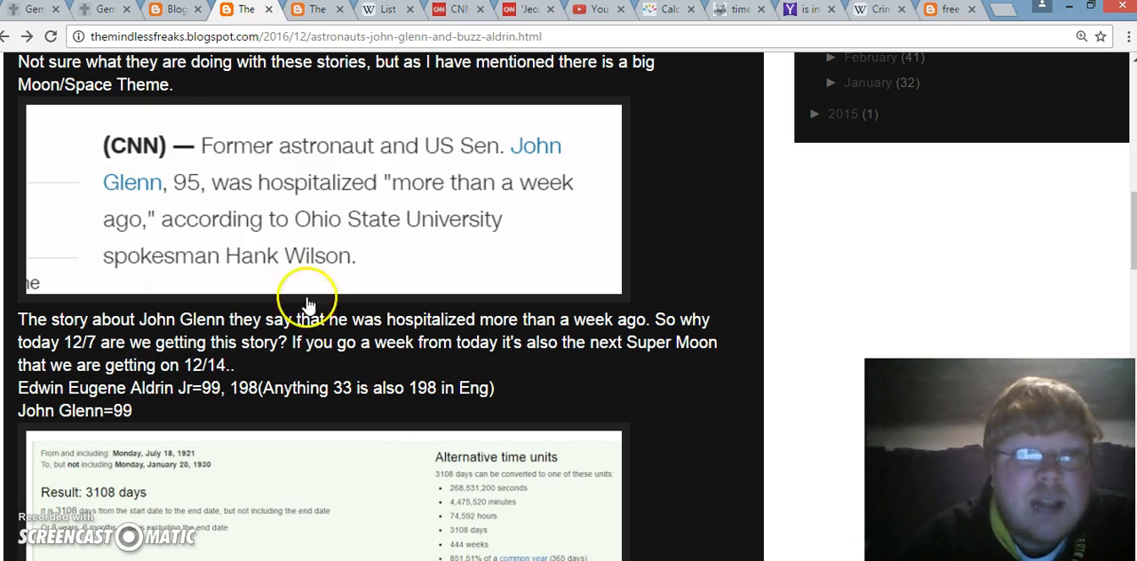
pyautogui.scroll(-3)
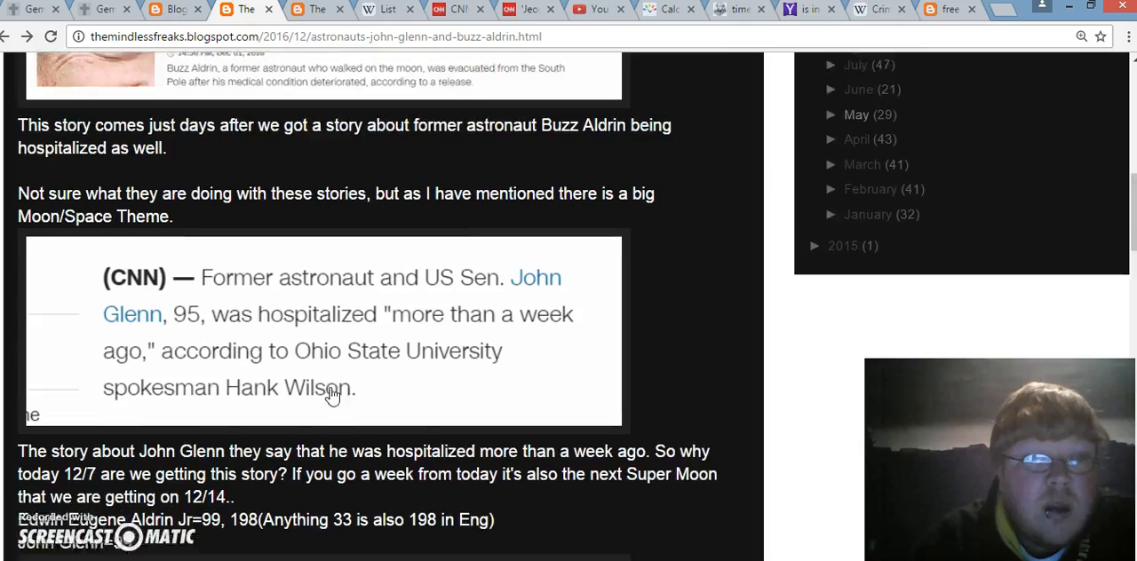
pyautogui.scroll(3)
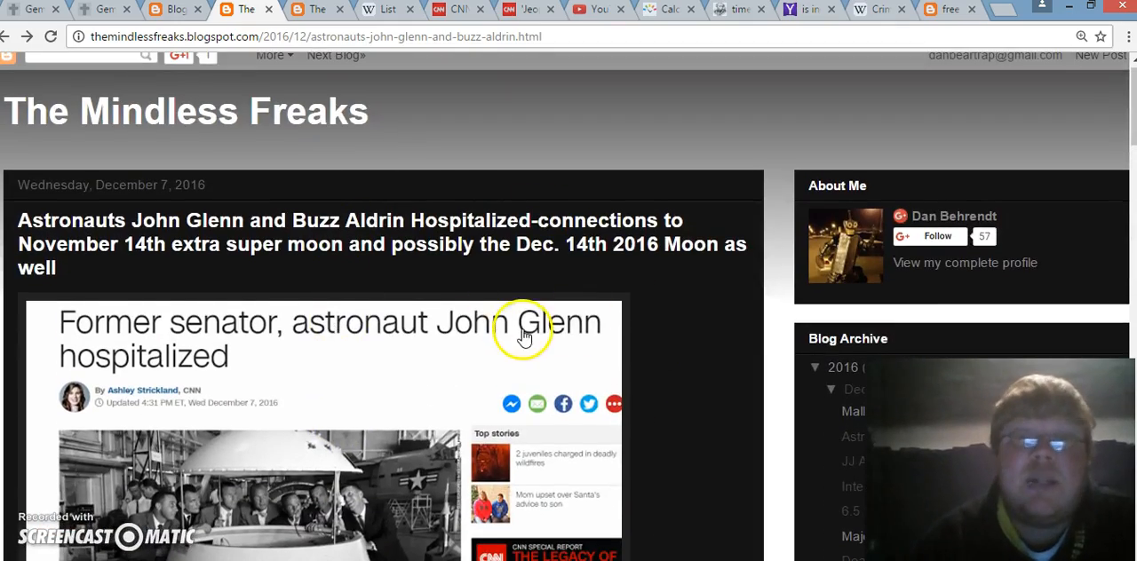
pyautogui.scroll(-3)
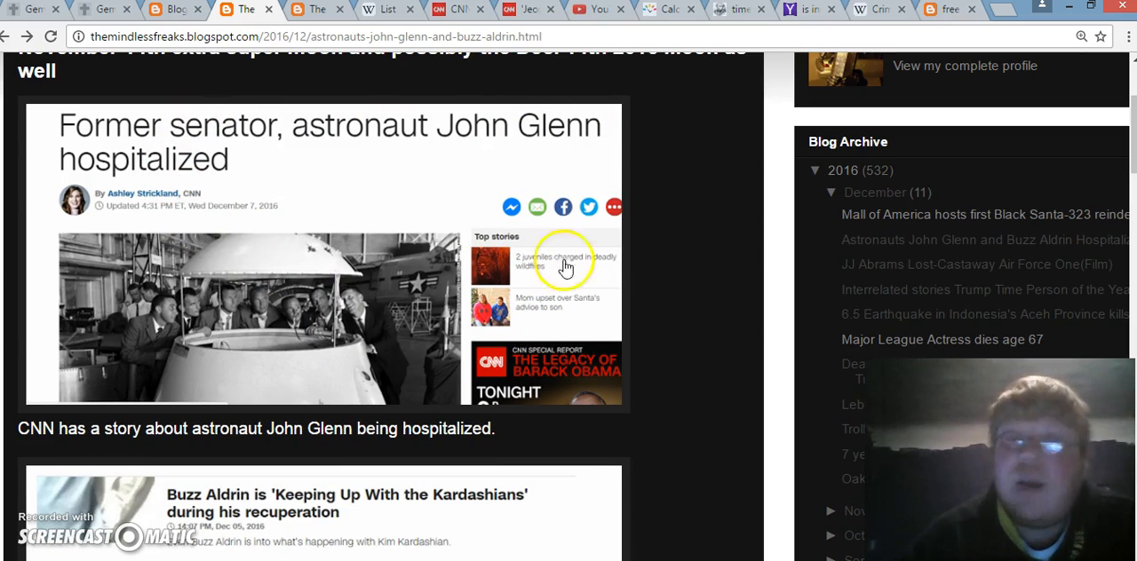
pyautogui.moveTo(406, 214)
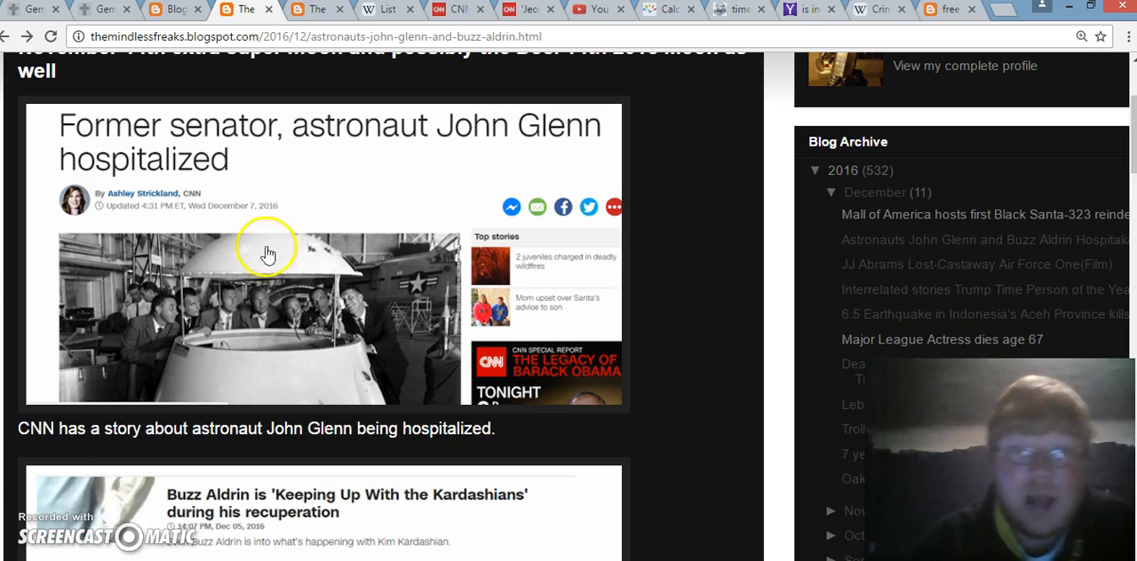
pyautogui.moveTo(389, 469)
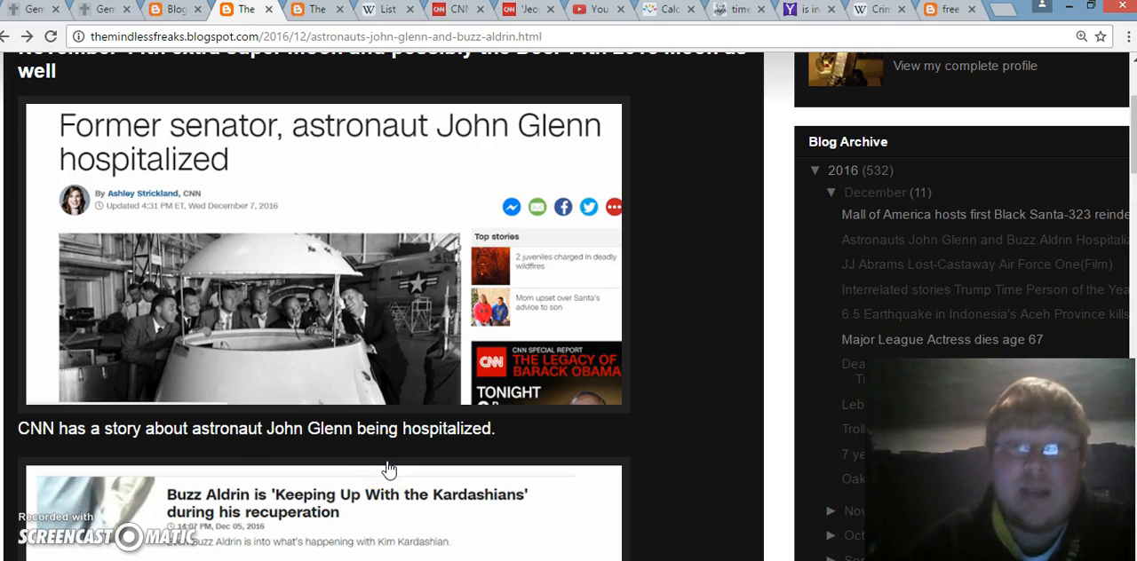
# Step: Read down the post to the Aldrin evacuation and highlight 'John Glenn=99'
pyautogui.scroll(-3)
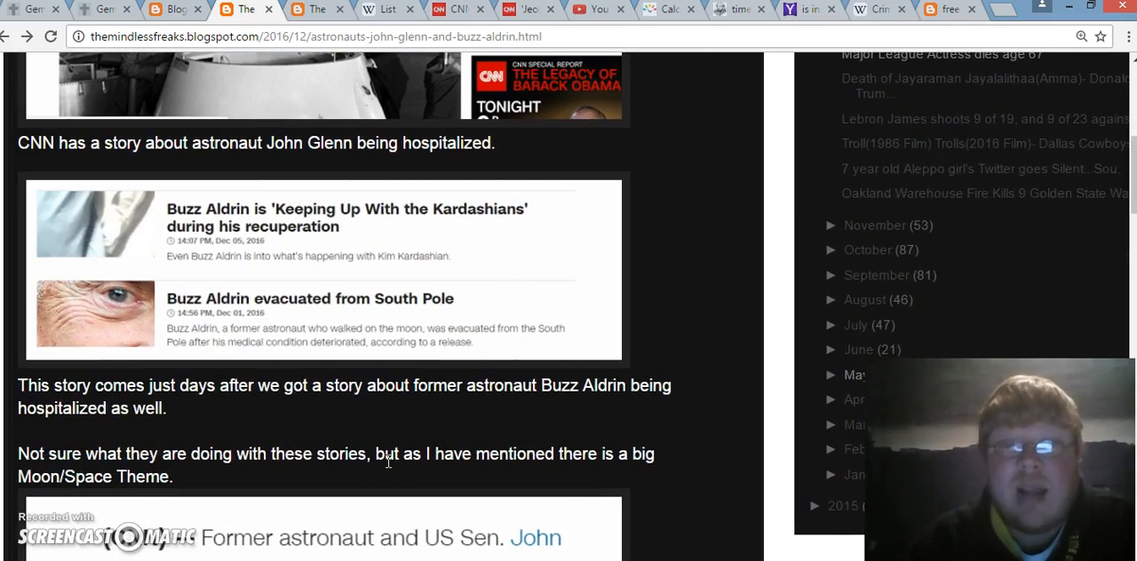
pyautogui.scroll(-3)
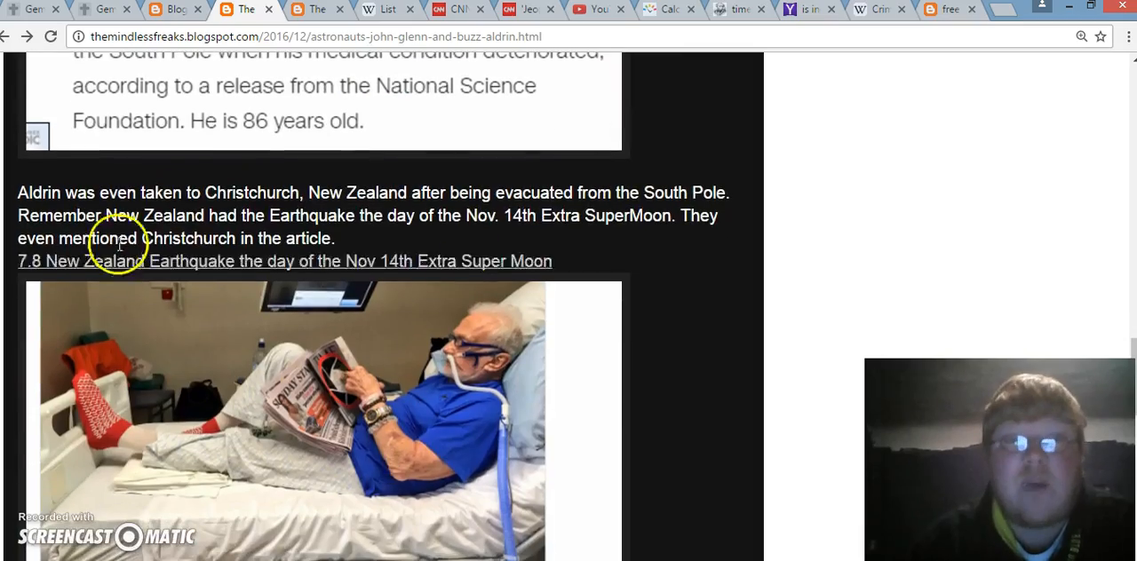
pyautogui.scroll(-3)
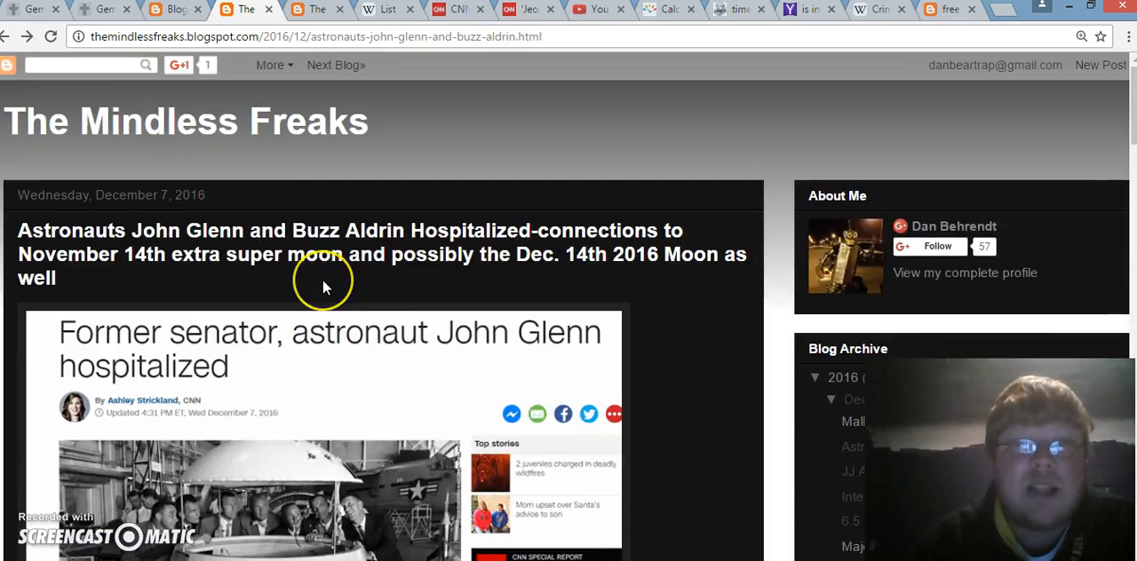
pyautogui.scroll(-3)
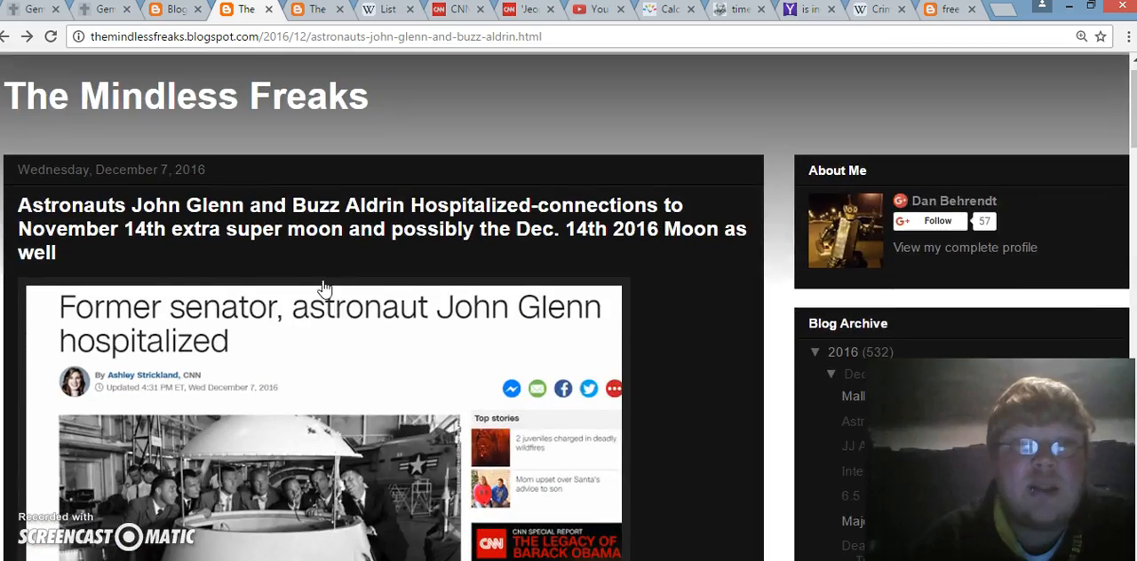
pyautogui.scroll(-3)
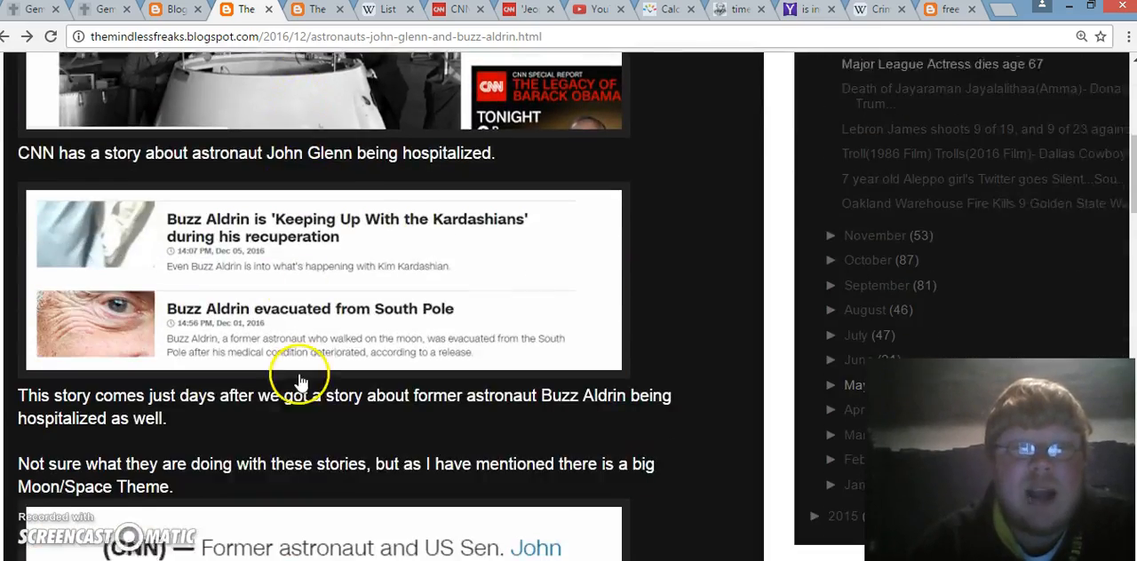
pyautogui.scroll(-3)
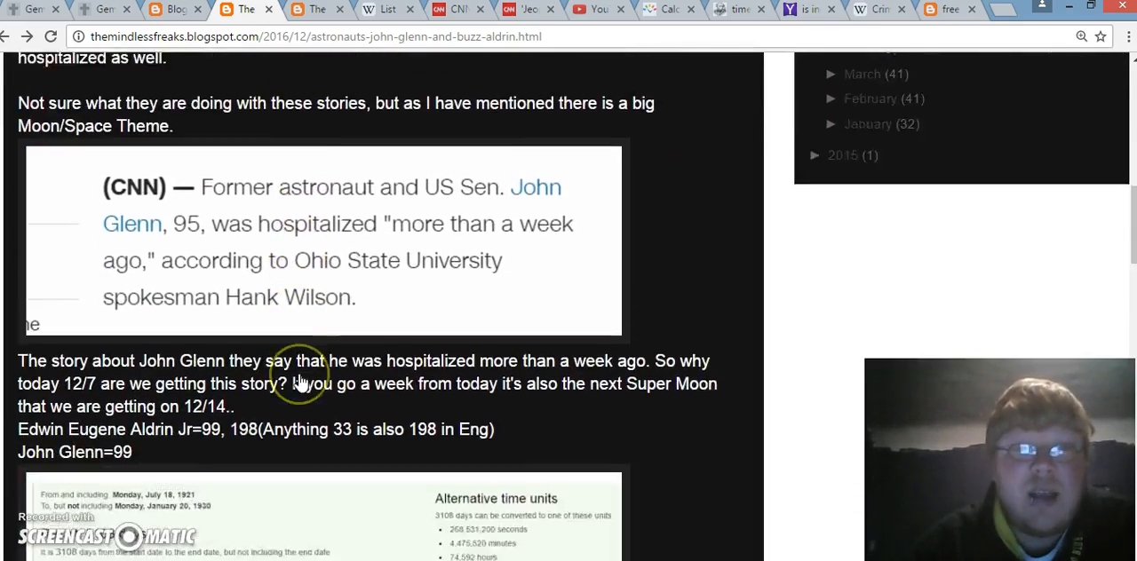
pyautogui.scroll(-3)
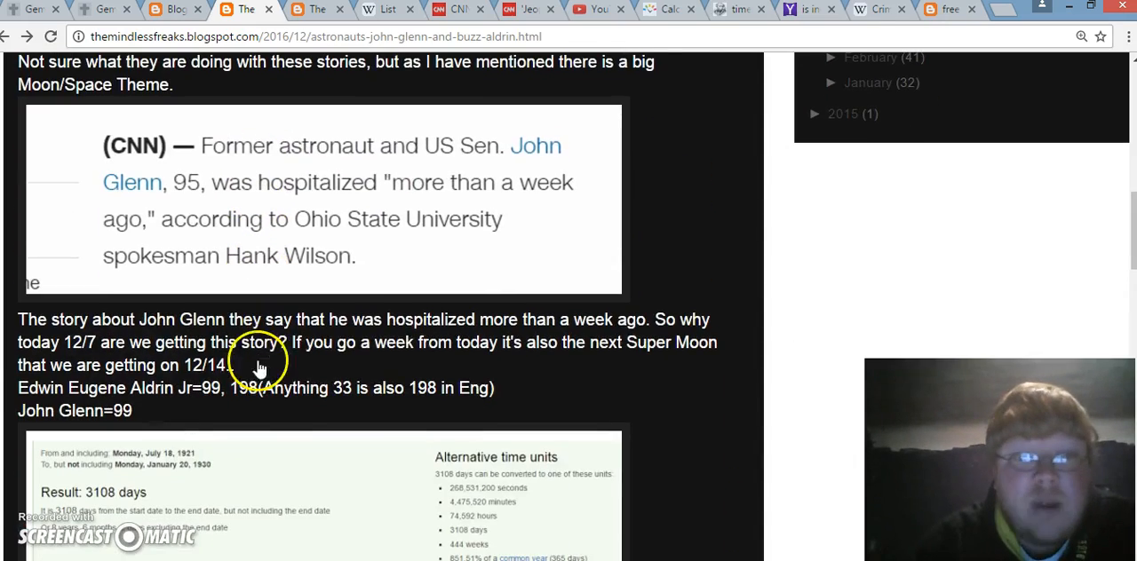
pyautogui.scroll(-3)
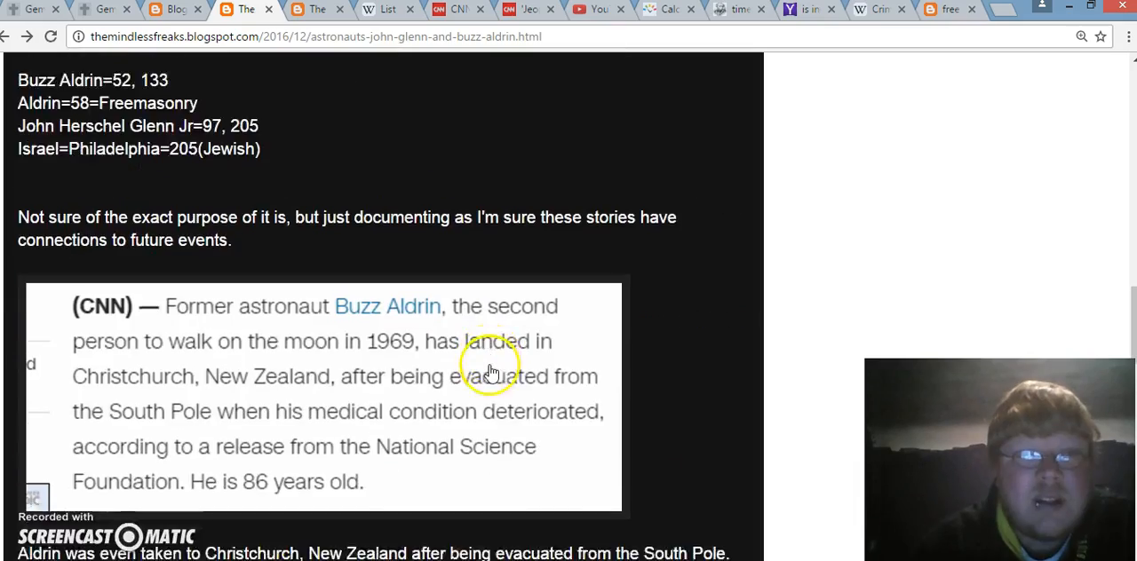
pyautogui.scroll(-3)
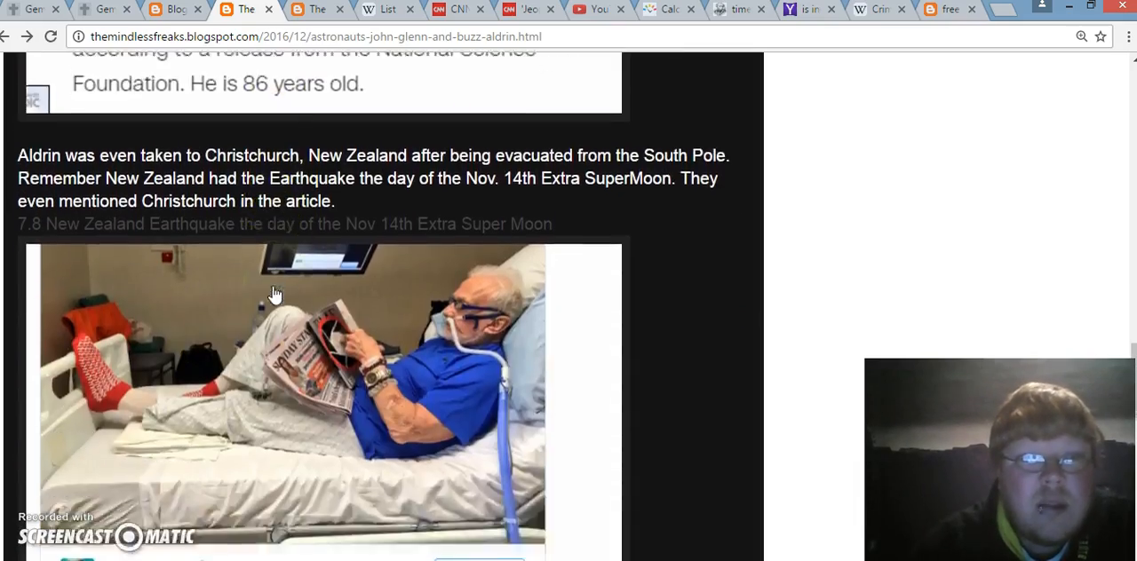
pyautogui.scroll(-3)
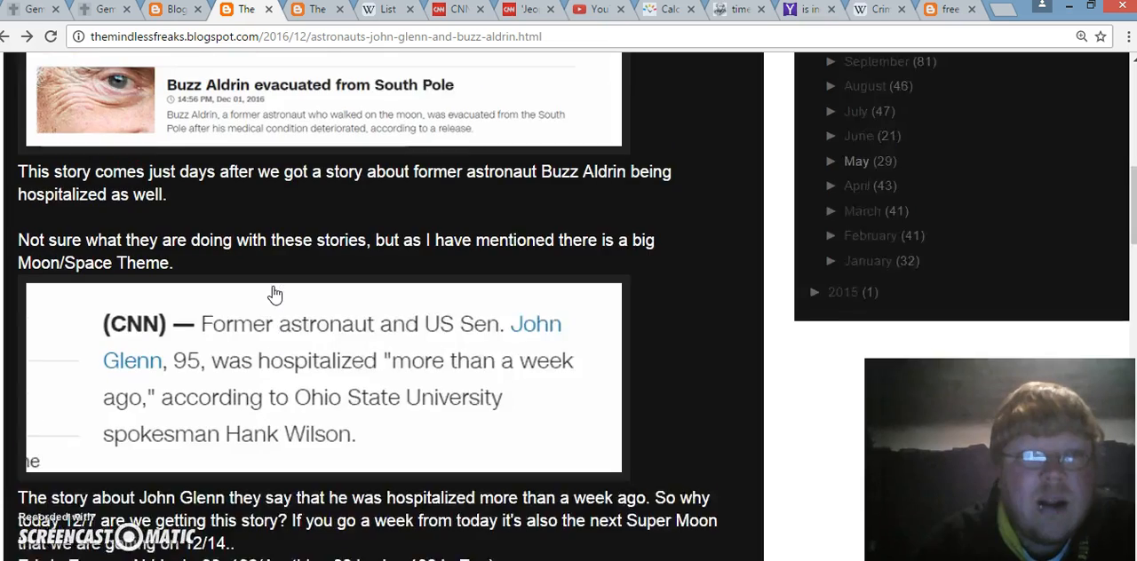
pyautogui.scroll(-3)
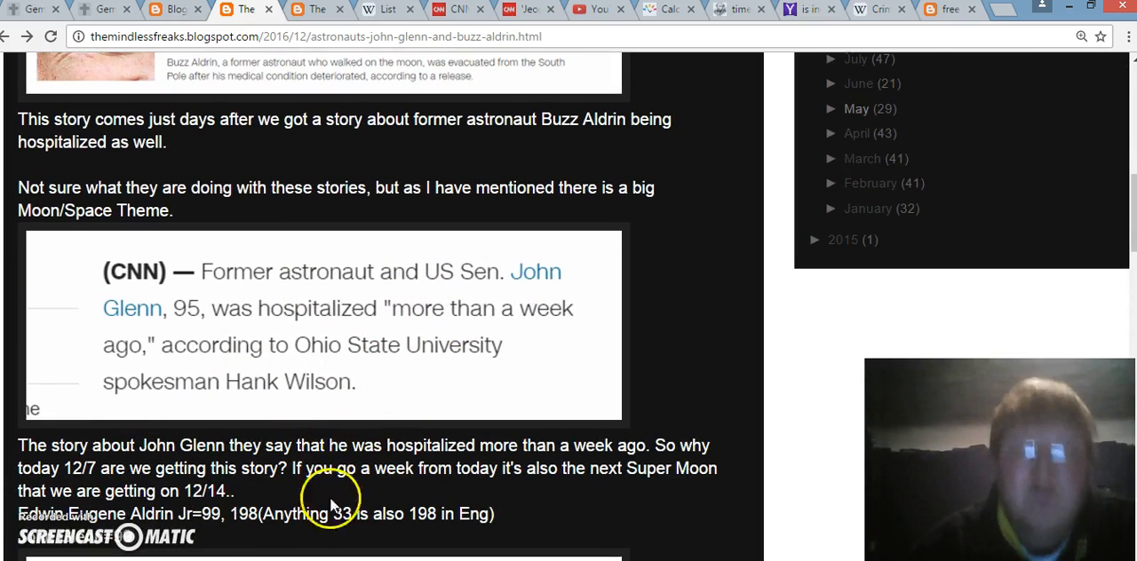
pyautogui.scroll(-3)
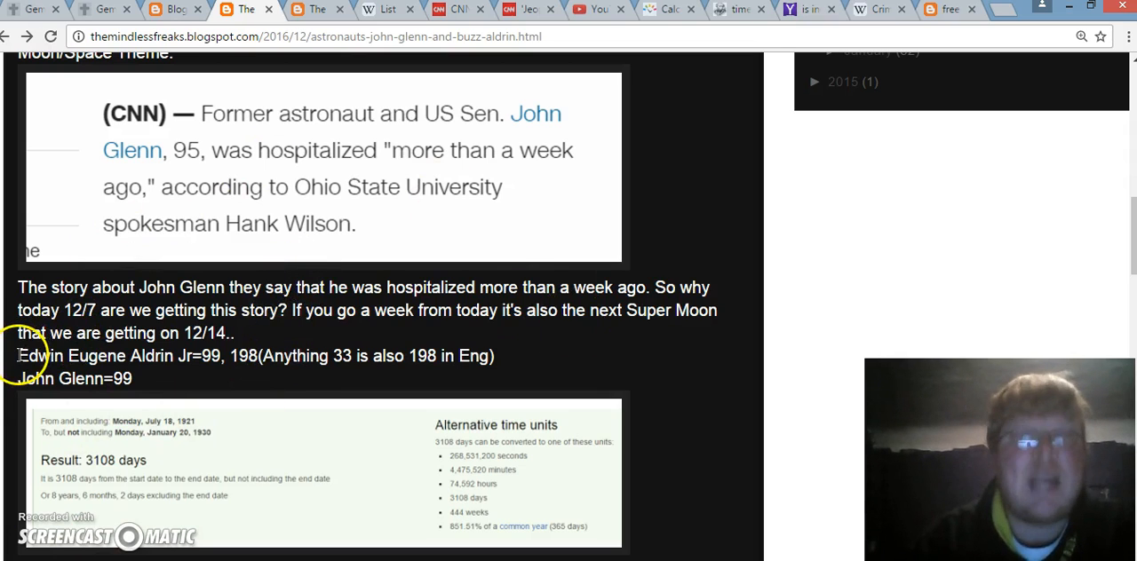
pyautogui.moveTo(17, 355); pyautogui.dragTo(226, 355)
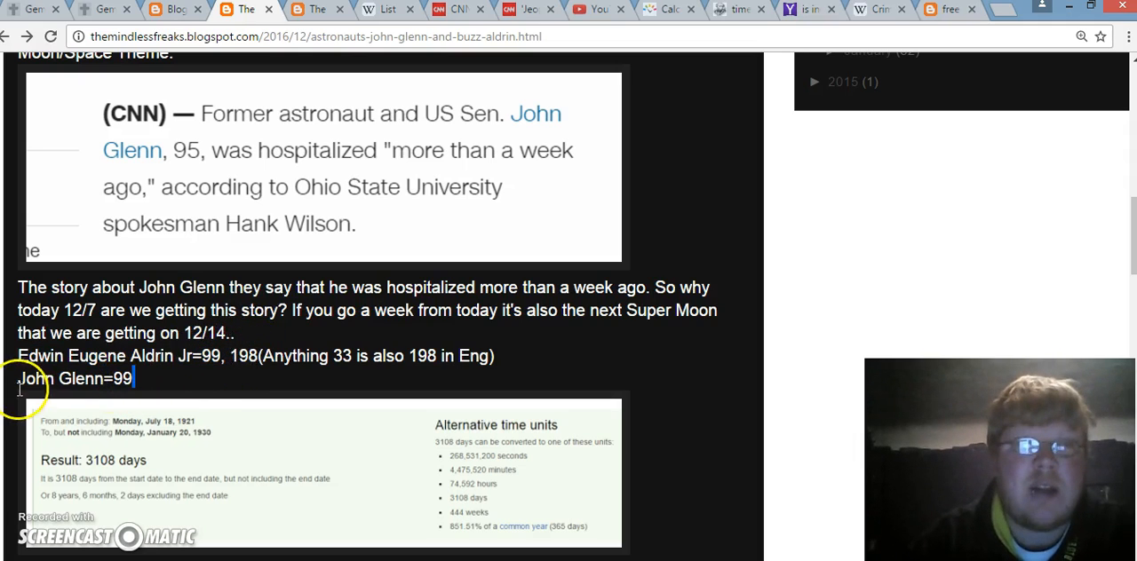
# Step: Calculate 'ninety nine' = 129 in English Ordinal, then return to the astronauts post
pyautogui.click(98, 9)
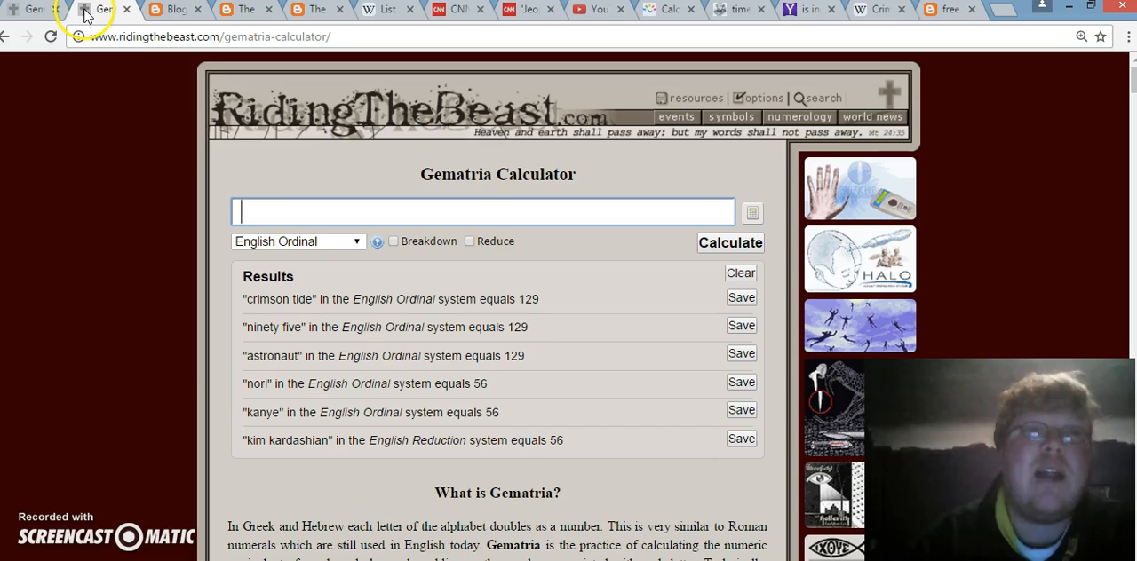
pyautogui.write('ninety nine')
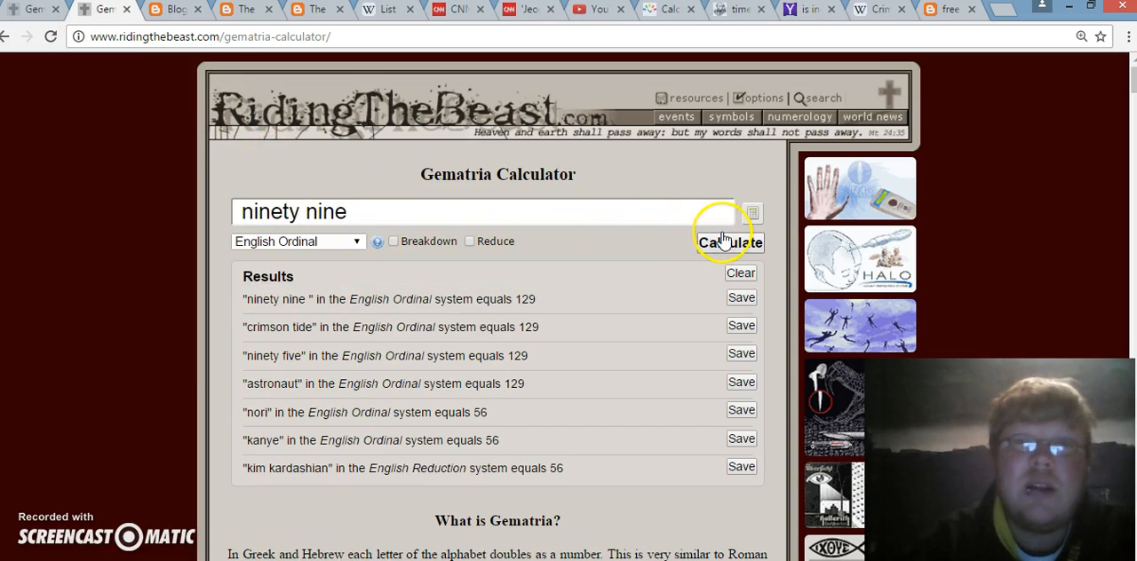
pyautogui.click(730, 243)
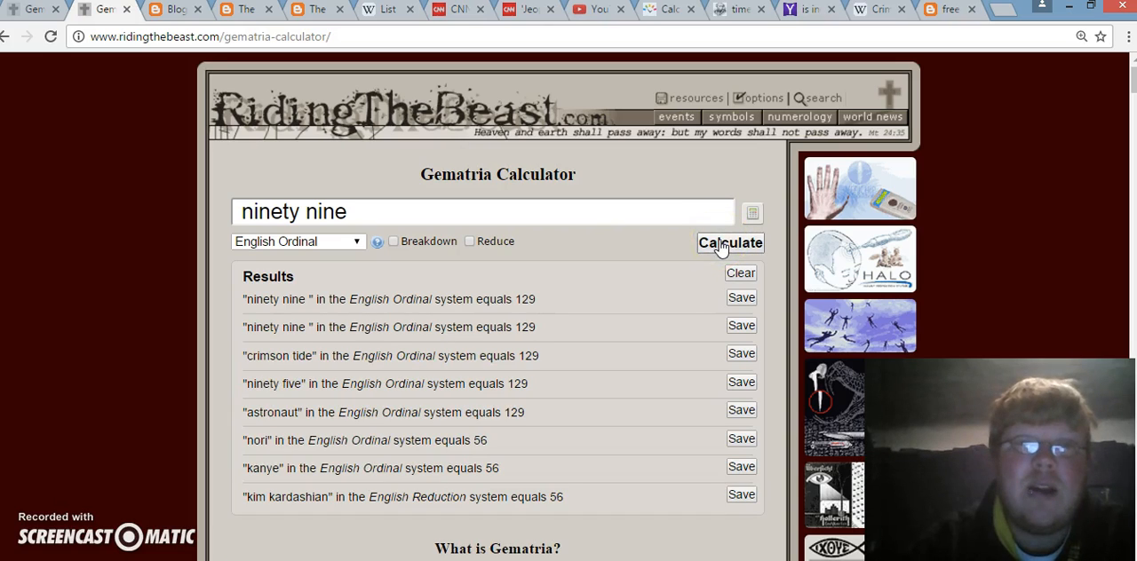
pyautogui.doubleClick(524, 299)
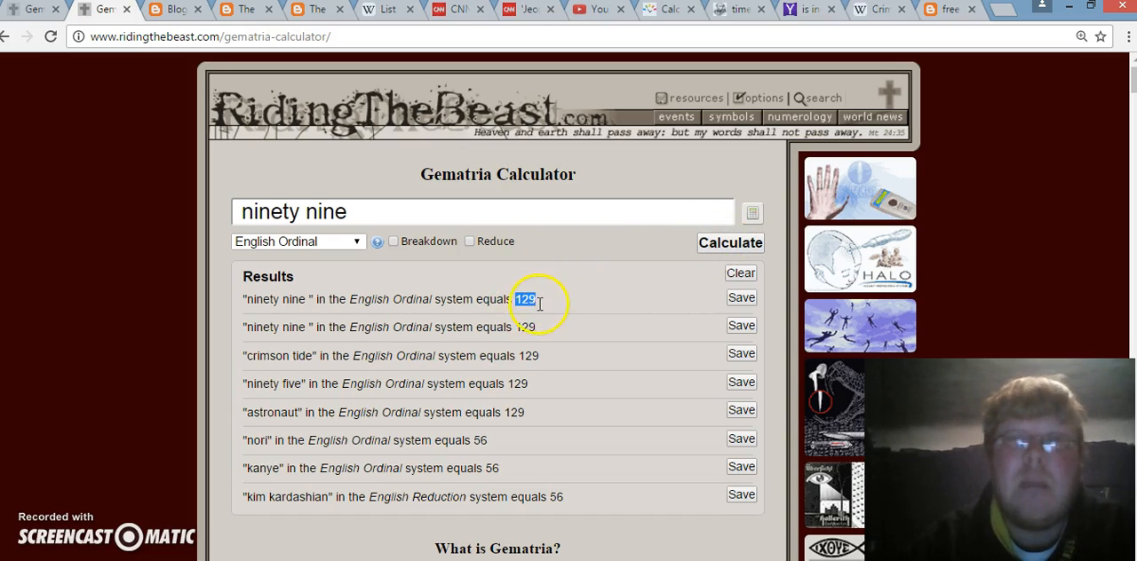
pyautogui.click(246, 10)
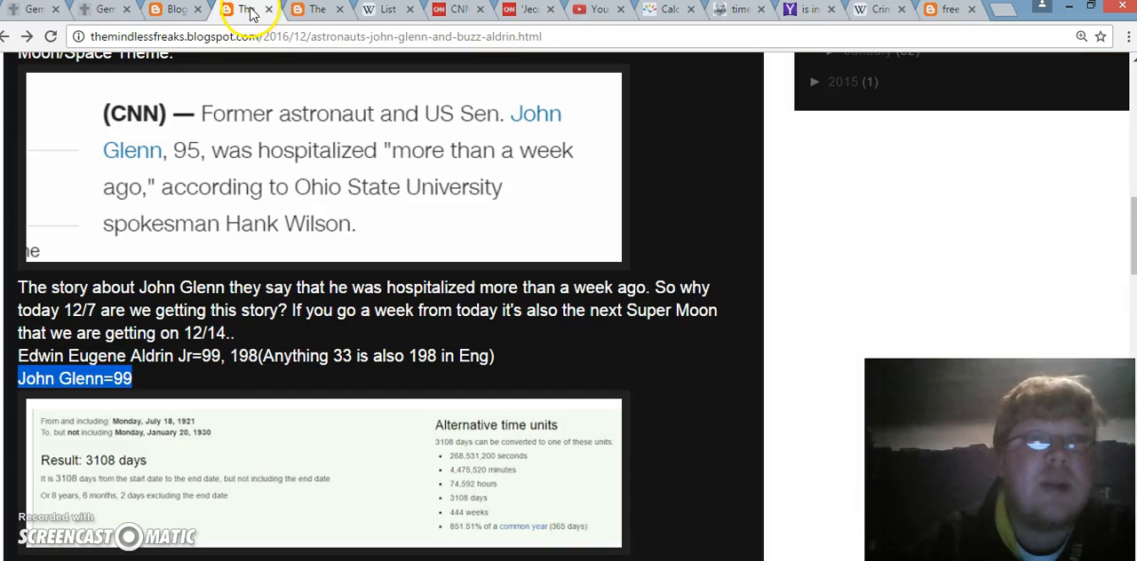
# Step: Scroll to the Edwin Eugene Aldrin Jr and John Glenn gematria lines and 3108-days screenshot
pyautogui.scroll(-3)
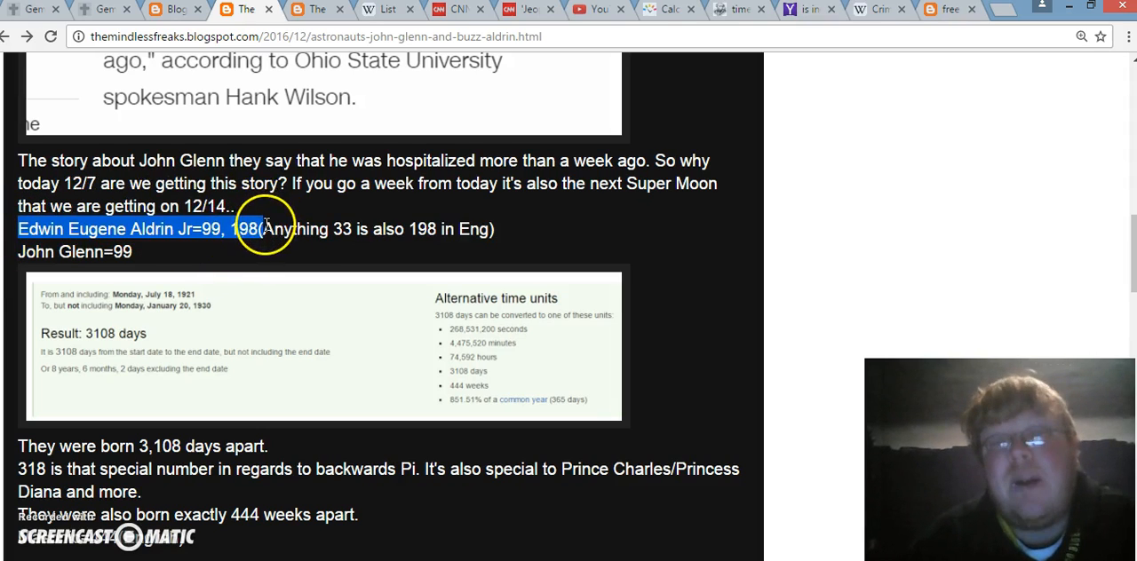
pyautogui.scroll(-3)
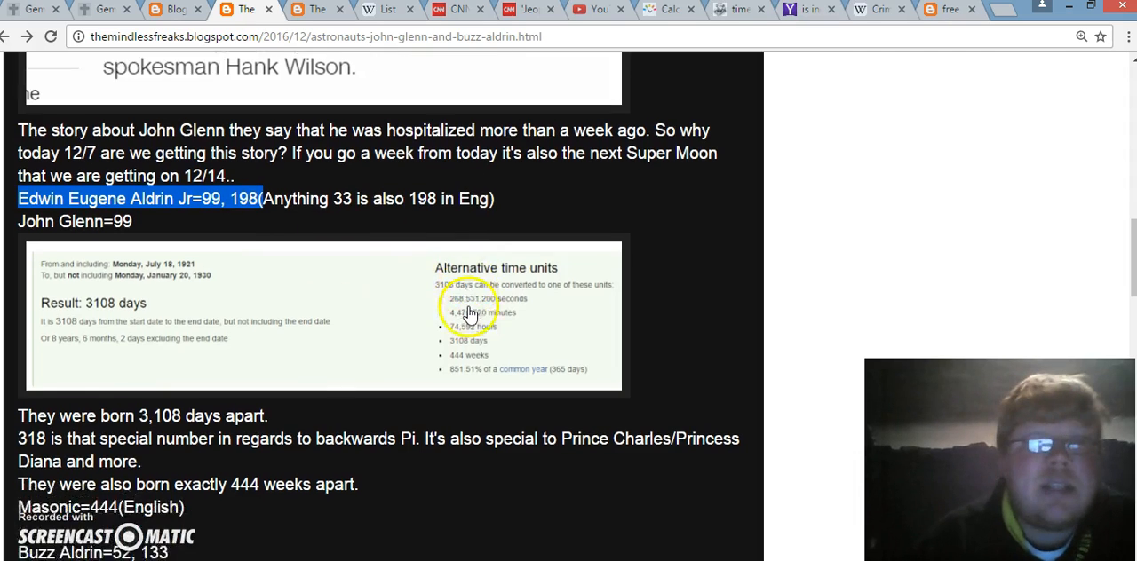
pyautogui.scroll(-3)
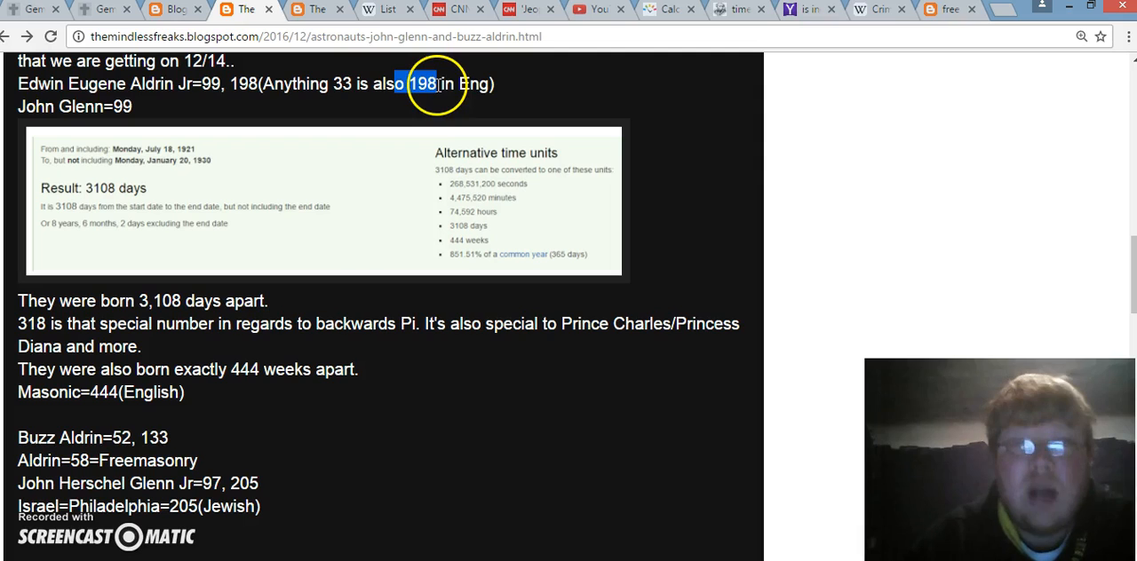
pyautogui.scroll(-3)
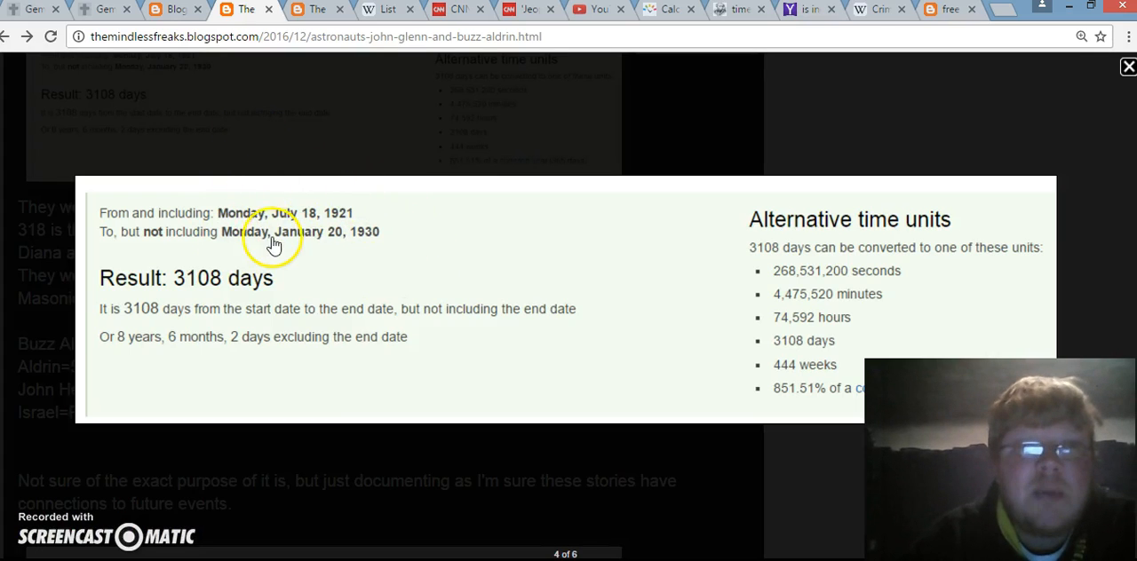
pyautogui.moveTo(235, 287)
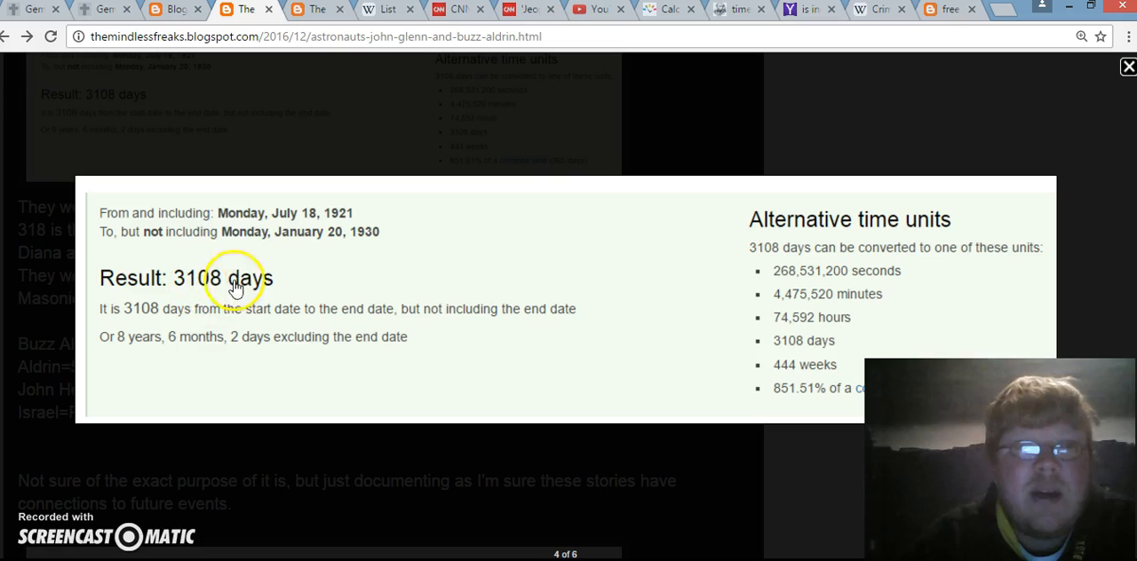
pyautogui.moveTo(732, 355)
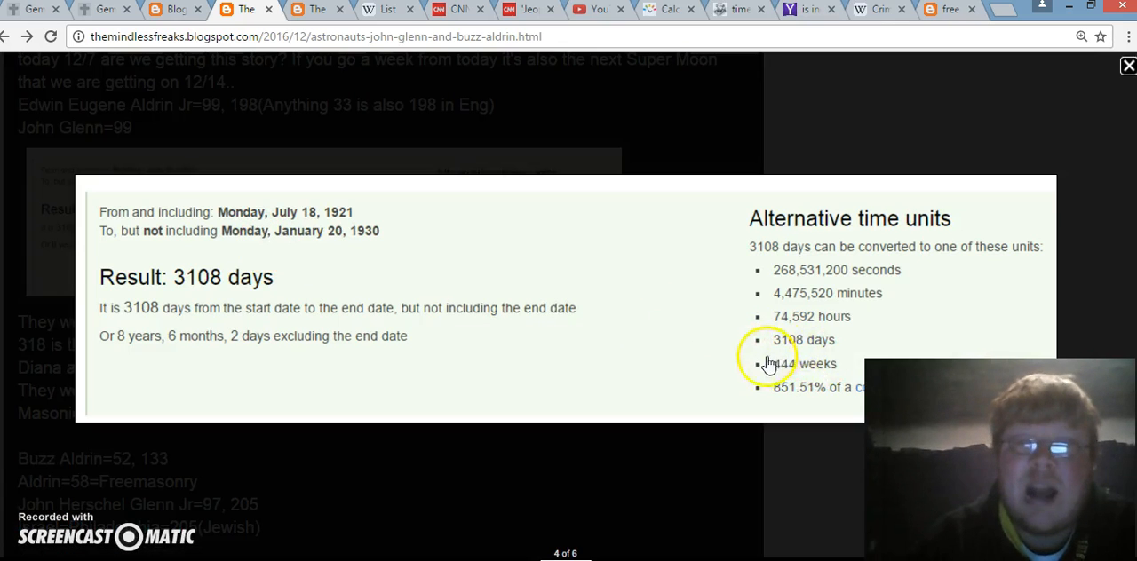
pyautogui.moveTo(809, 369)
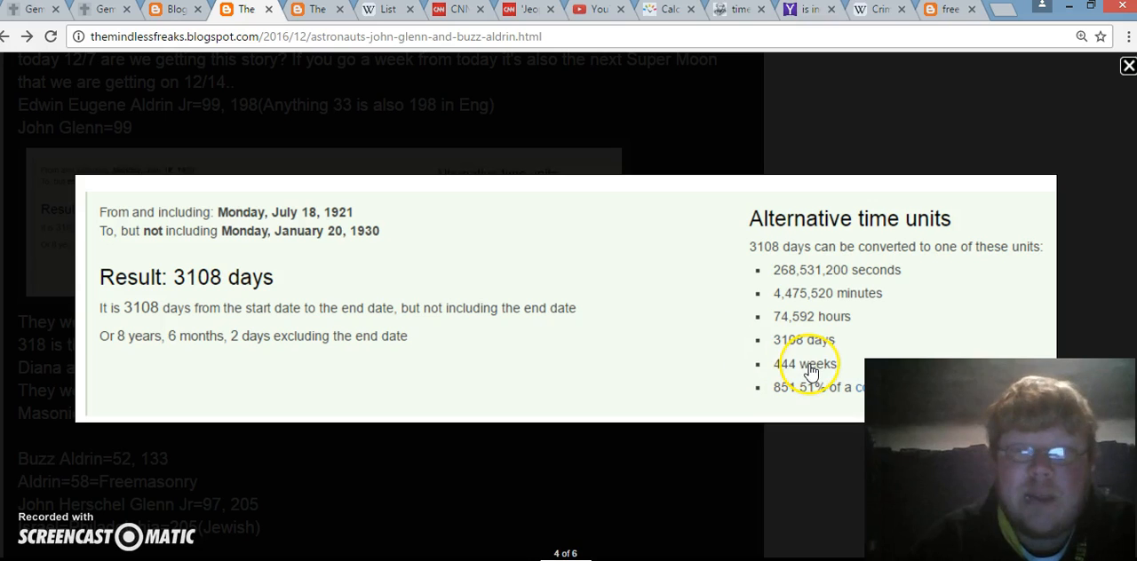
pyautogui.moveTo(604, 355)
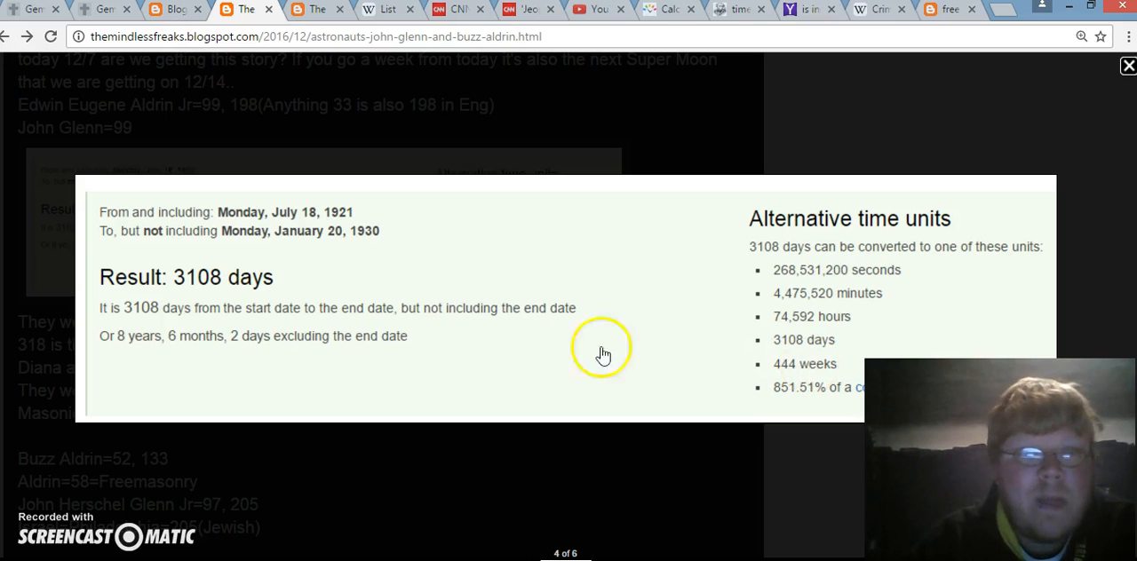
pyautogui.moveTo(217, 275)
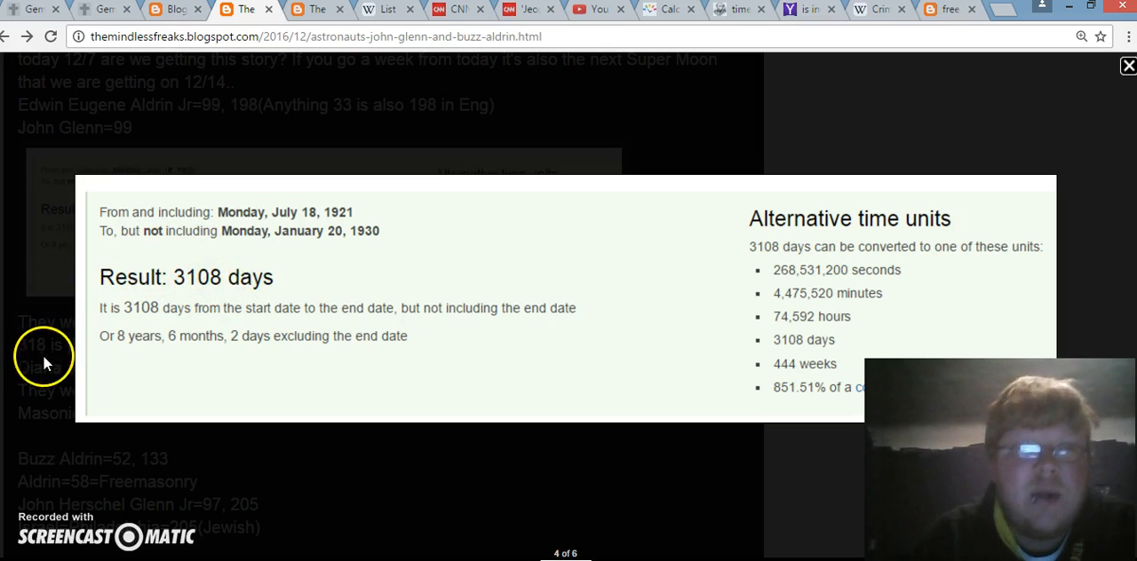
pyautogui.click(1129, 65)
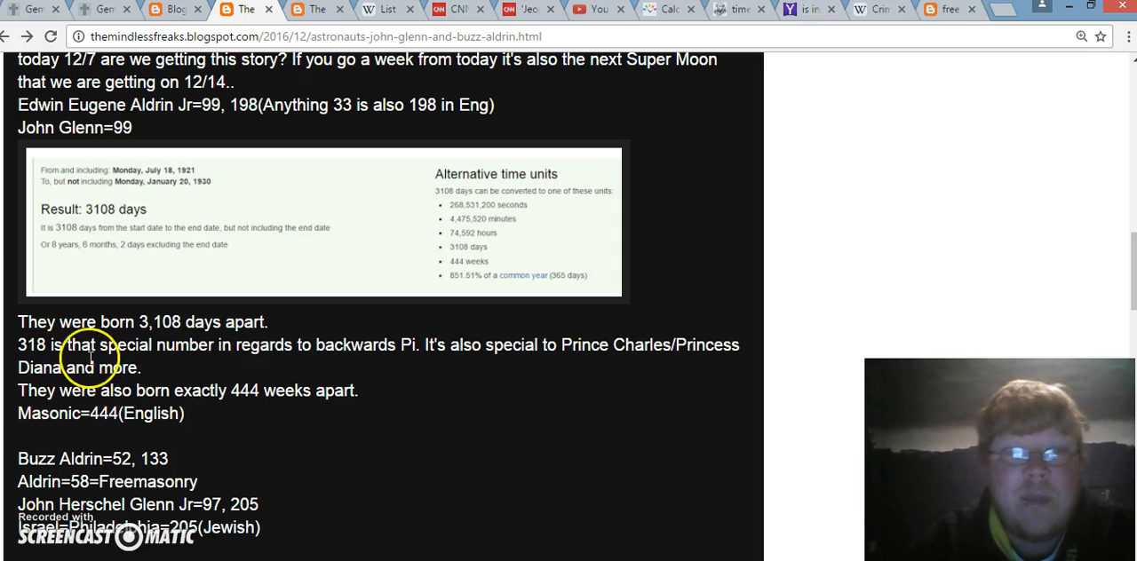
pyautogui.doubleClick(31, 345)
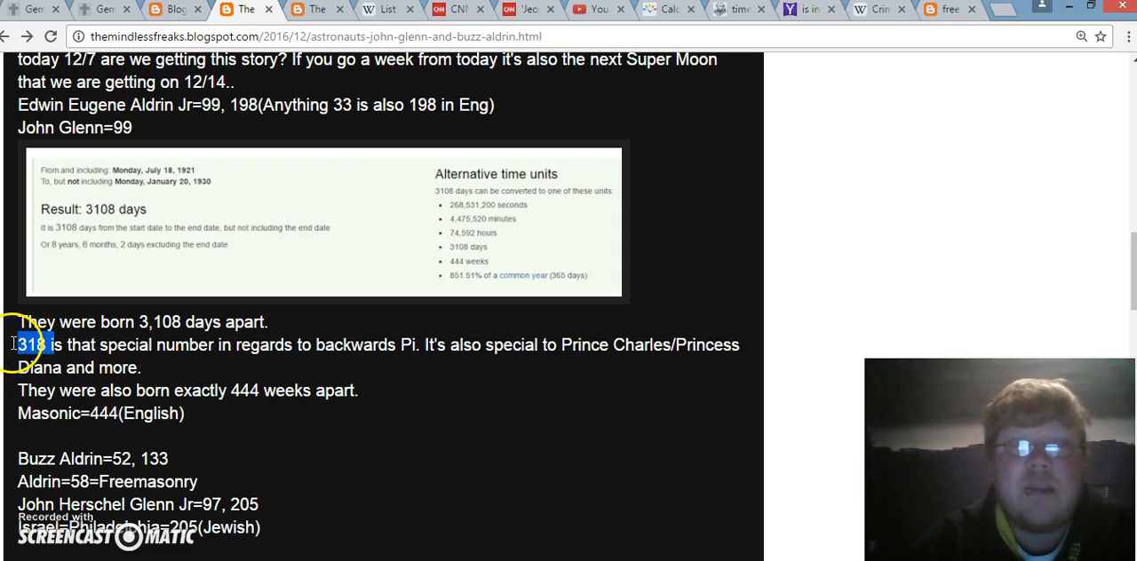
pyautogui.scroll(-3)
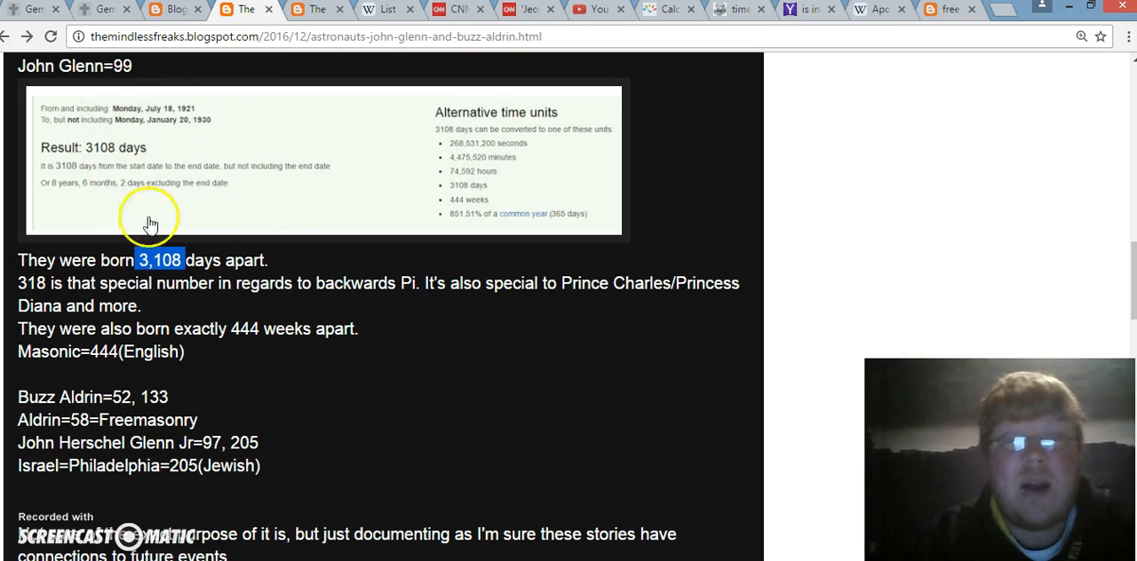
pyautogui.scroll(-3)
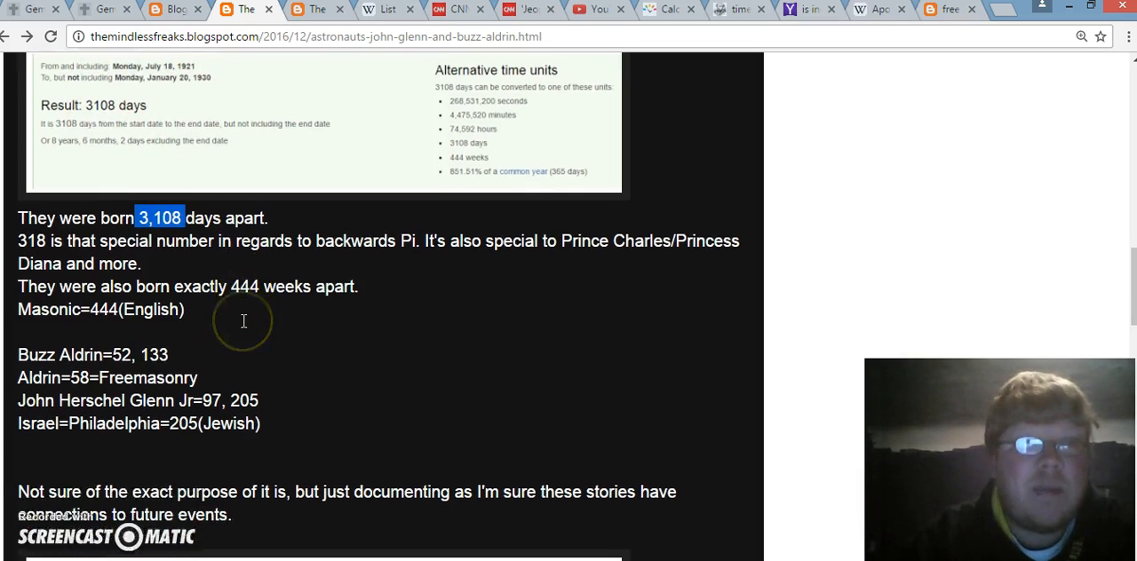
pyautogui.scroll(-3)
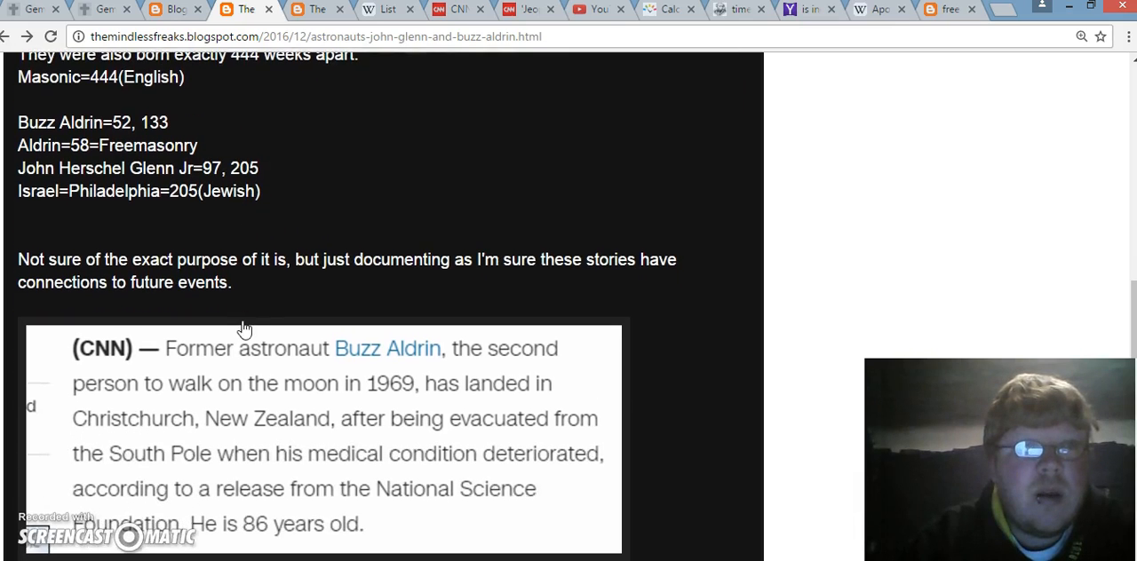
pyautogui.scroll(-3)
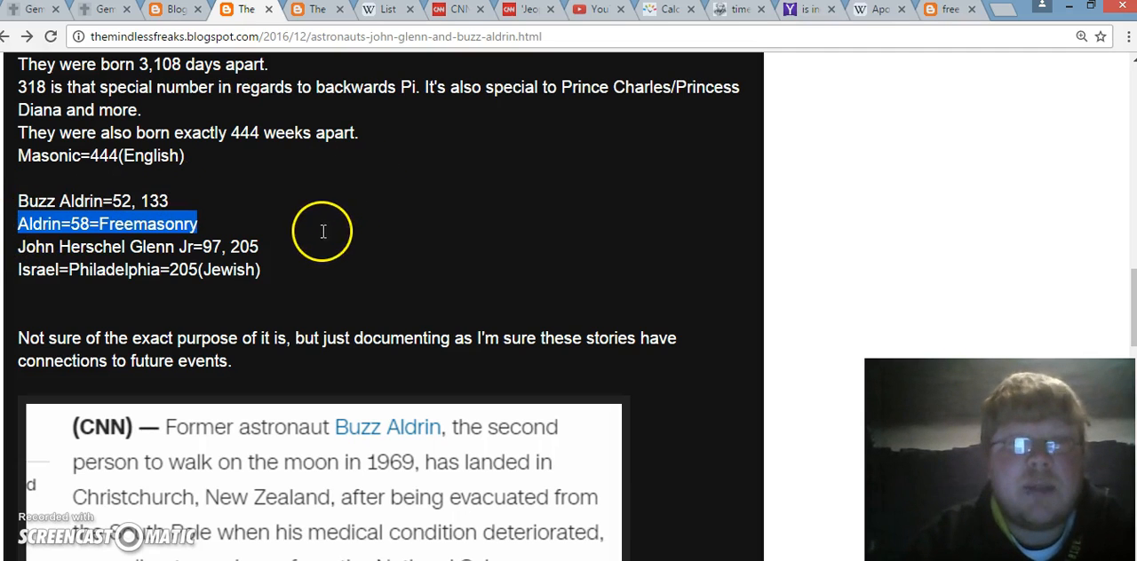
pyautogui.scroll(-3)
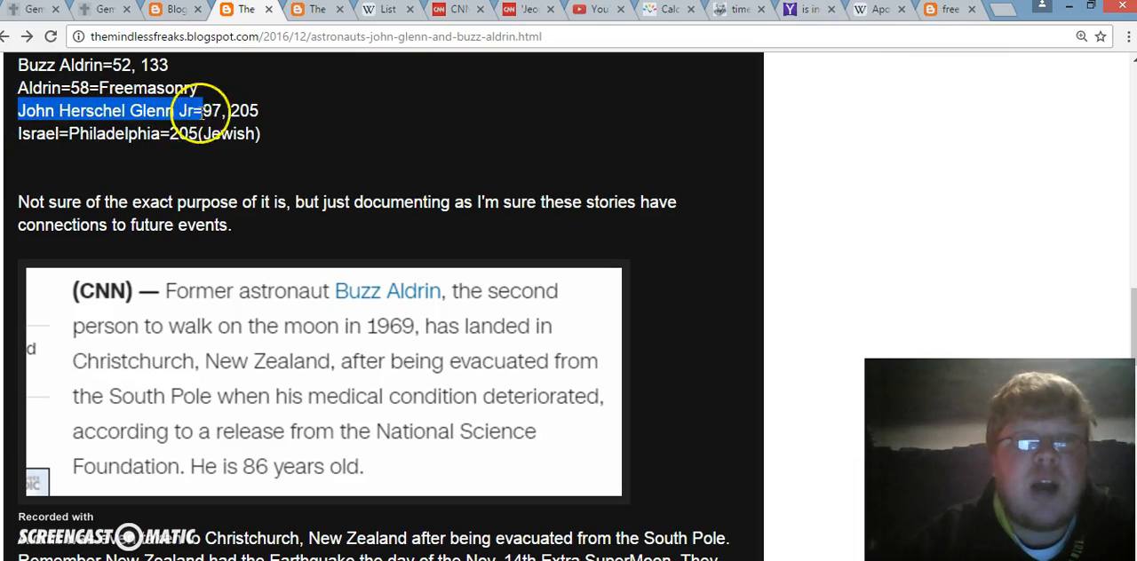
pyautogui.moveTo(199, 110); pyautogui.dragTo(259, 110)
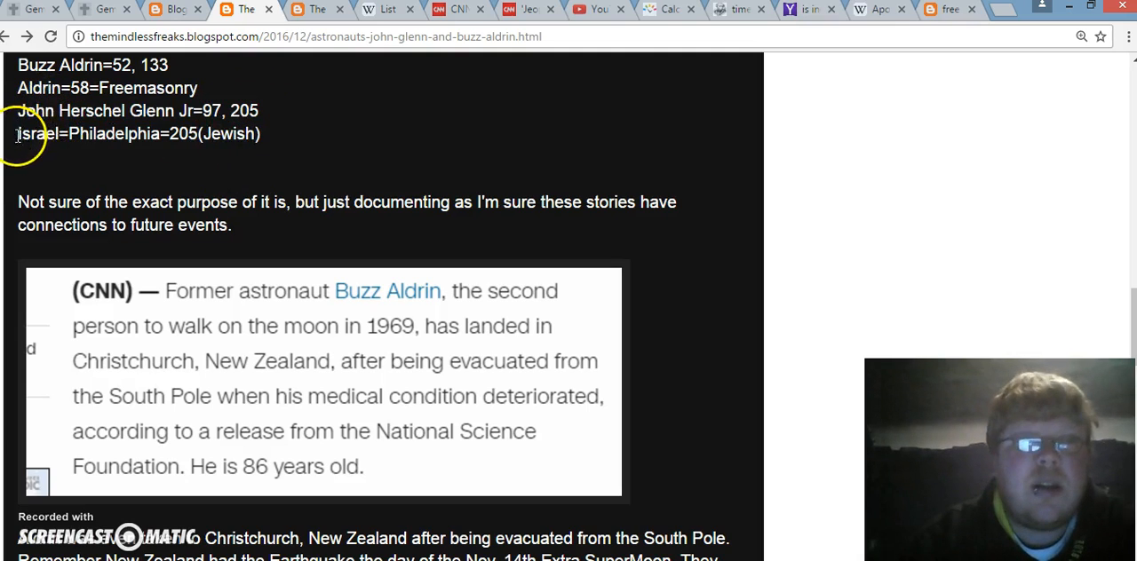
pyautogui.moveTo(18, 133); pyautogui.dragTo(169, 133)
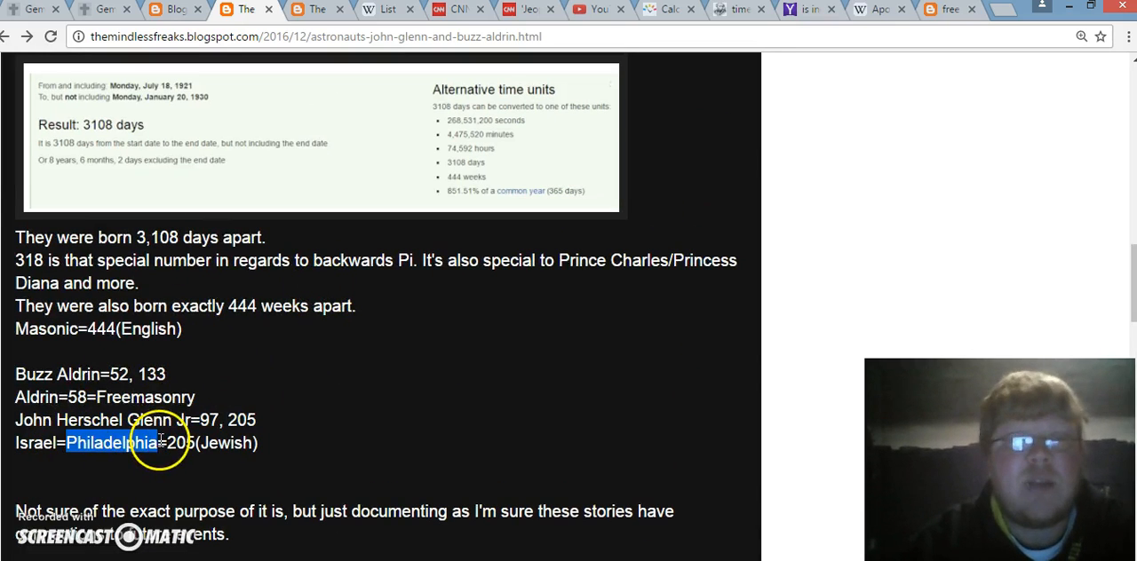
pyautogui.scroll(-3)
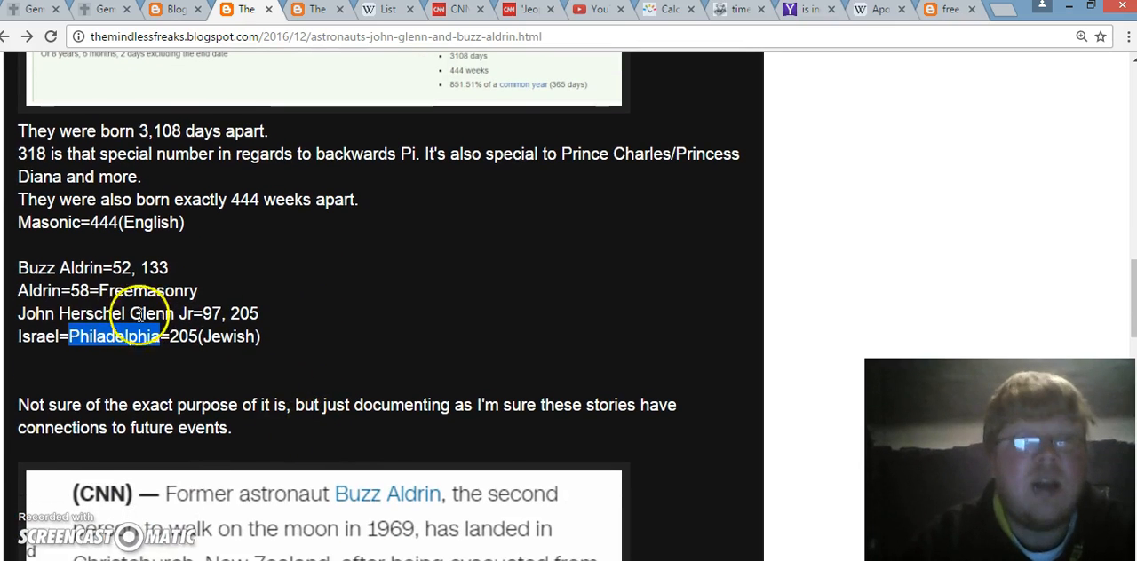
pyautogui.scroll(-3)
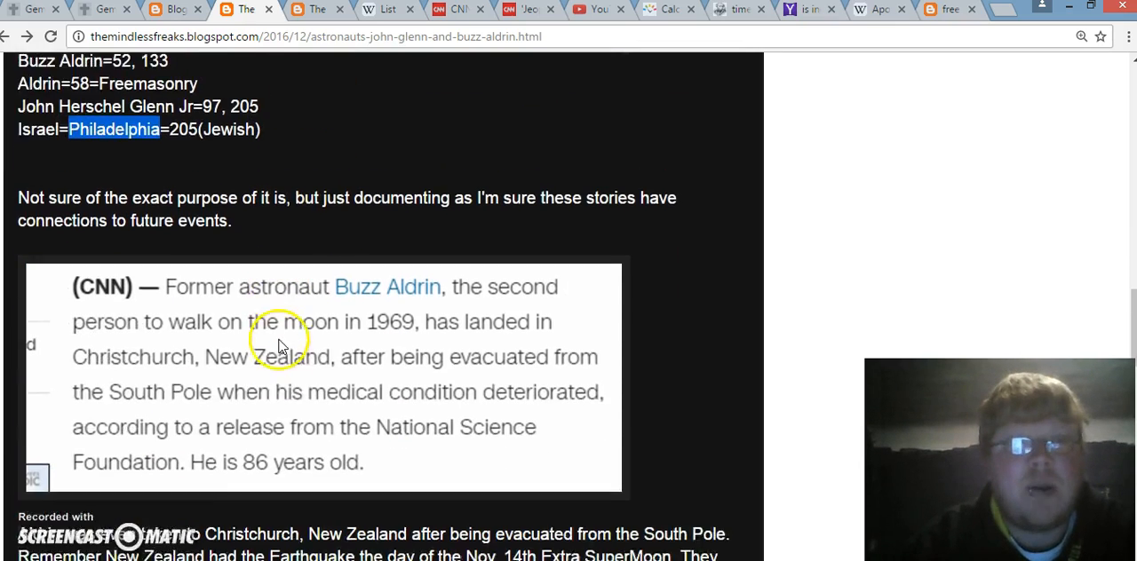
pyautogui.scroll(-3)
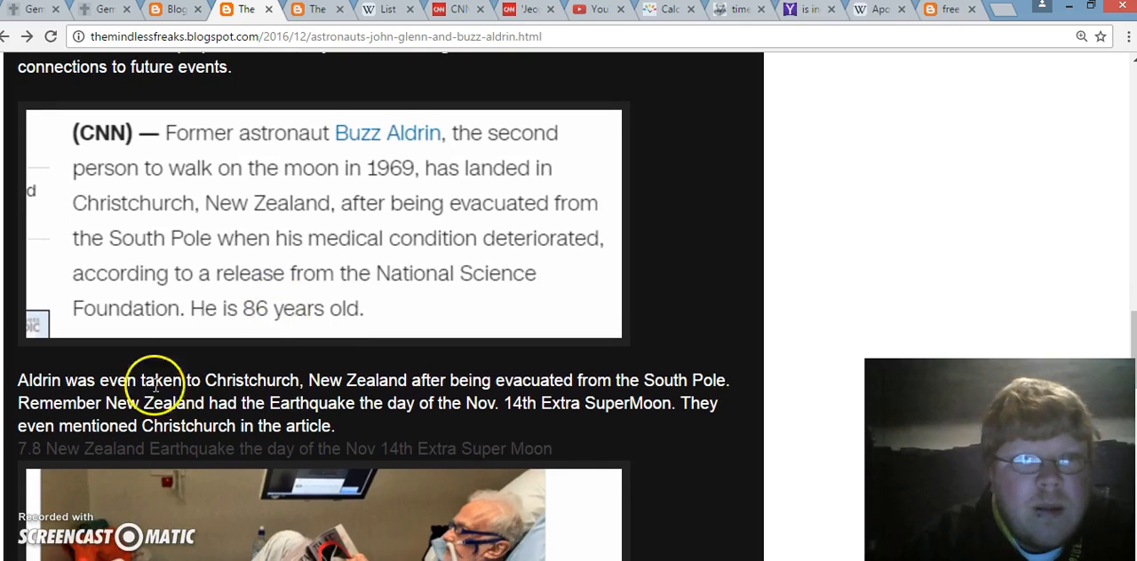
pyautogui.moveTo(262, 328)
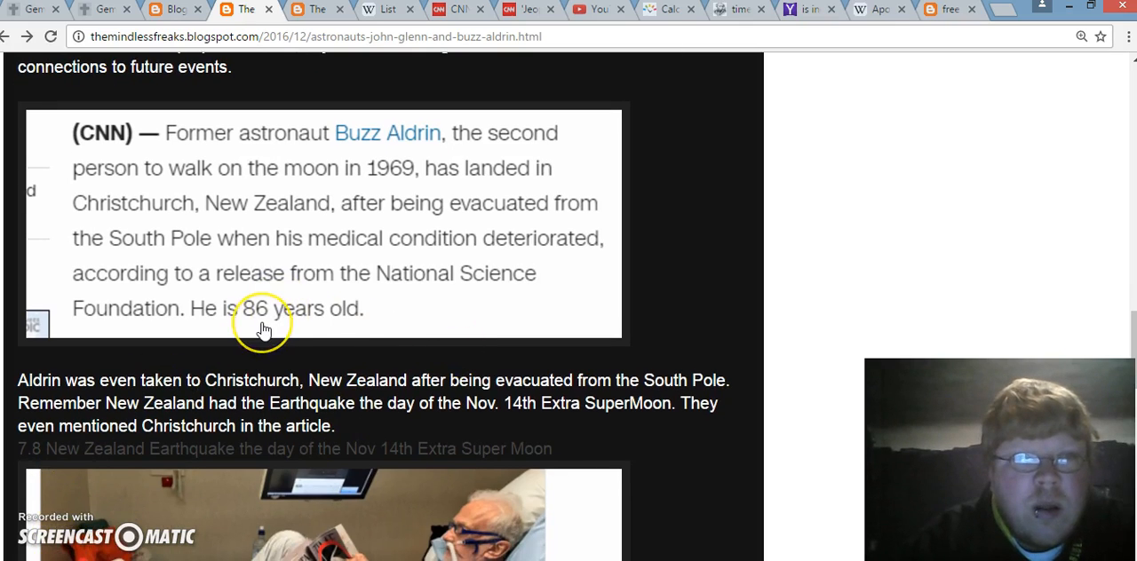
pyautogui.scroll(3)
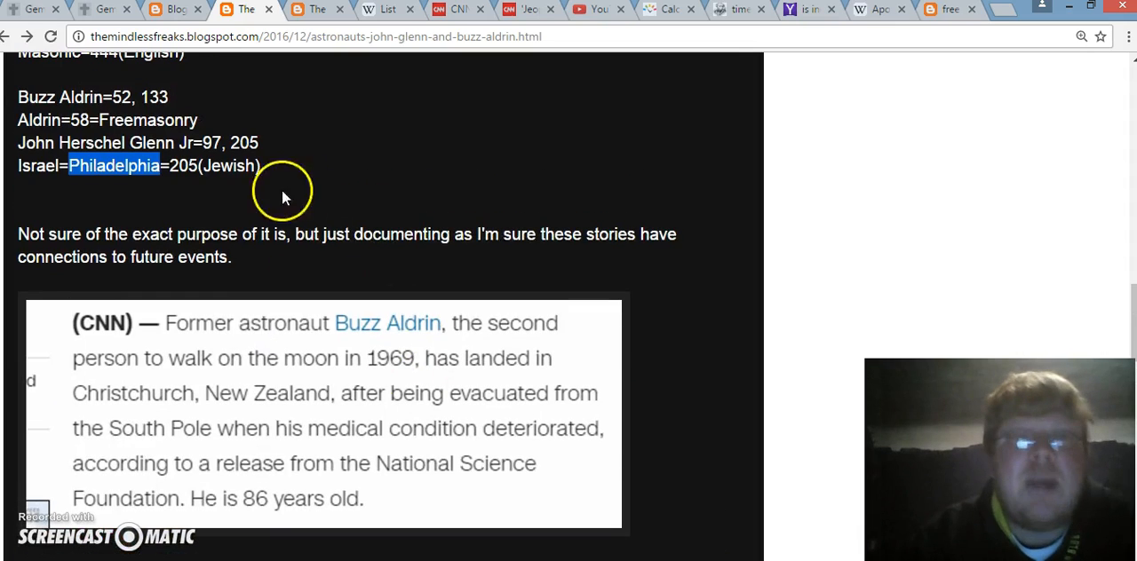
pyautogui.scroll(-3)
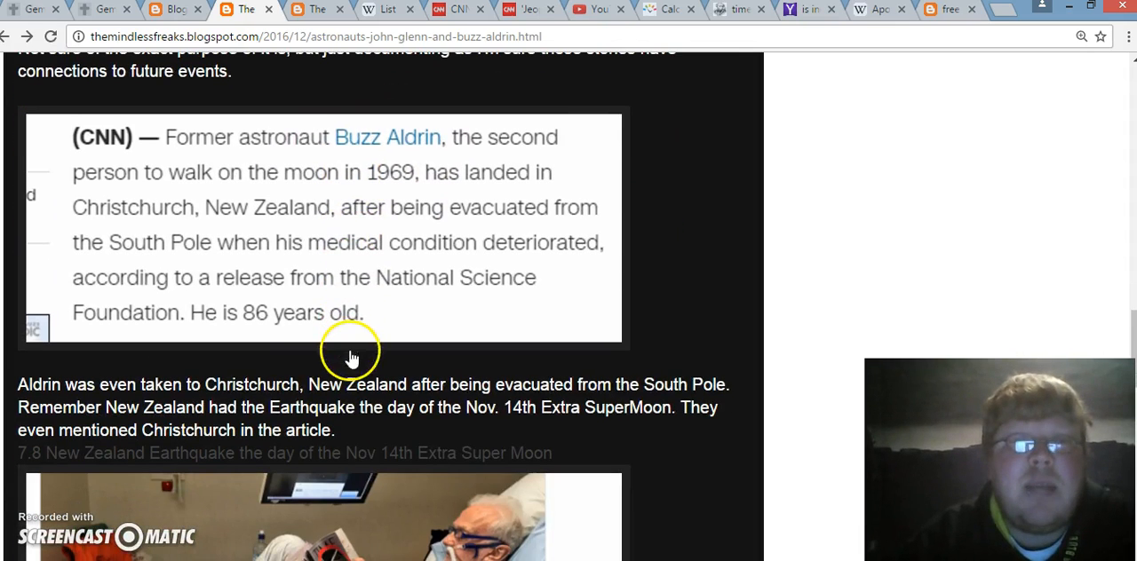
pyautogui.moveTo(315, 312)
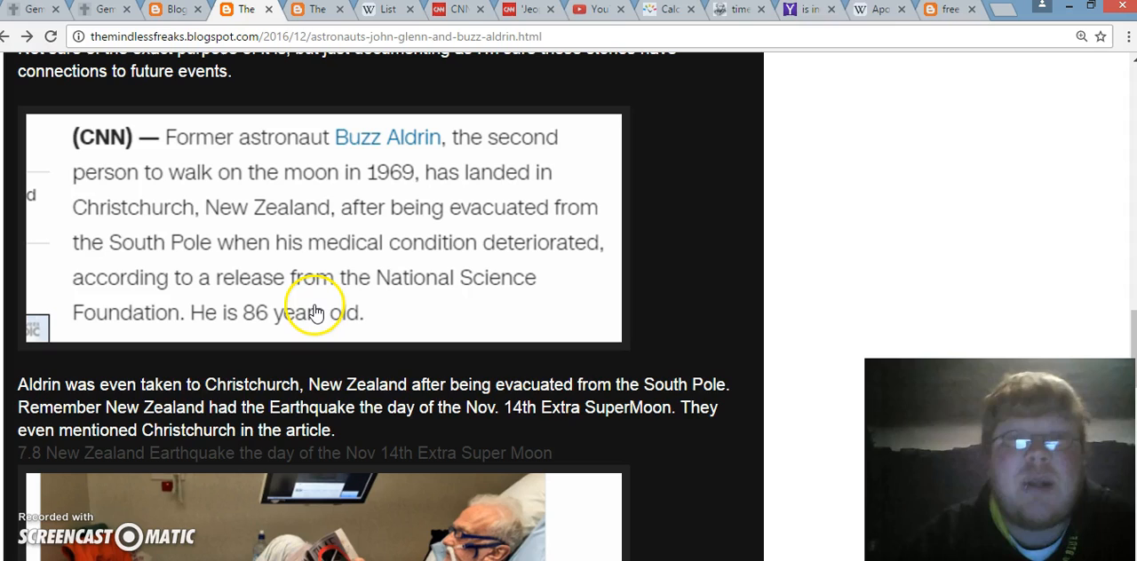
pyautogui.moveTo(334, 144)
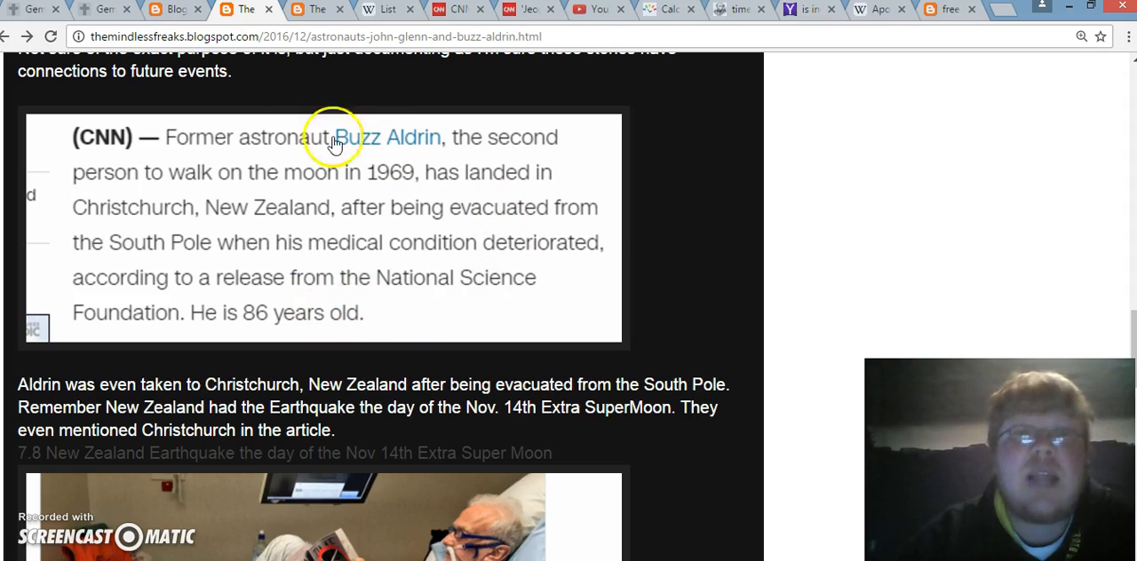
pyautogui.moveTo(380, 324)
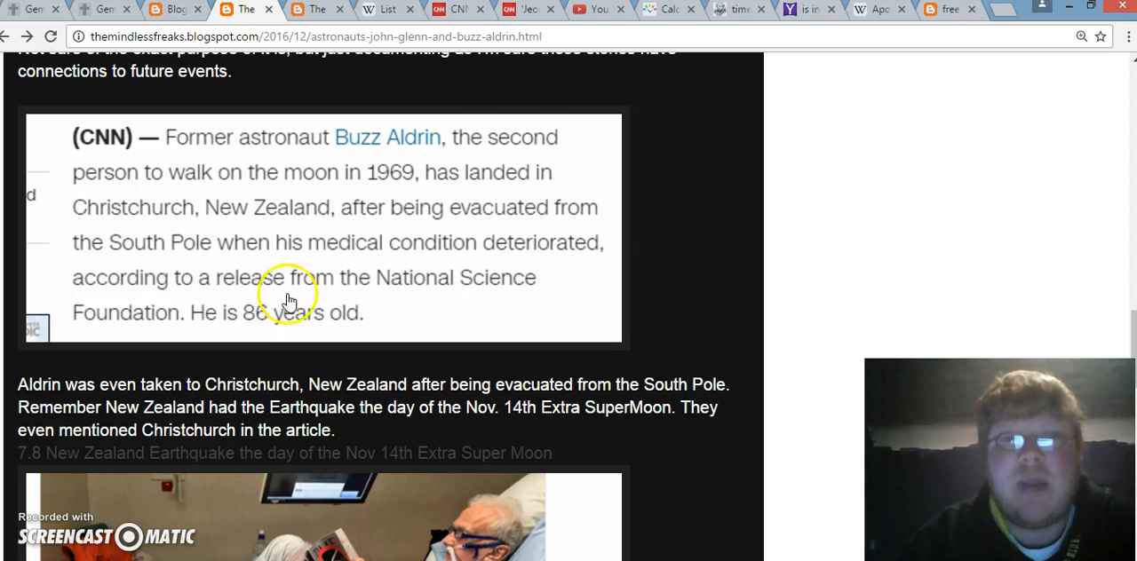
pyautogui.moveTo(163, 178)
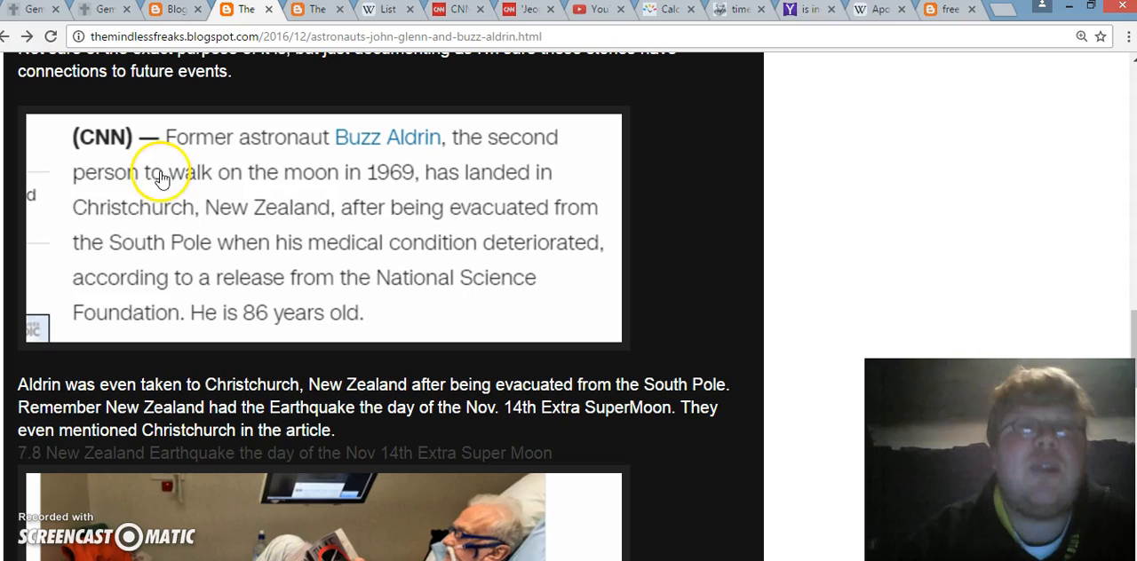
pyautogui.moveTo(289, 235)
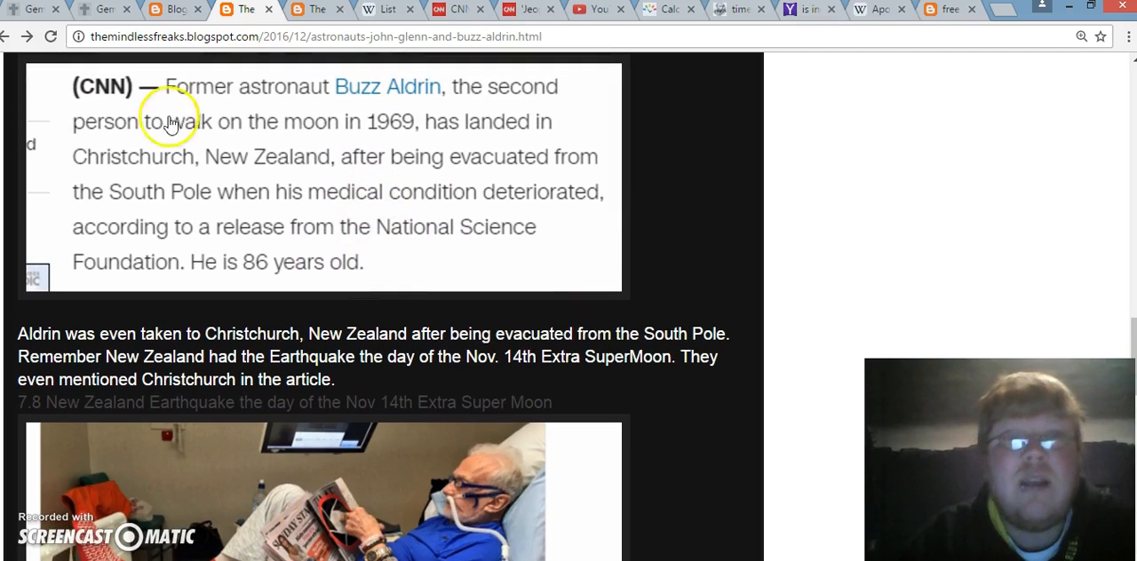
pyautogui.moveTo(334, 167)
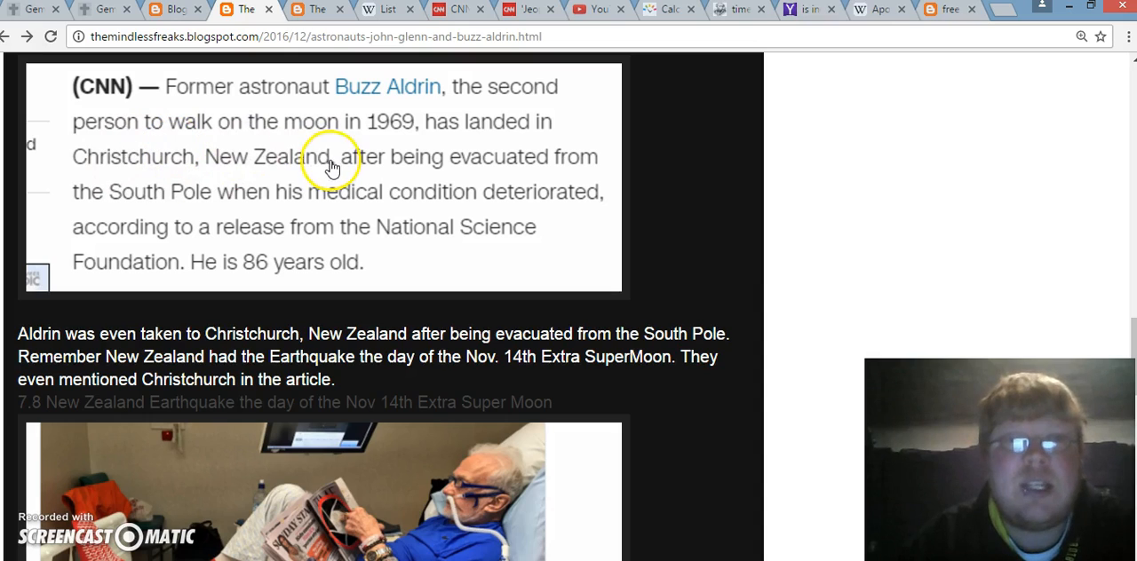
pyautogui.moveTo(82, 162)
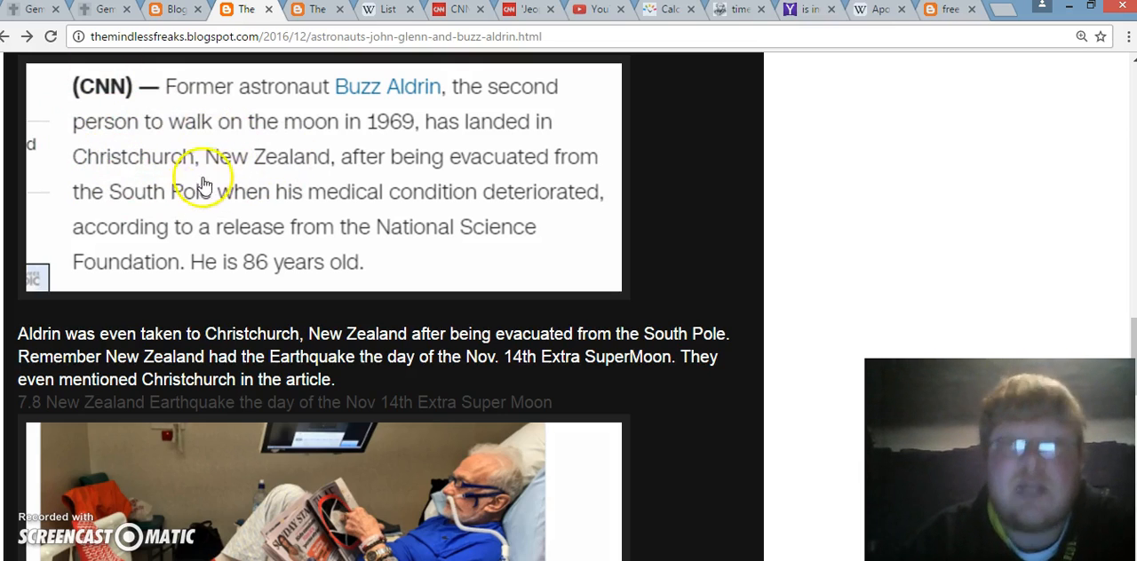
pyautogui.moveTo(128, 289)
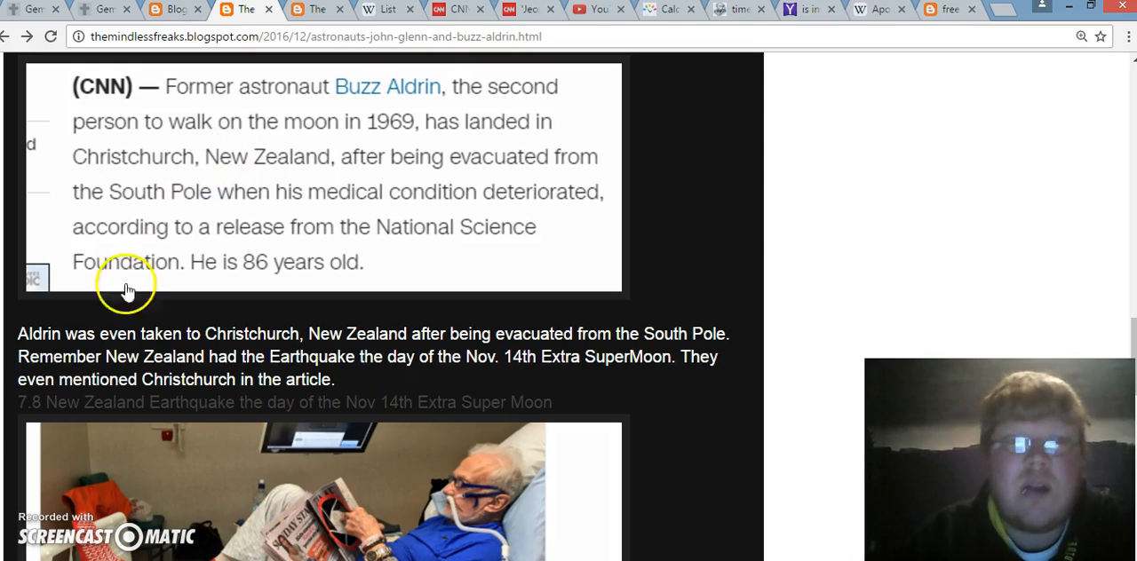
pyautogui.moveTo(195, 365)
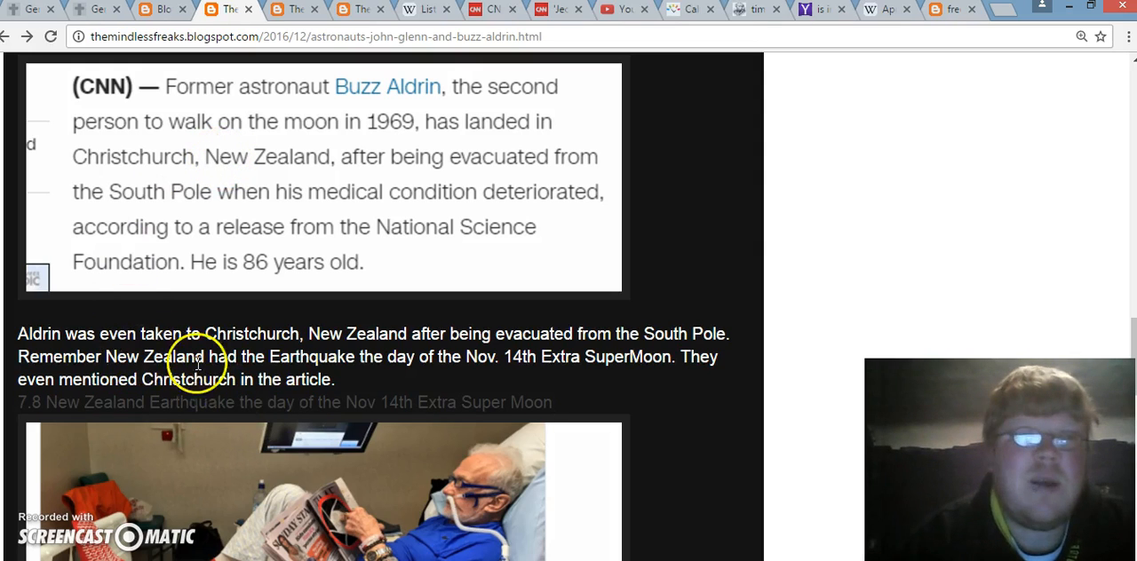
pyautogui.moveTo(119, 362)
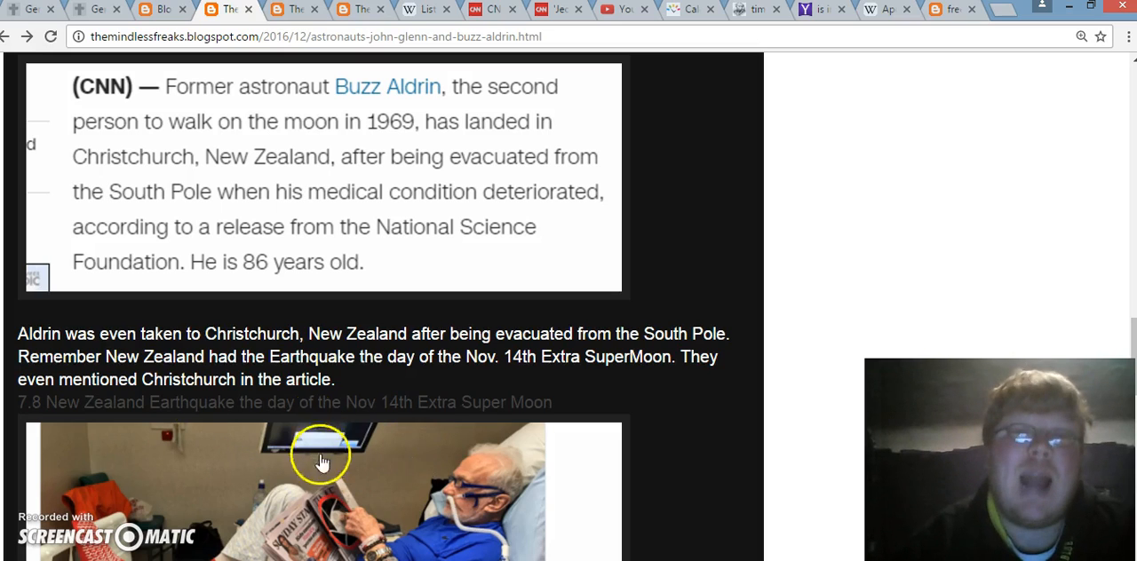
pyautogui.moveTo(472, 333)
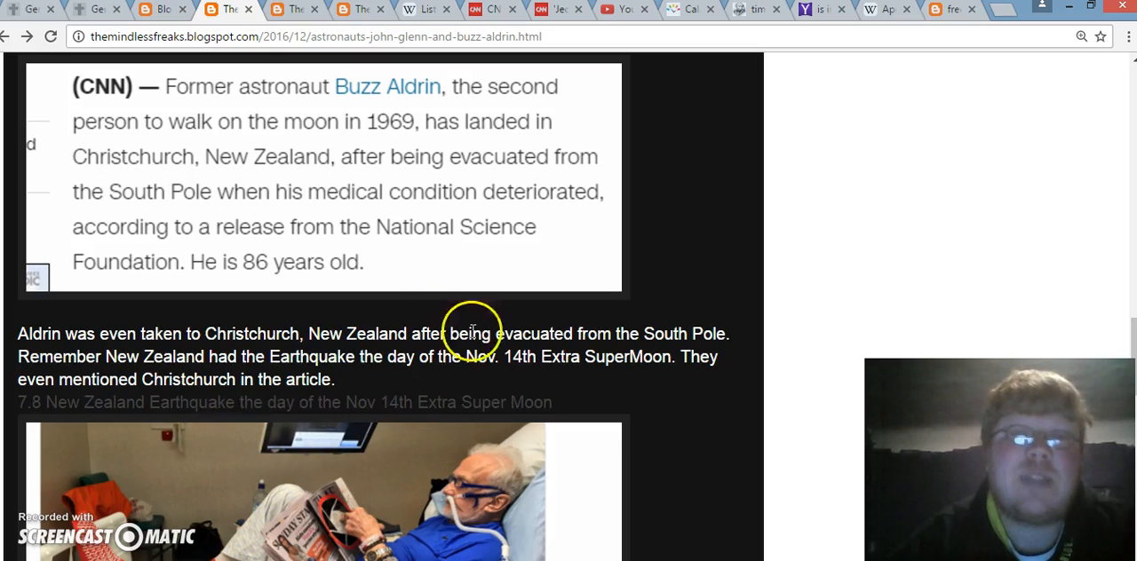
pyautogui.moveTo(358, 438)
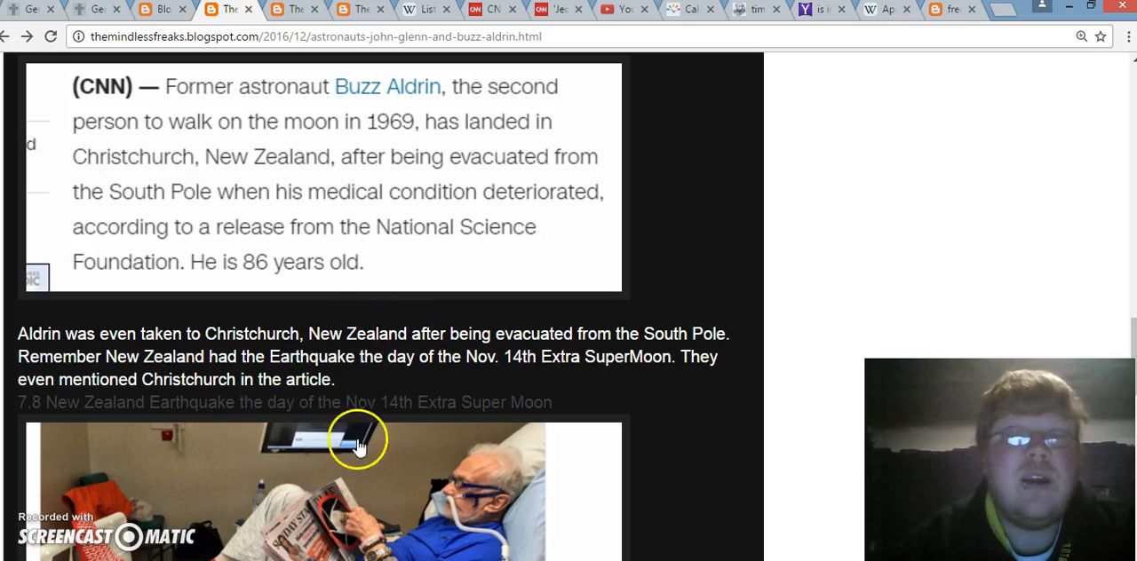
pyautogui.moveTo(435, 524)
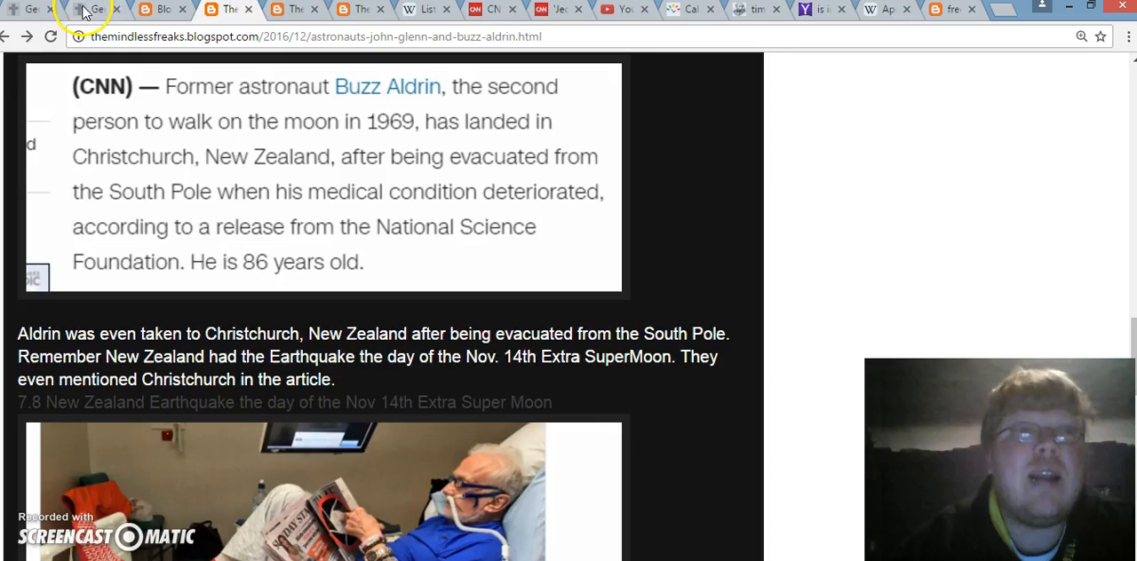
# Step: Calculate 'christchurch new zealand' = 243 in English Ordinal on the gematria calculator
pyautogui.click(89, 8)
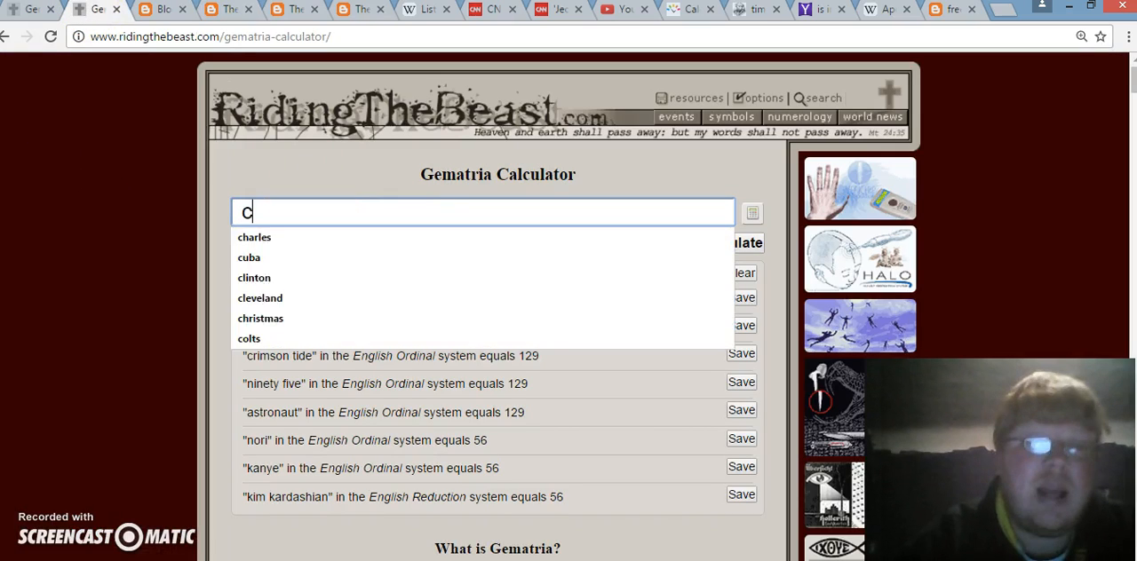
pyautogui.write('hristchurch new')
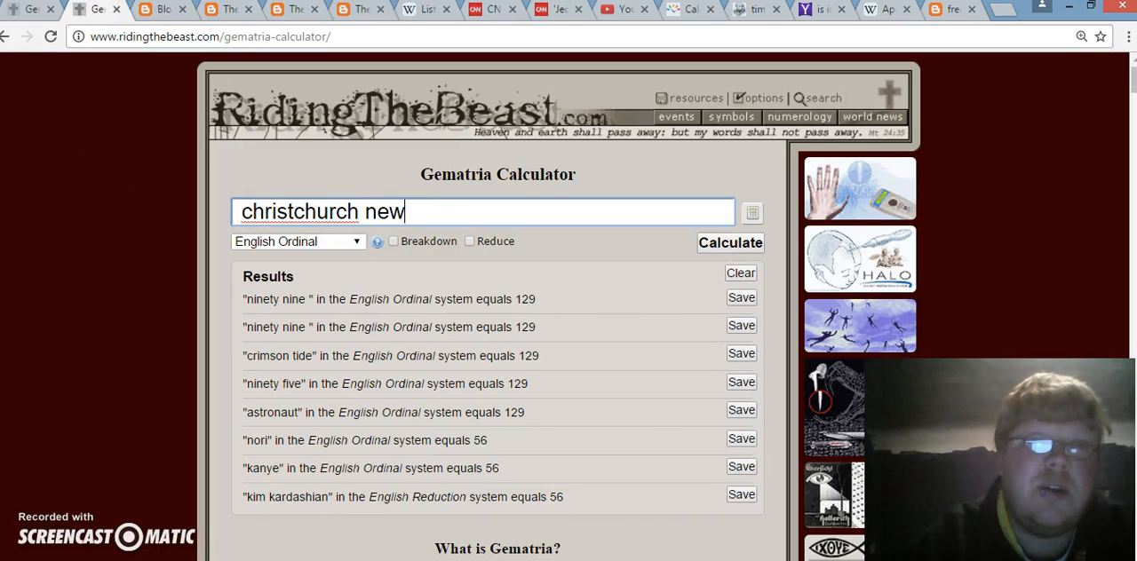
pyautogui.write('zealand')
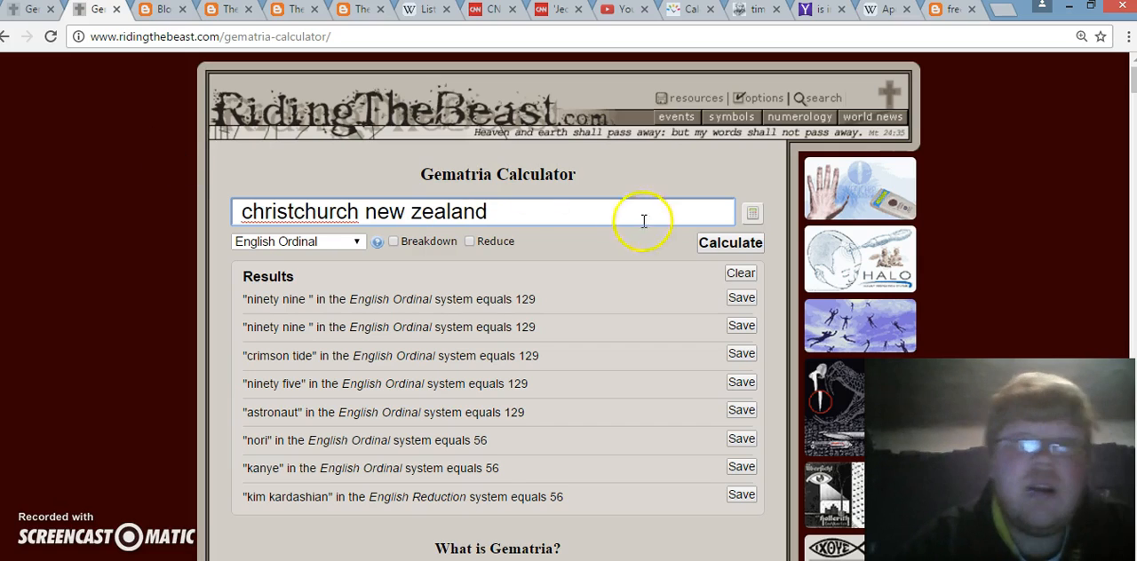
pyautogui.click(730, 241)
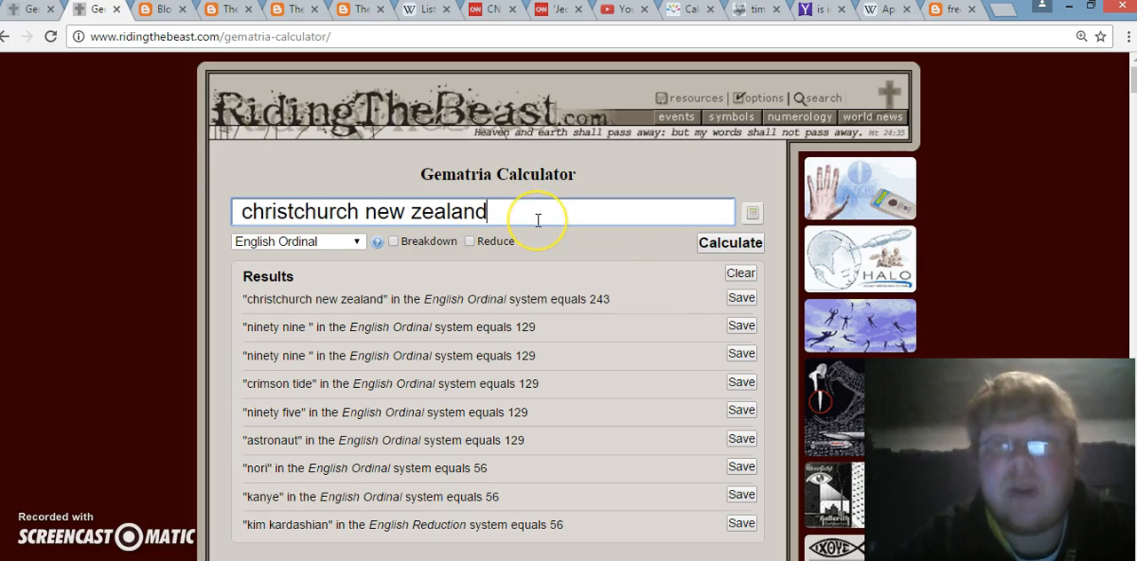
# Step: Clear the input and enter '31/8' as the next phrase
pyautogui.press('backspace')
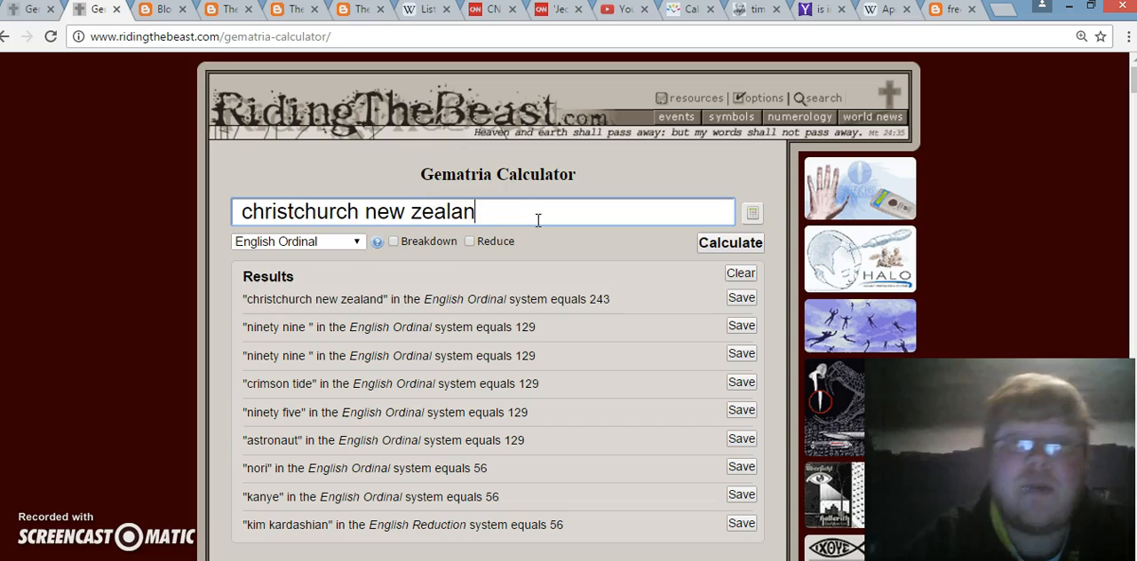
pyautogui.write('3')
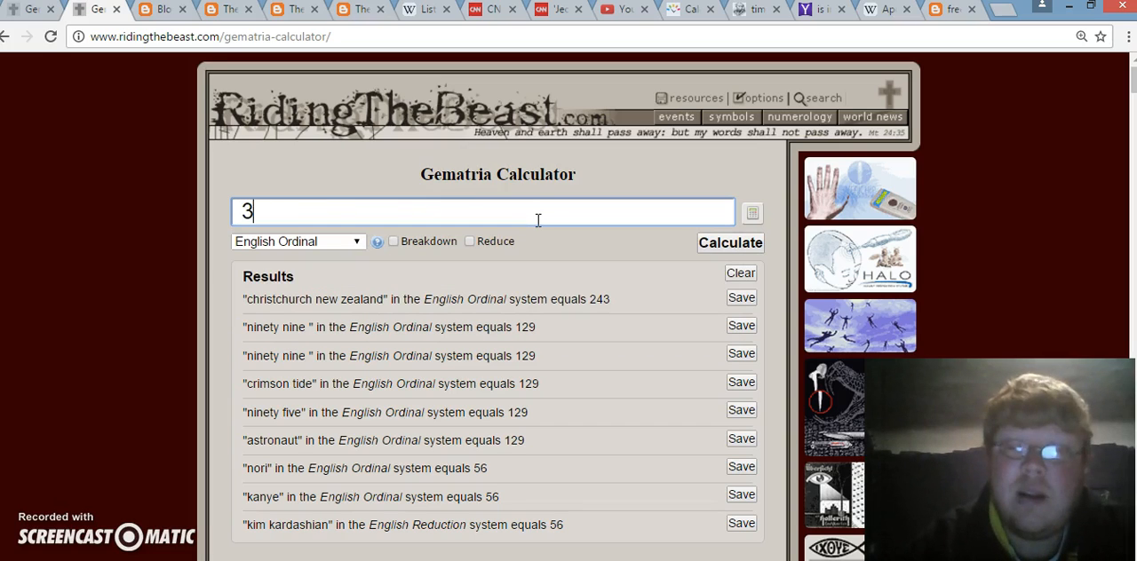
pyautogui.write('1/8')
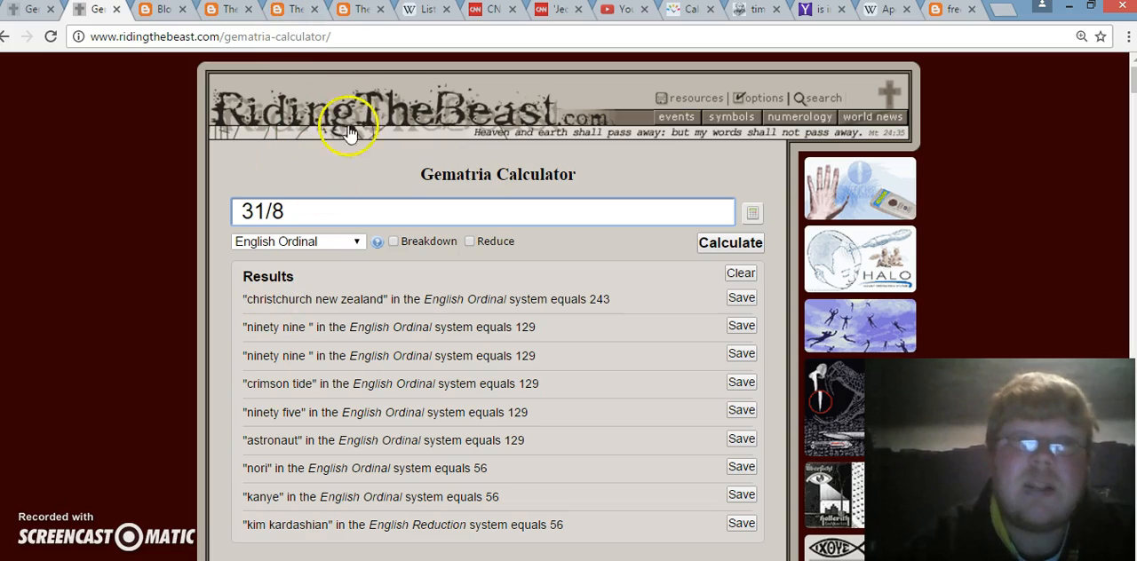
pyautogui.moveTo(217, 10)
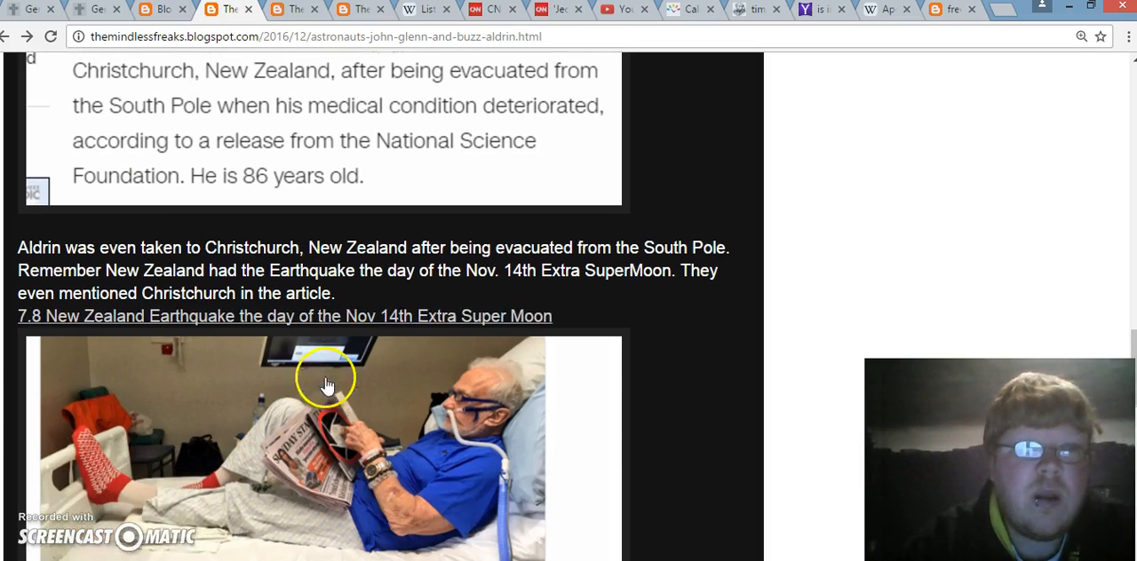
pyautogui.scroll(-3)
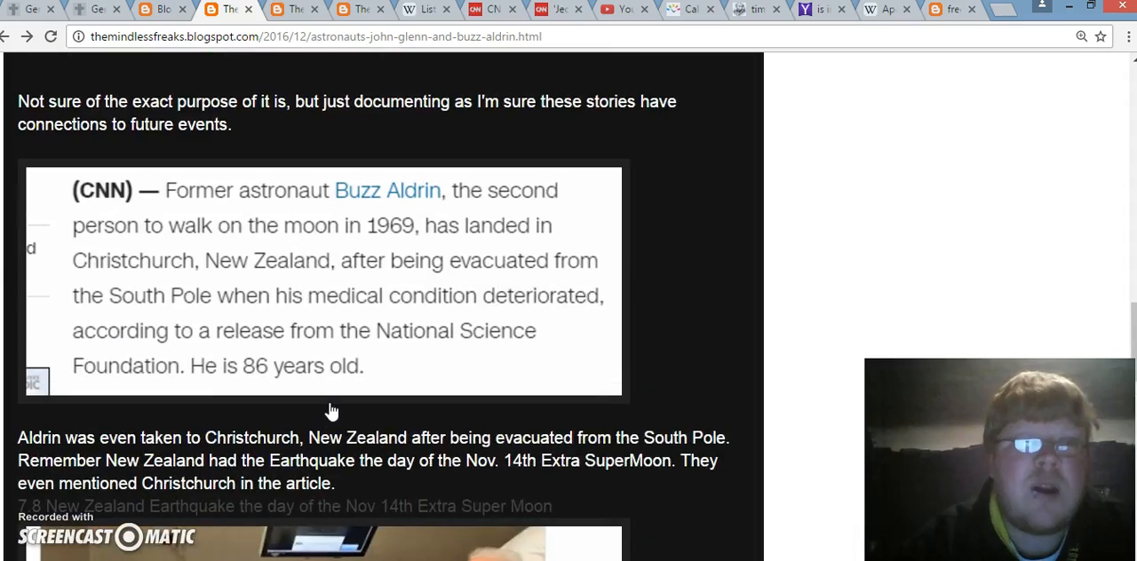
pyautogui.scroll(-3)
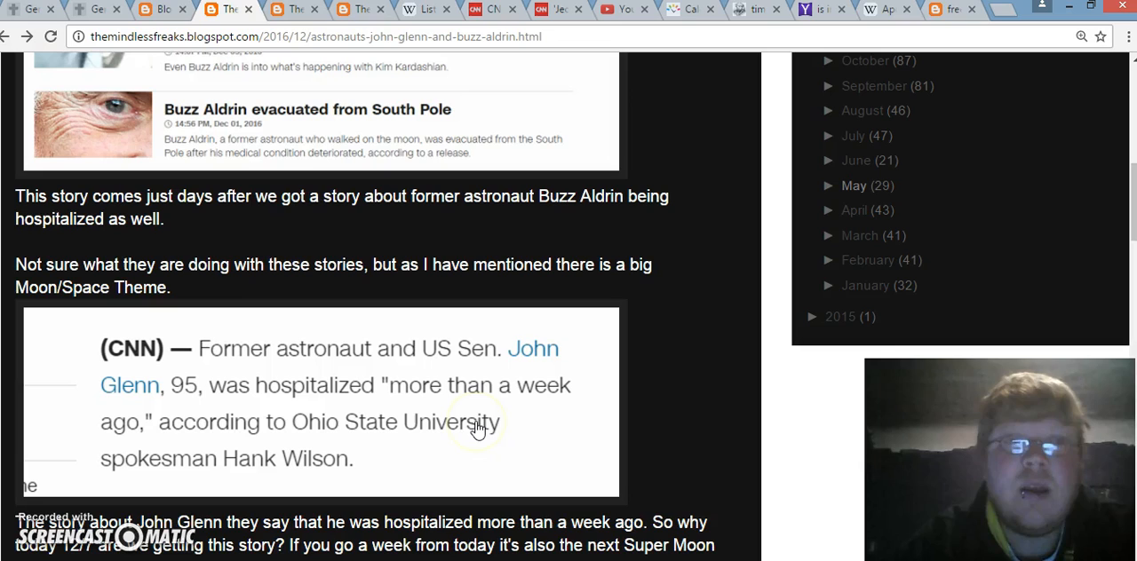
pyautogui.moveTo(317, 368)
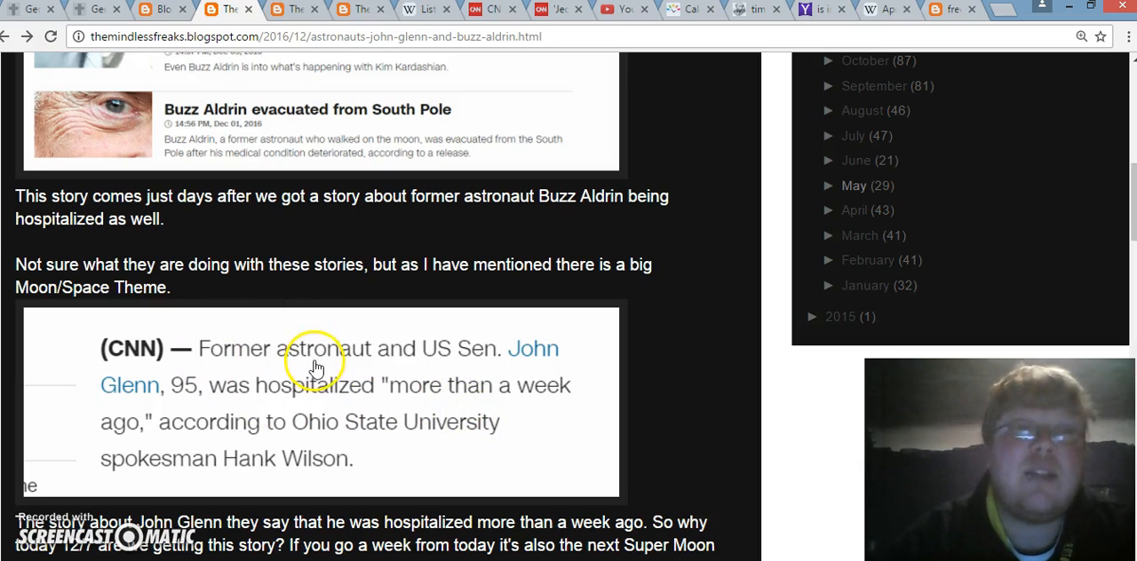
pyautogui.moveTo(293, 395)
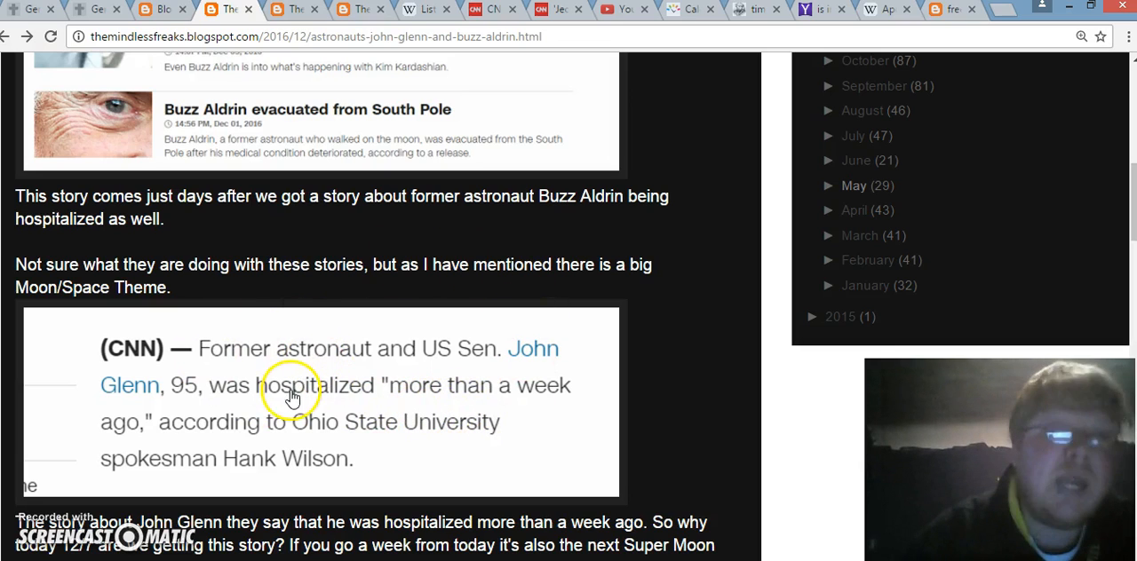
pyautogui.moveTo(286, 331)
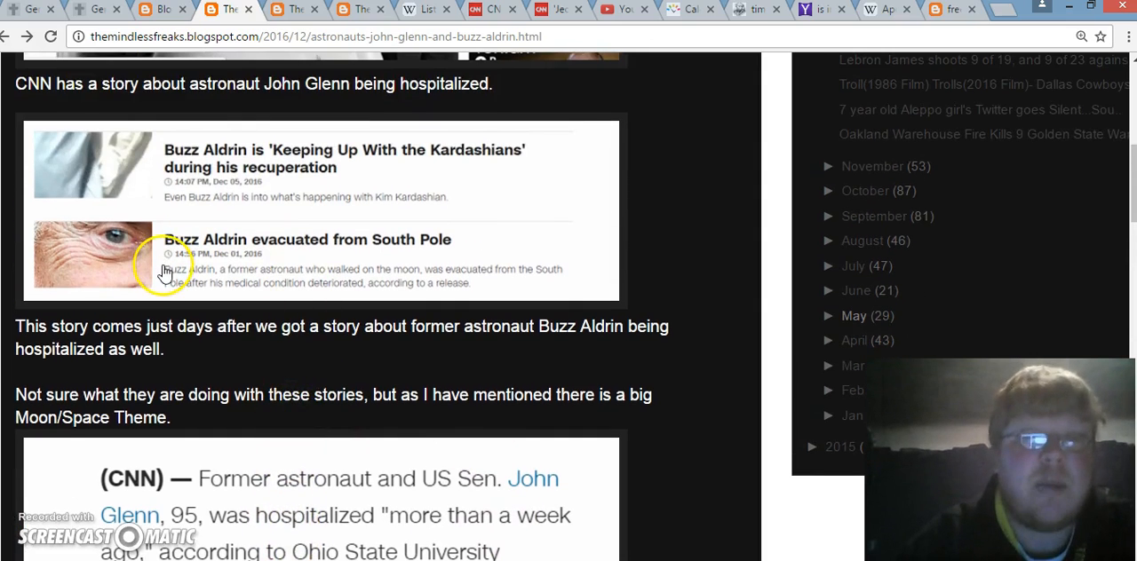
pyautogui.scroll(-3)
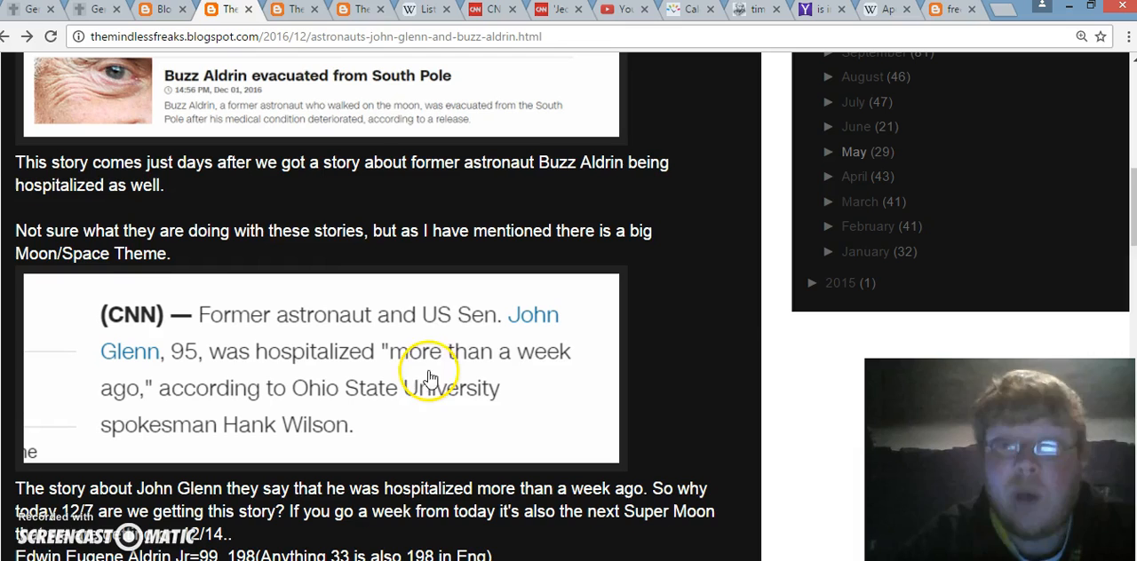
pyautogui.moveTo(284, 389)
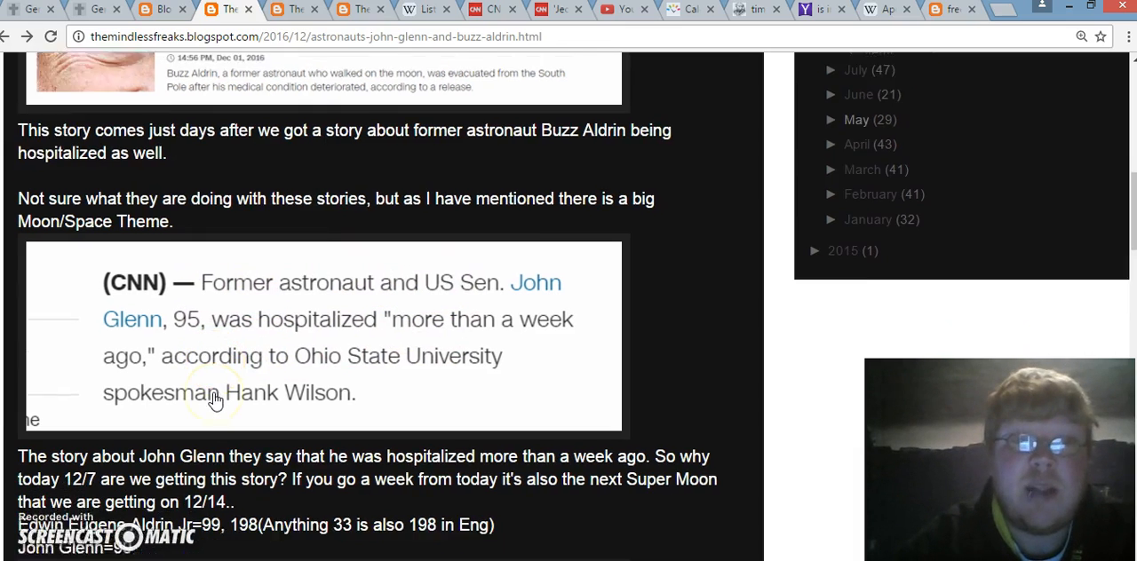
pyautogui.scroll(-3)
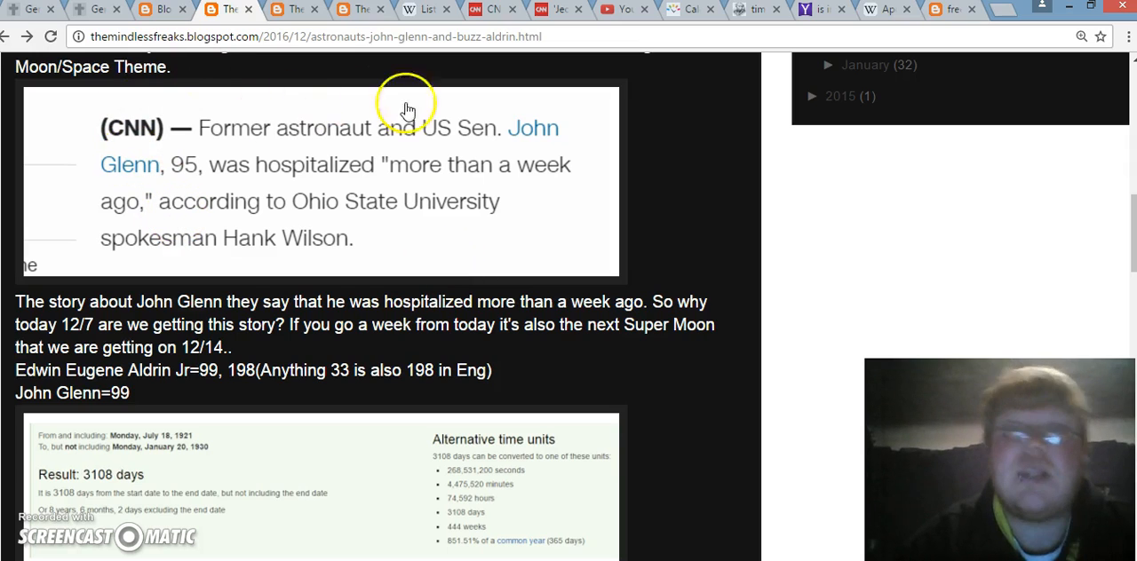
pyautogui.scroll(-3)
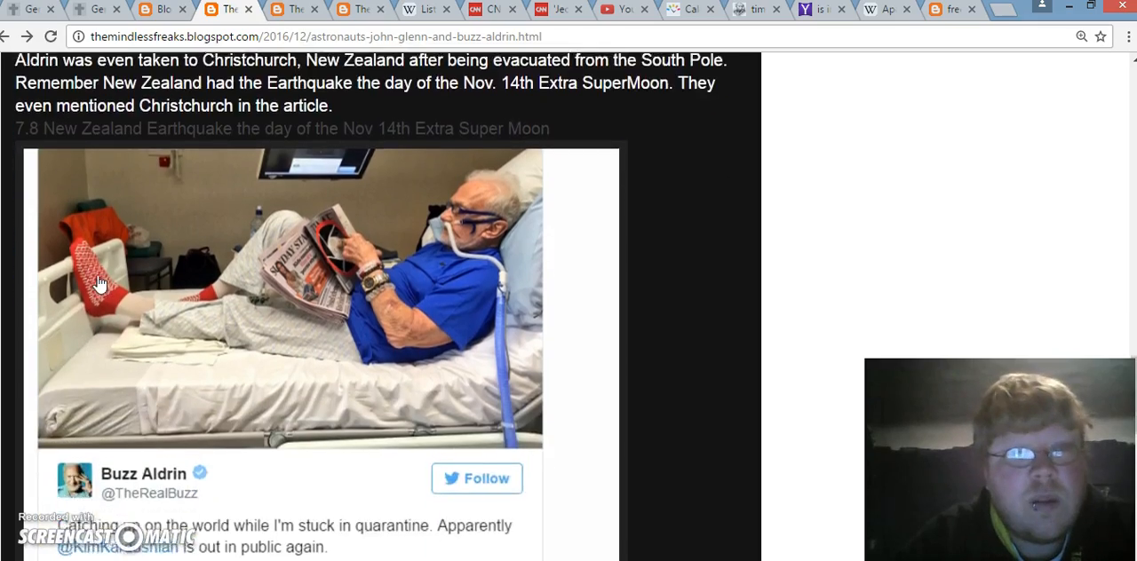
# Step: Scroll to Buzz Aldrin's 1:33 PM, 4 Dec 2016 quarantine tweet and the note on its timing
pyautogui.scroll(-3)
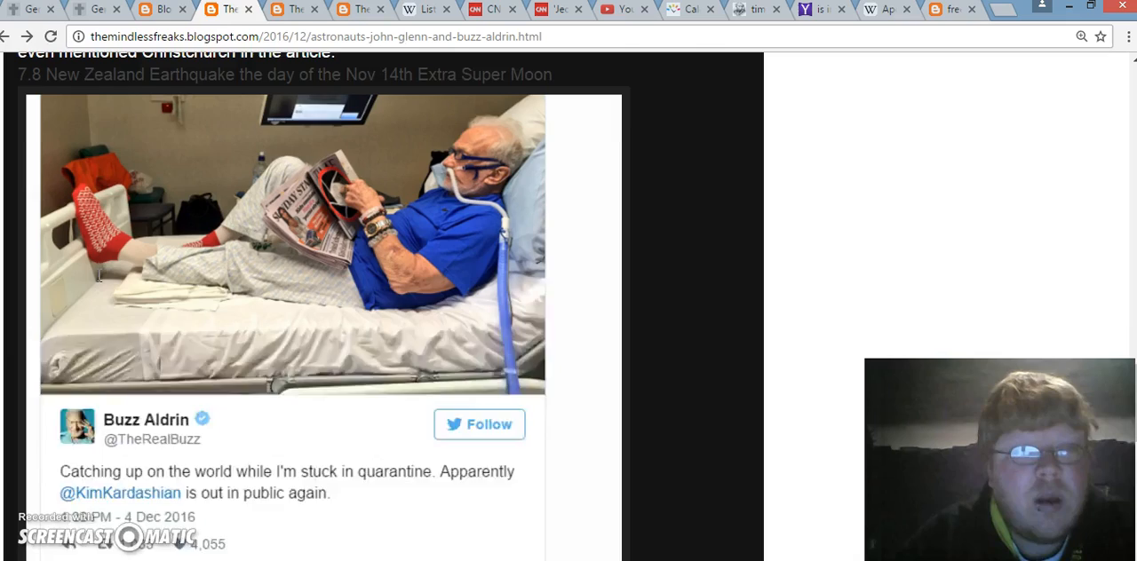
pyautogui.scroll(-3)
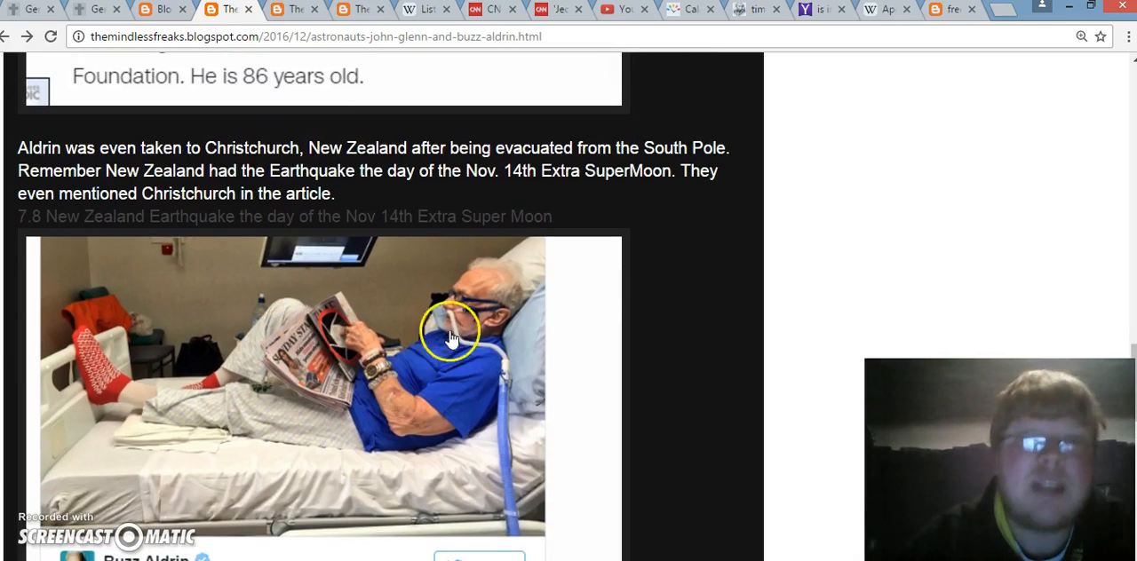
pyautogui.scroll(-3)
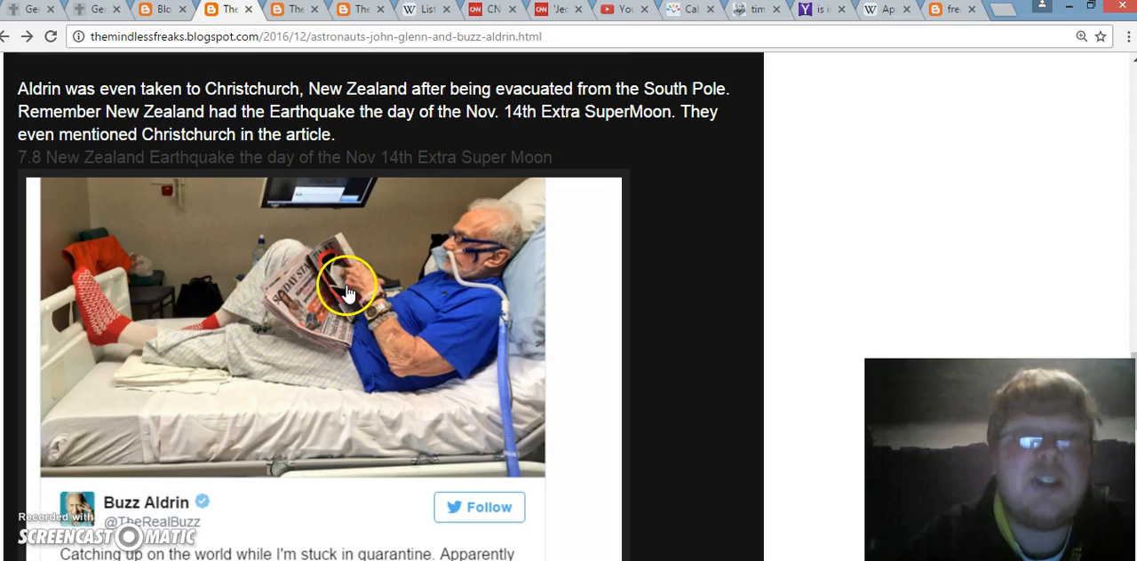
pyautogui.scroll(-3)
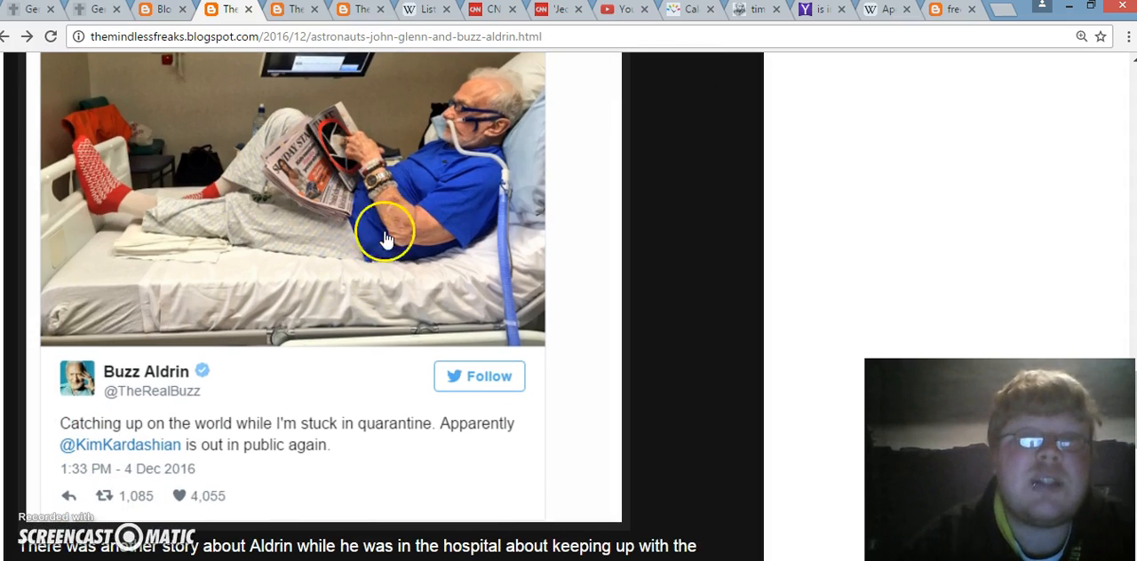
pyautogui.moveTo(461, 262)
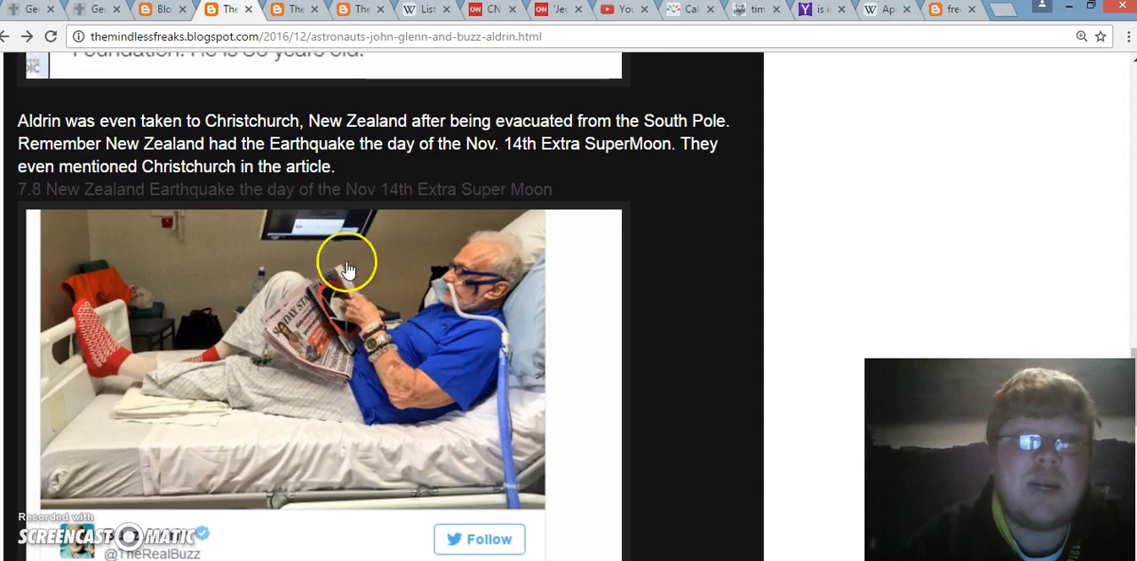
pyautogui.scroll(-3)
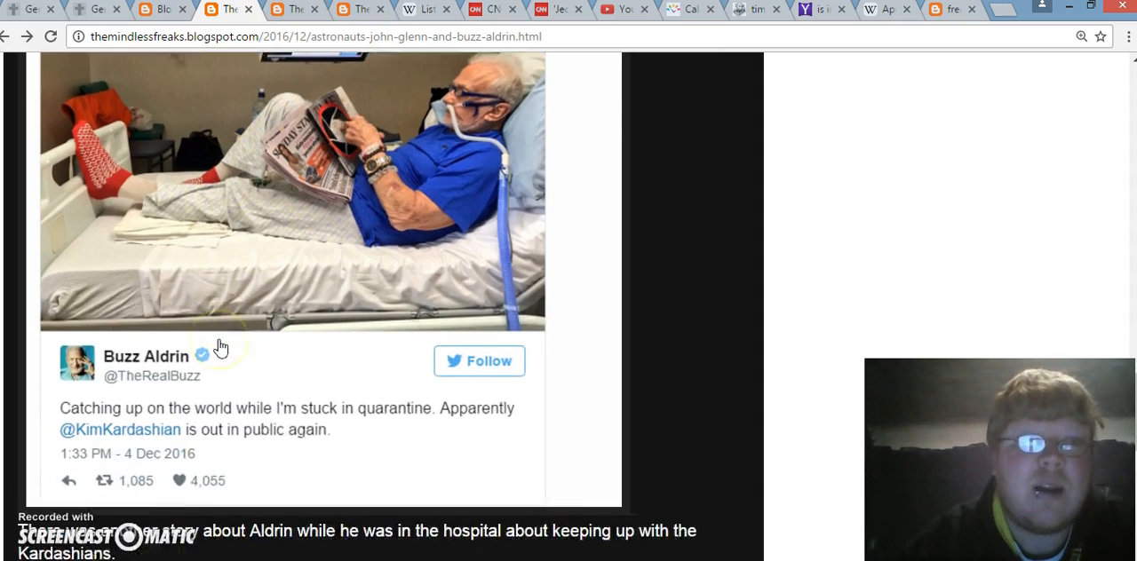
pyautogui.scroll(-3)
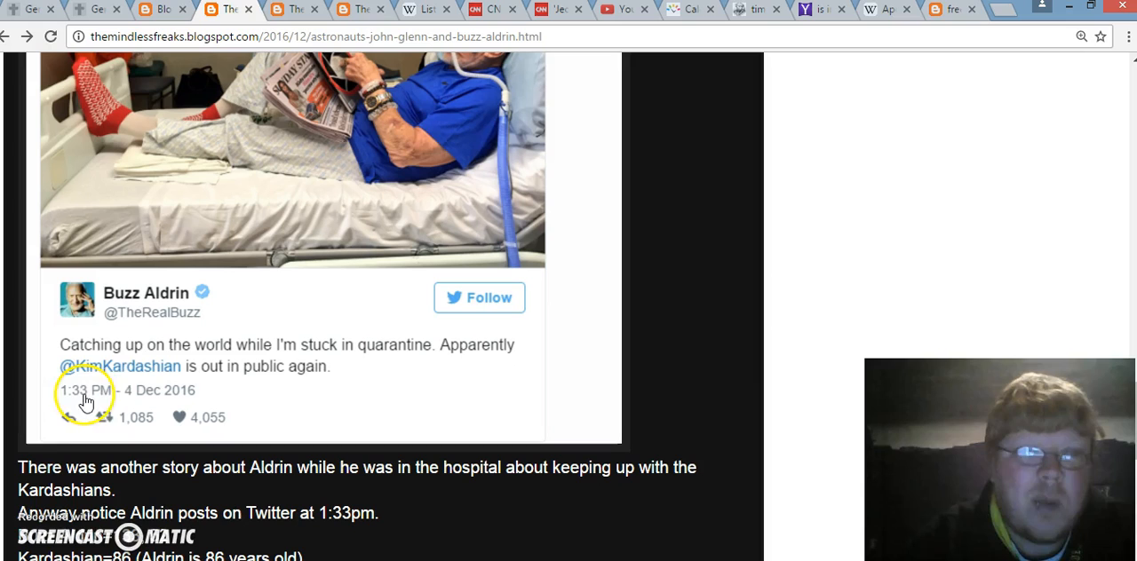
pyautogui.moveTo(212, 362)
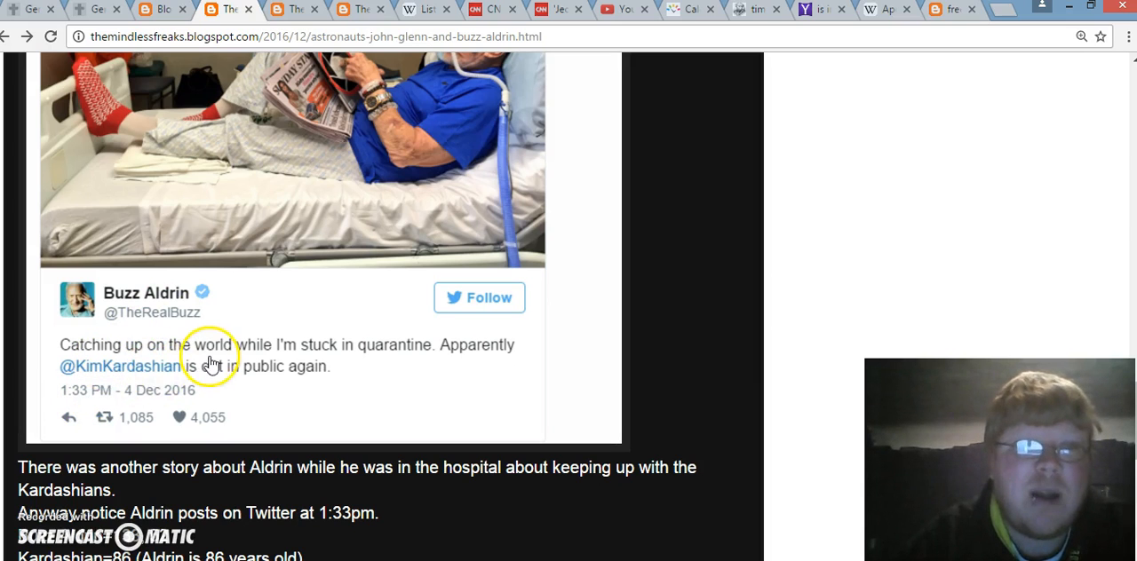
# Step: Highlight the Buzz Aldrin value 133 and tweet text, then bring up the gematria calculator results
pyautogui.scroll(-3)
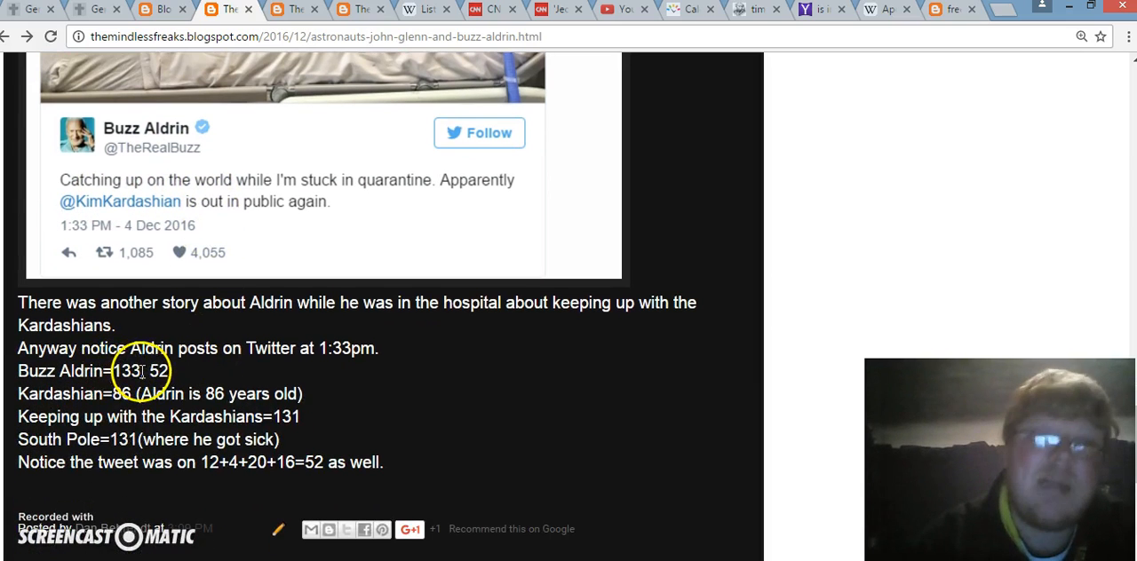
pyautogui.doubleClick(122, 370)
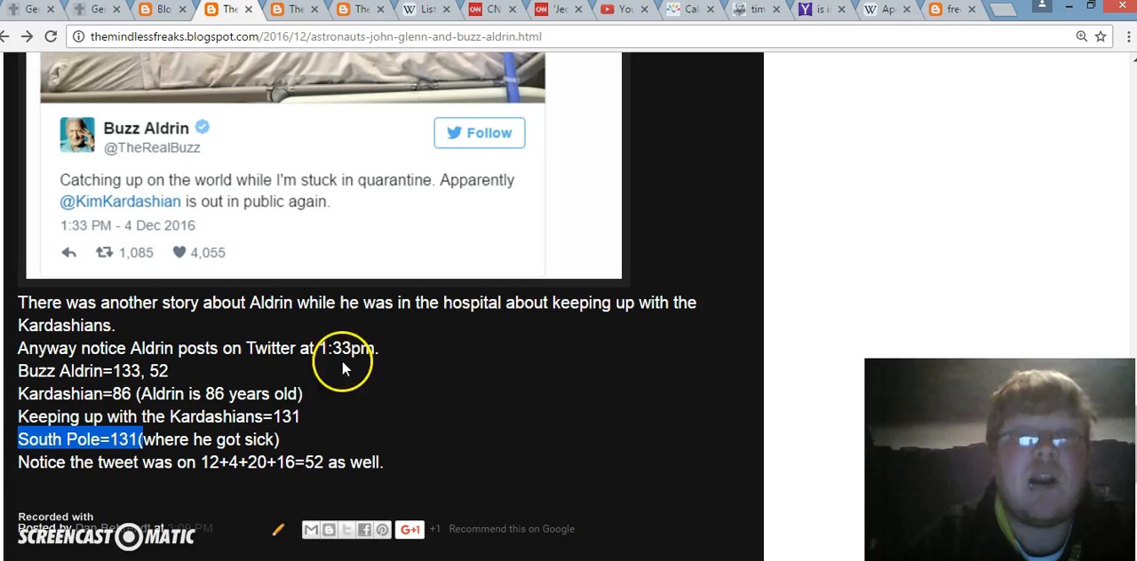
pyautogui.rightClick(266, 413)
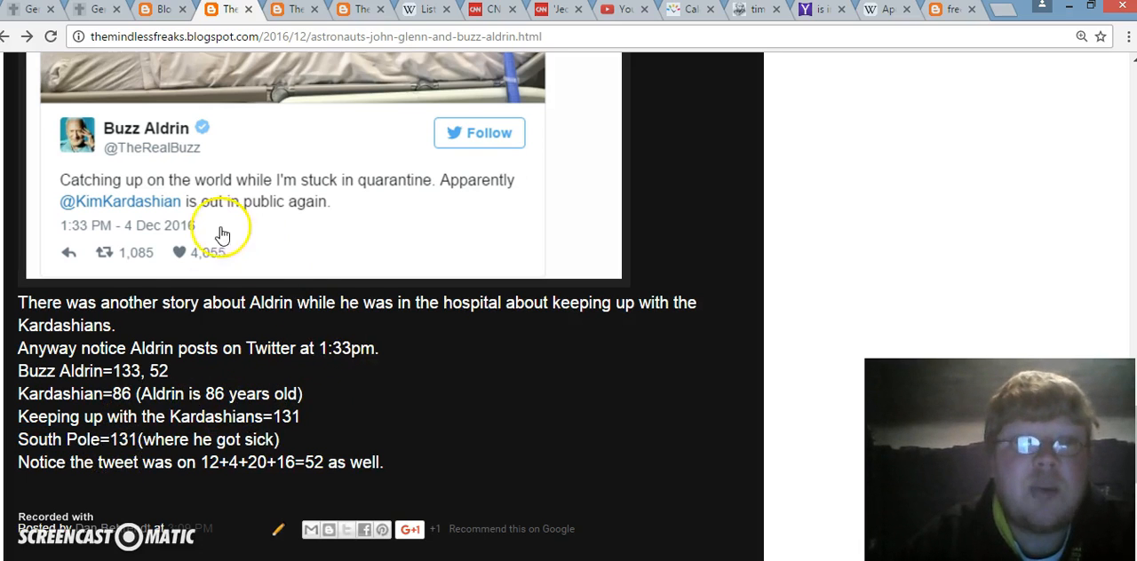
pyautogui.doubleClick(311, 462)
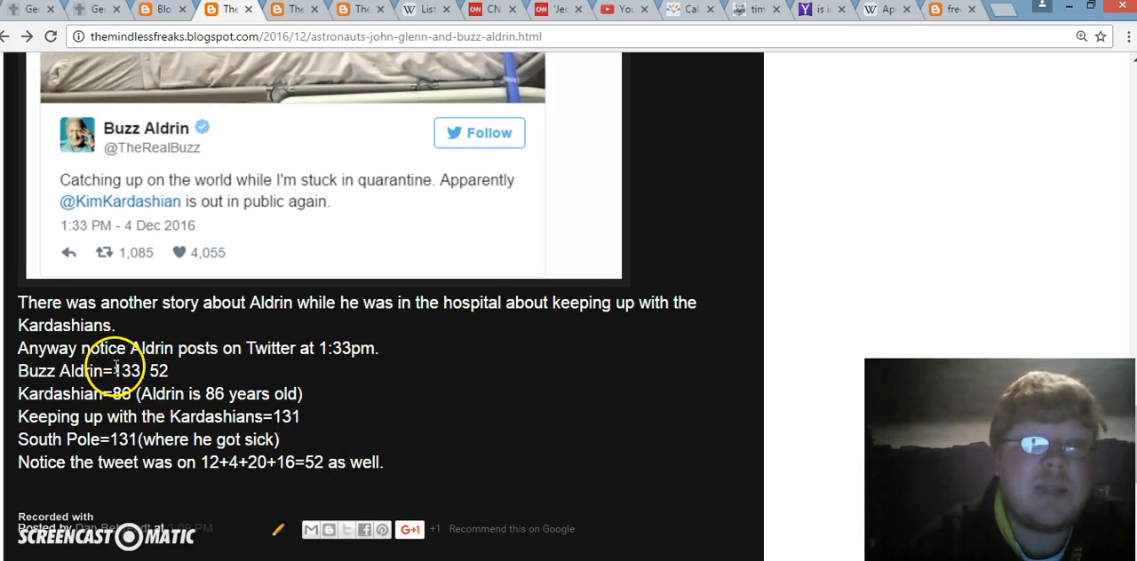
pyautogui.moveTo(112, 370); pyautogui.dragTo(168, 370)
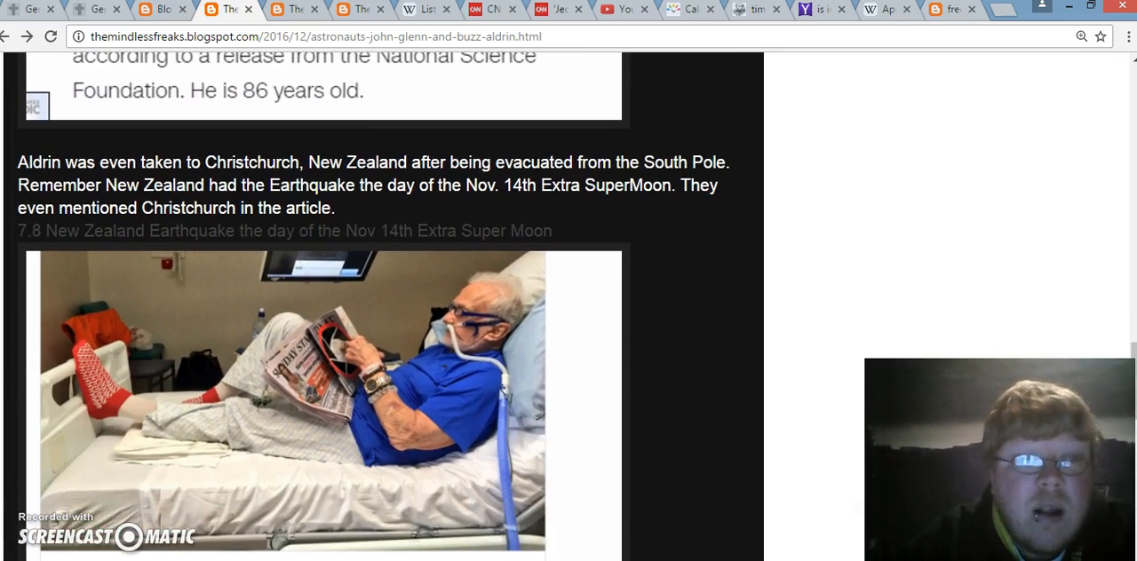
pyautogui.scroll(-3)
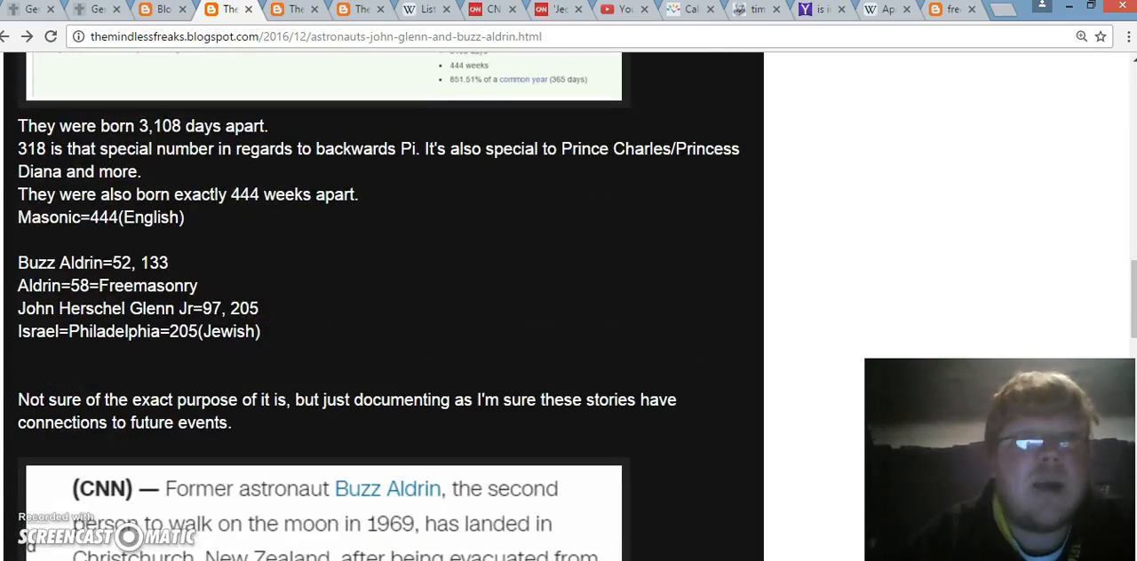
pyautogui.click(91, 9)
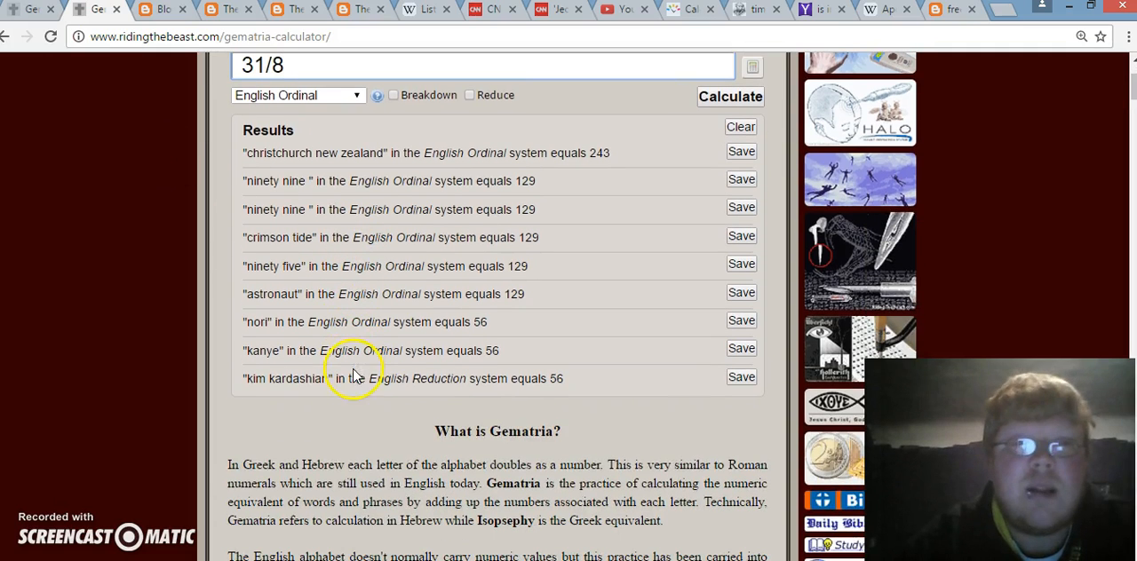
pyautogui.doubleClick(490, 350)
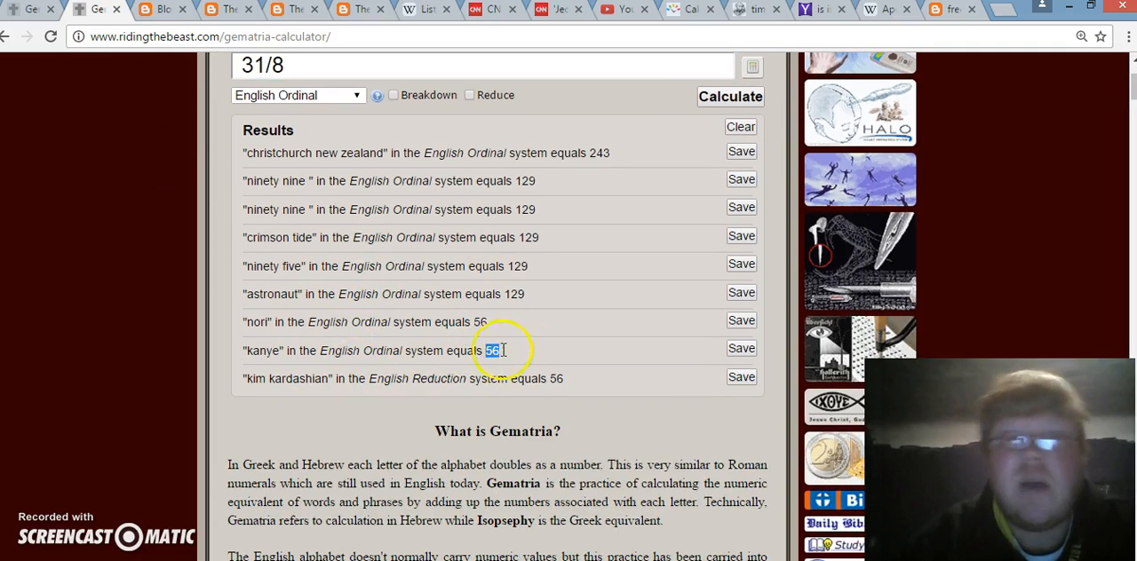
pyautogui.moveTo(461, 266)
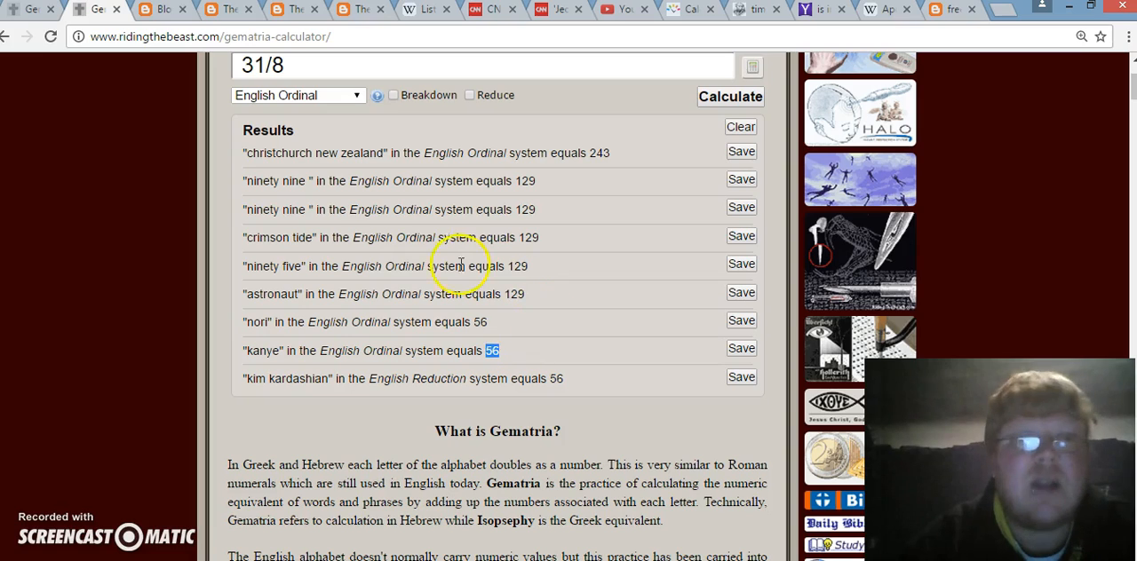
pyautogui.moveTo(261, 344)
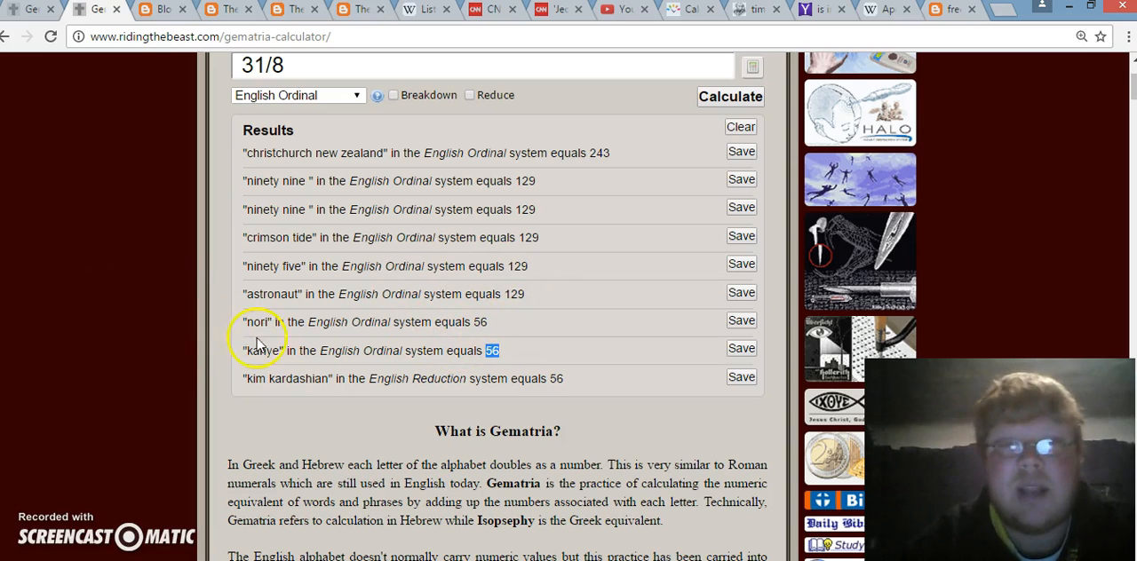
pyautogui.doubleClick(261, 350)
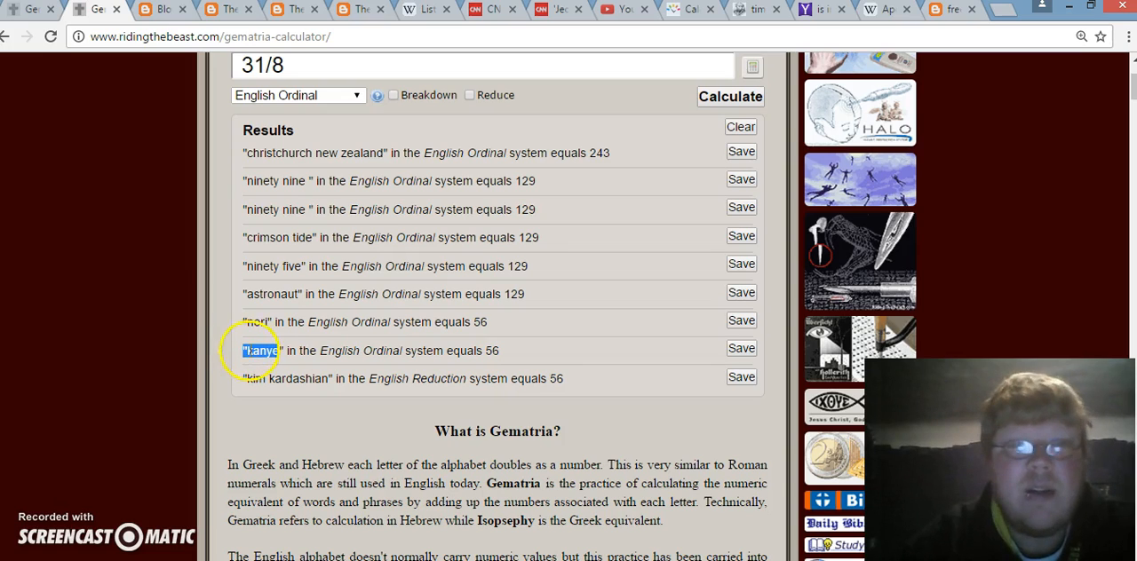
pyautogui.doubleClick(258, 350)
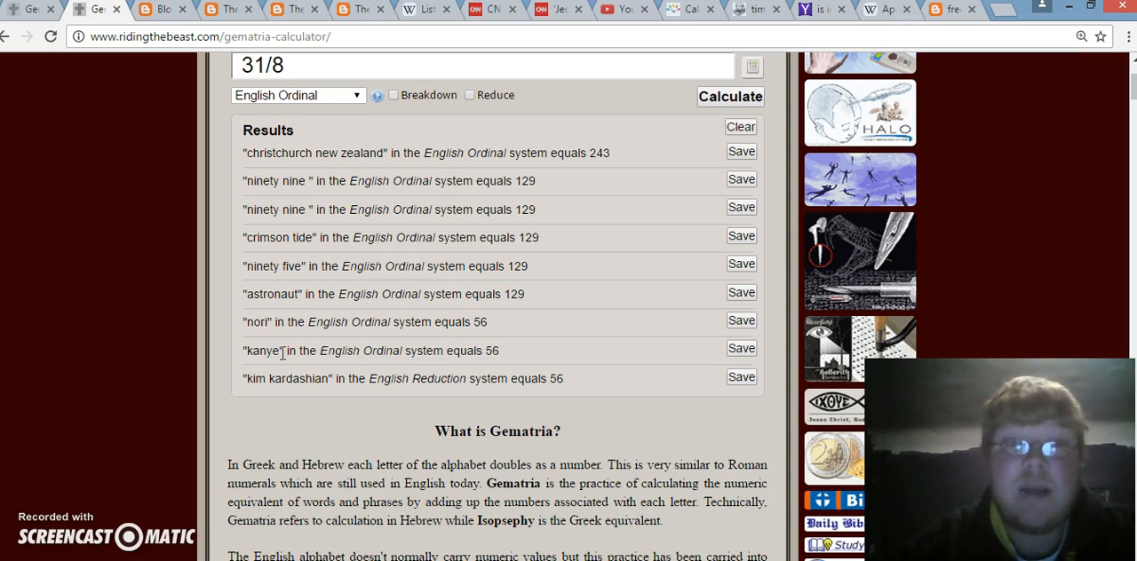
pyautogui.doubleClick(262, 350)
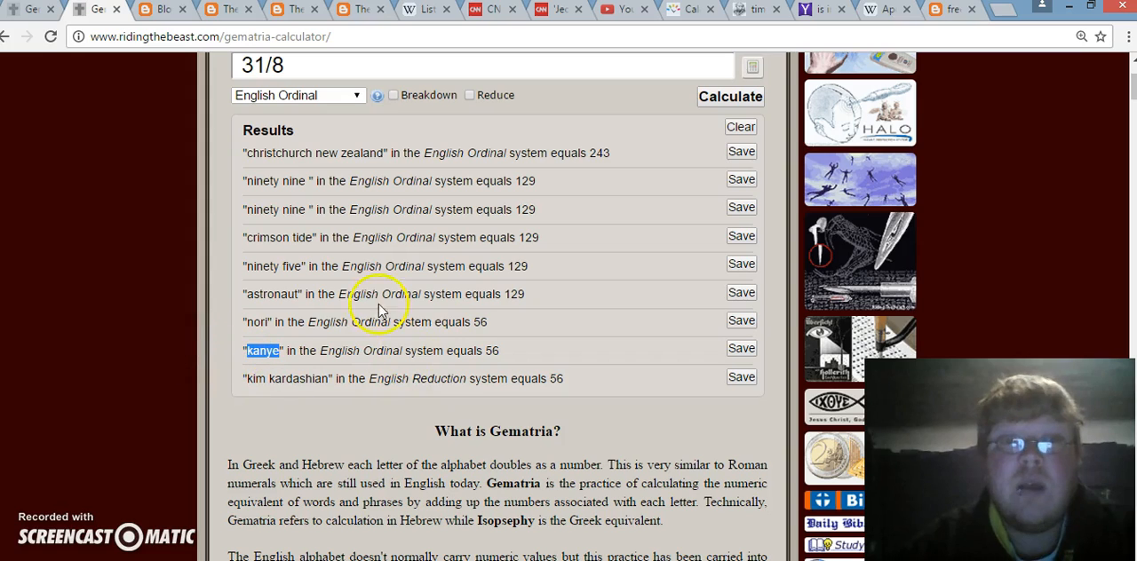
pyautogui.moveTo(451, 348)
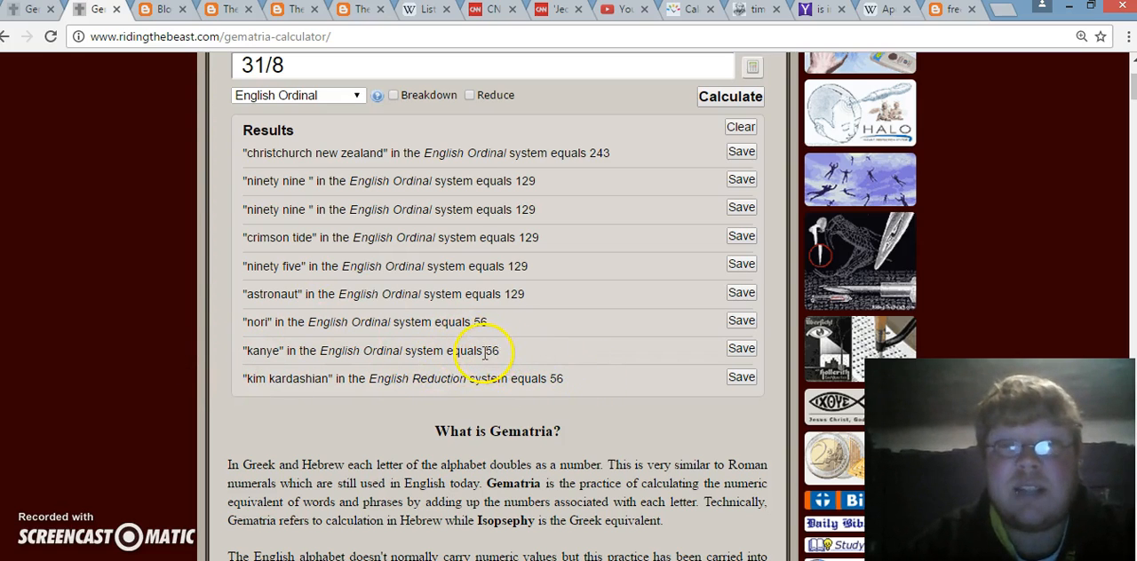
pyautogui.doubleClick(492, 350)
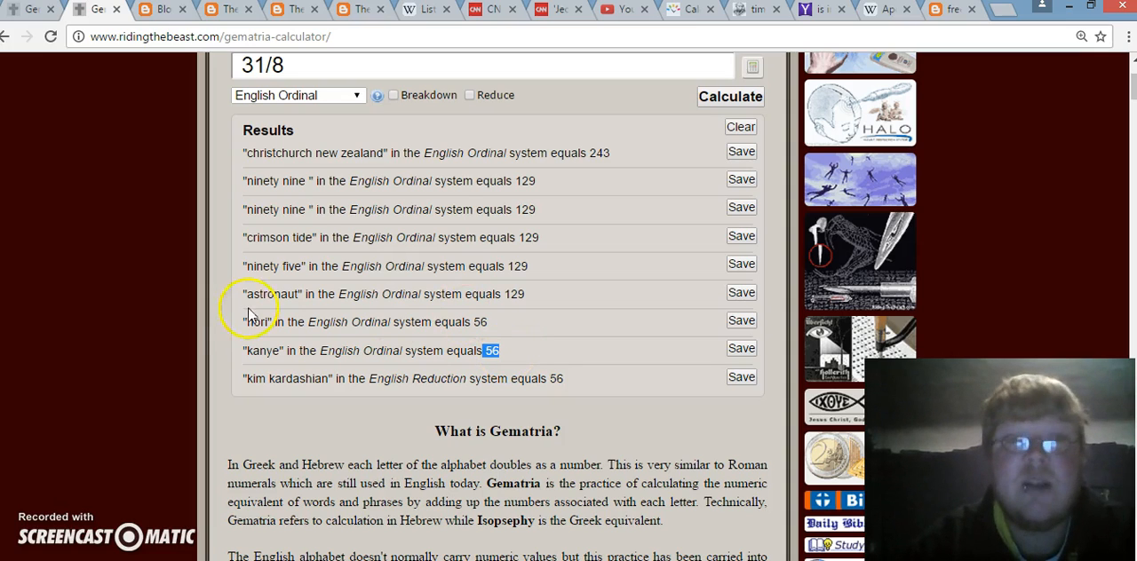
pyautogui.tripleClick(266, 322)
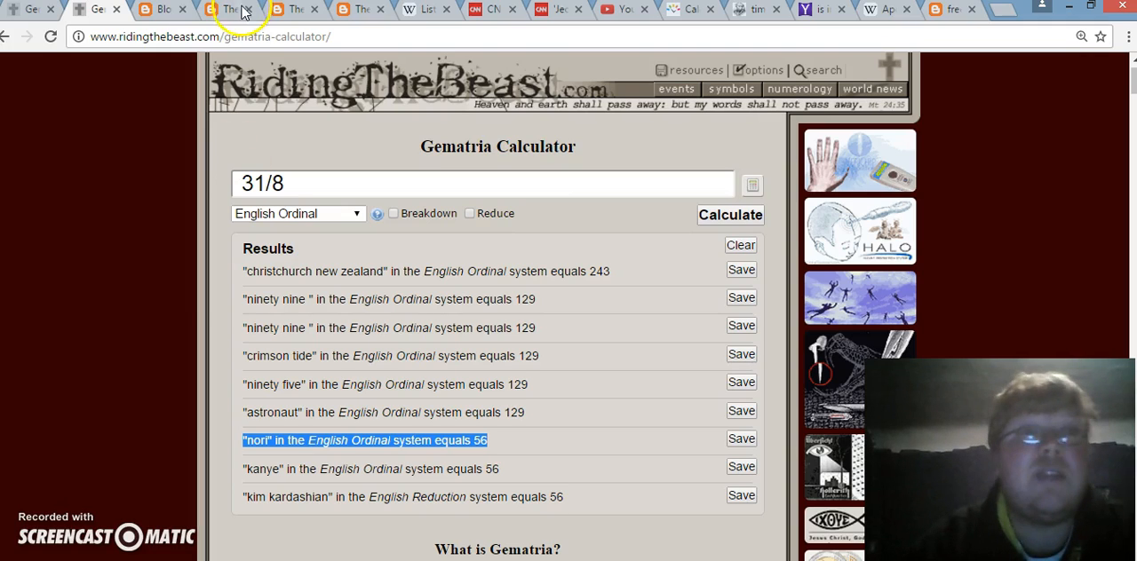
pyautogui.moveTo(240, 9)
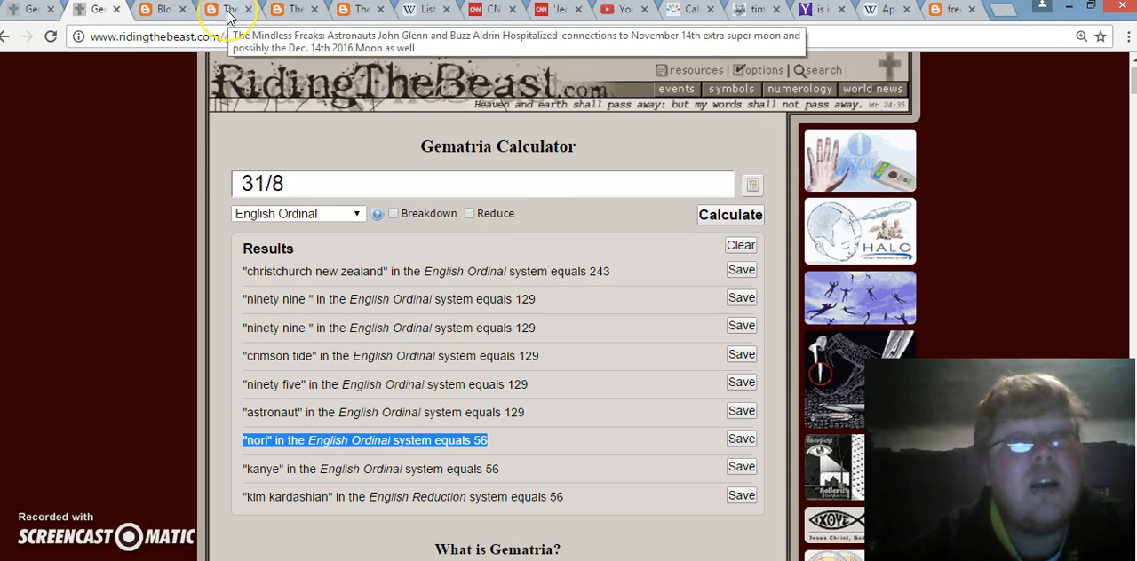
pyautogui.click(229, 9)
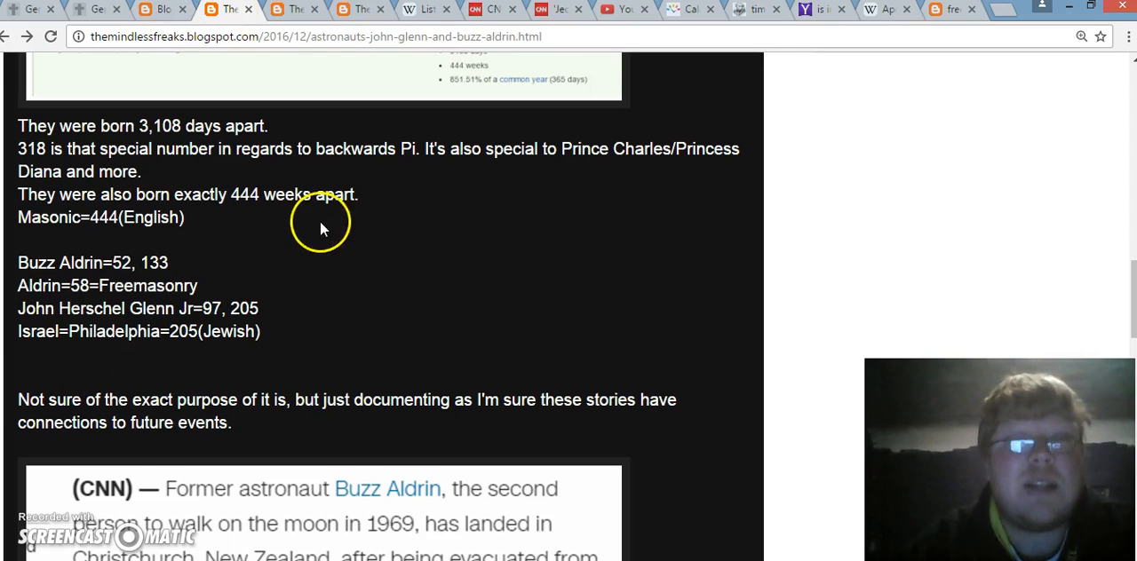
pyautogui.moveTo(186, 309)
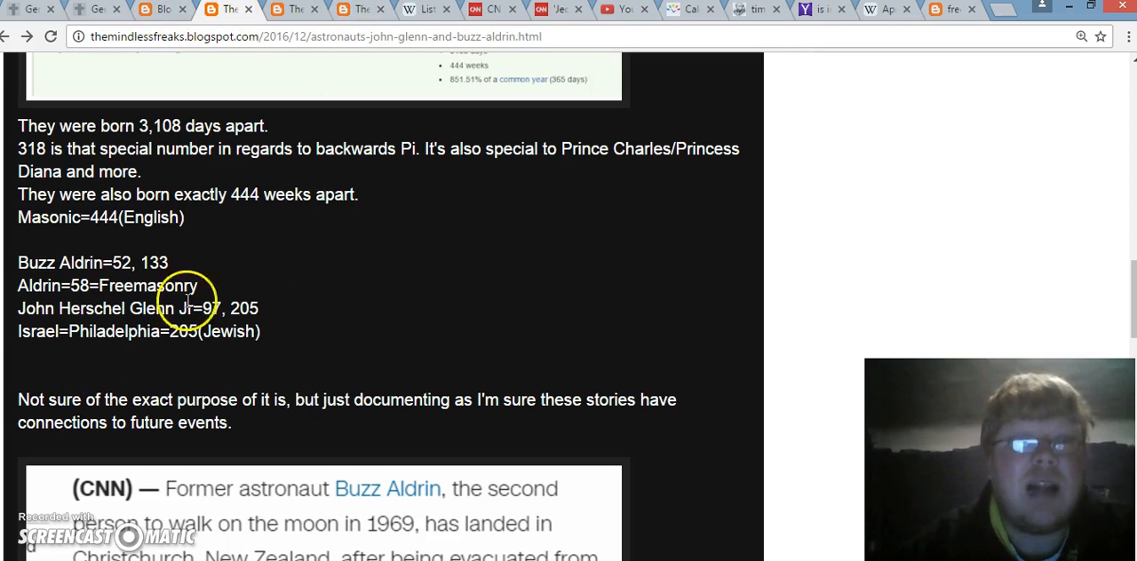
pyautogui.scroll(-3)
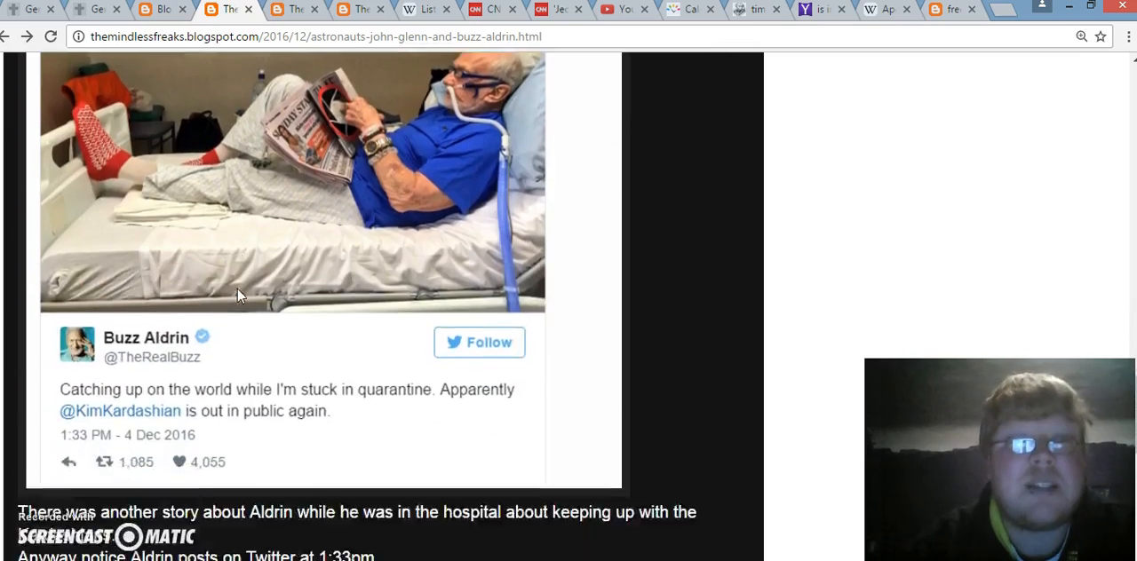
pyautogui.scroll(-3)
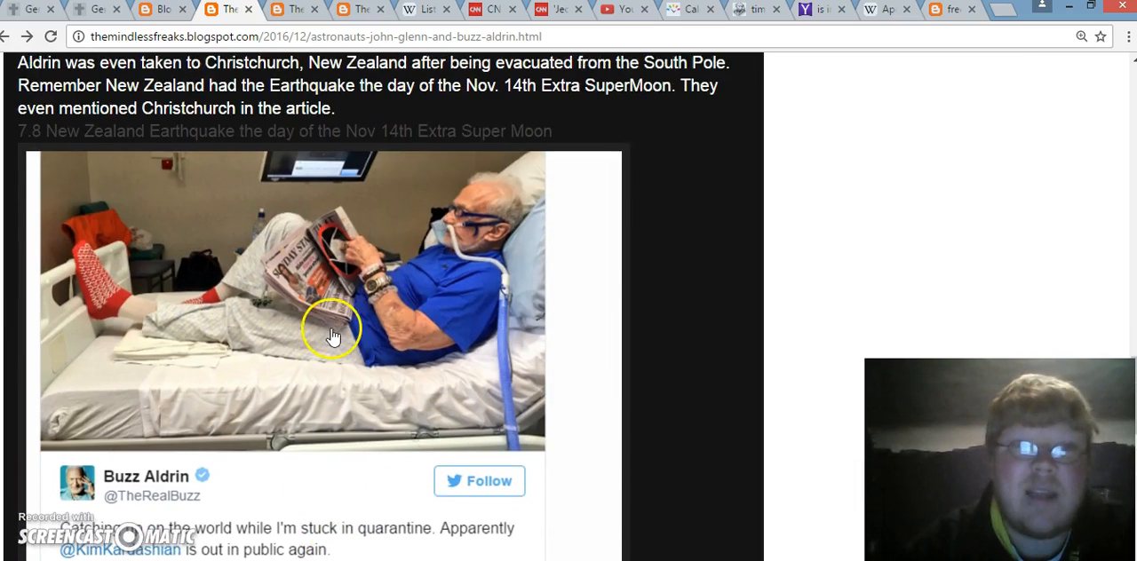
pyautogui.scroll(-3)
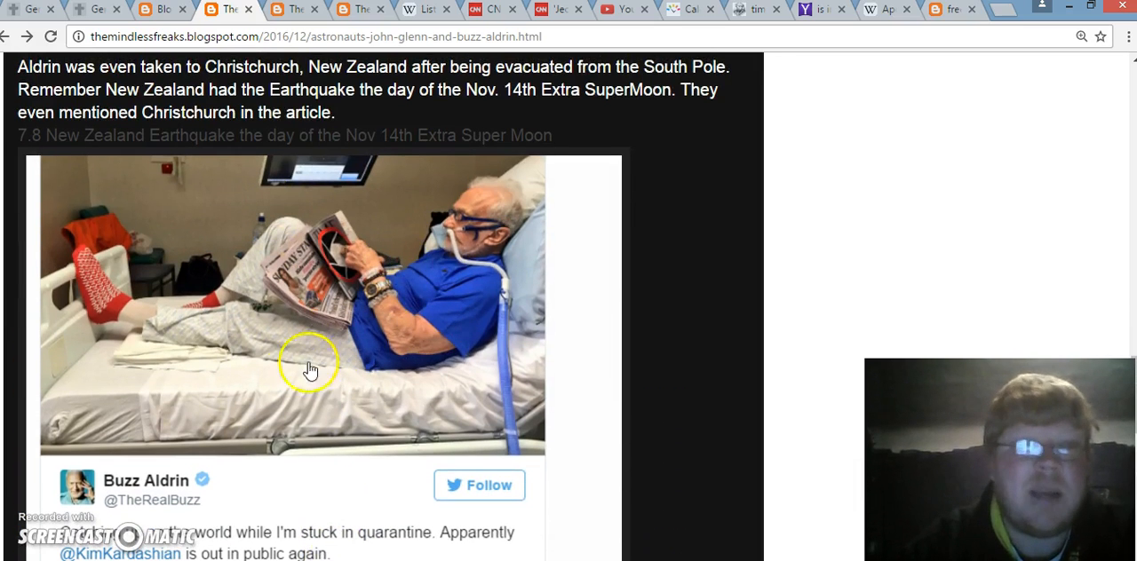
pyautogui.scroll(-3)
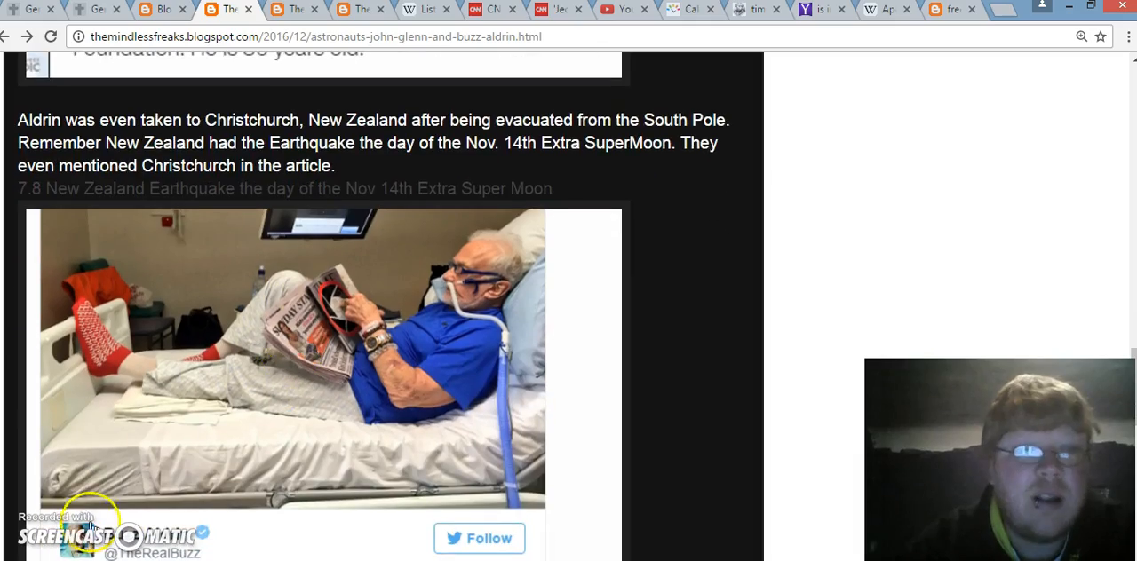
pyautogui.scroll(-3)
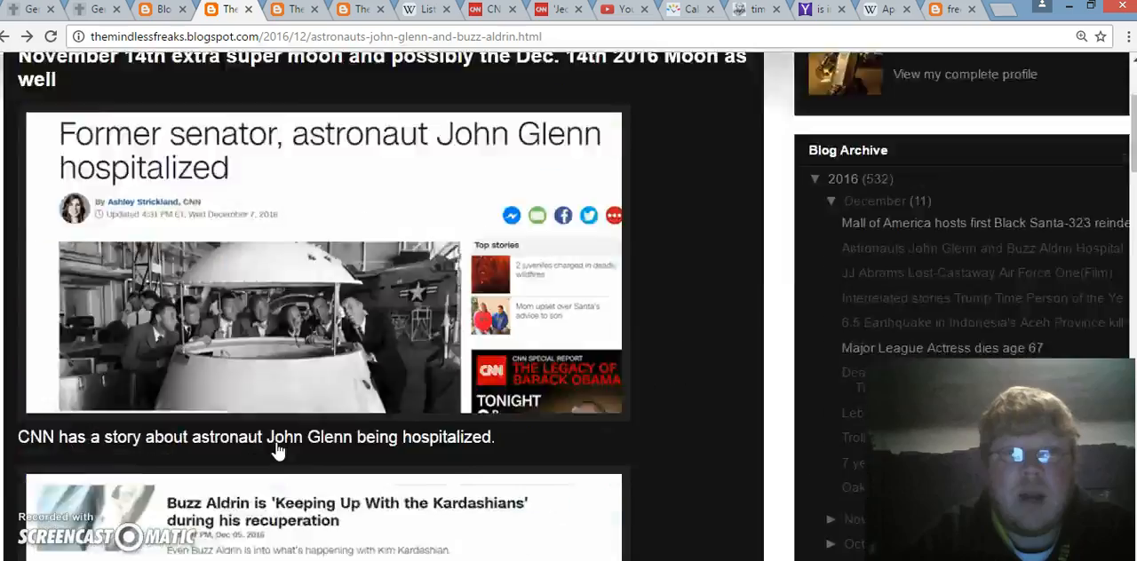
pyautogui.scroll(-3)
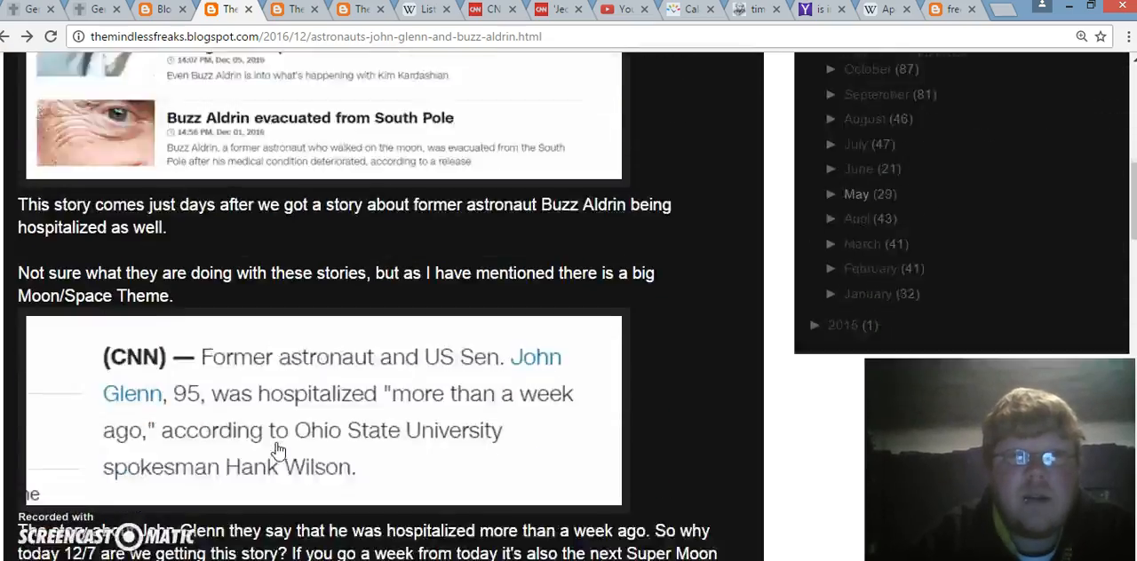
pyautogui.scroll(-3)
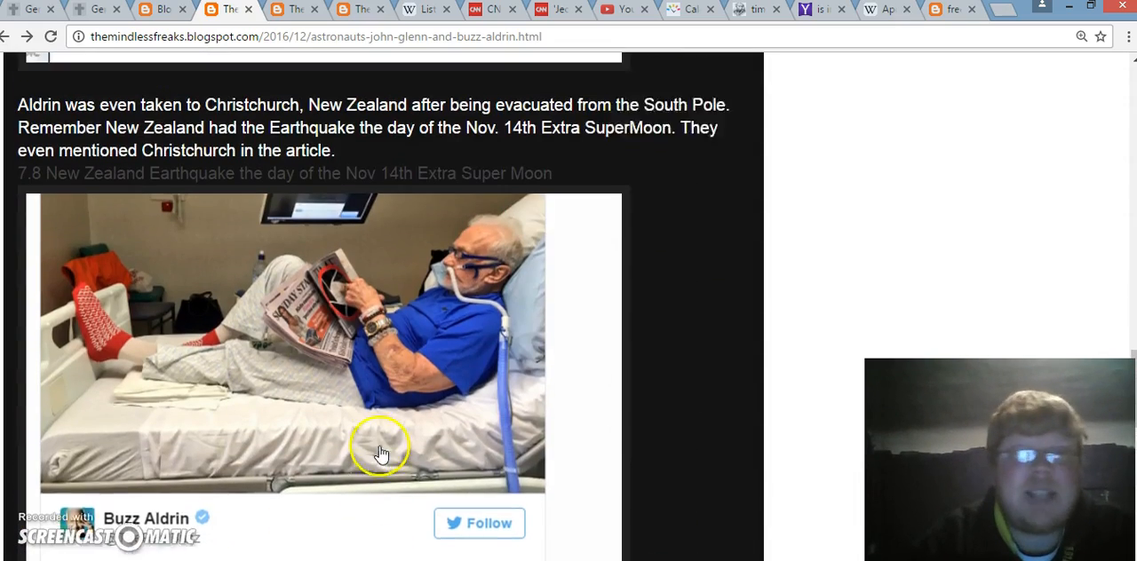
pyautogui.scroll(-3)
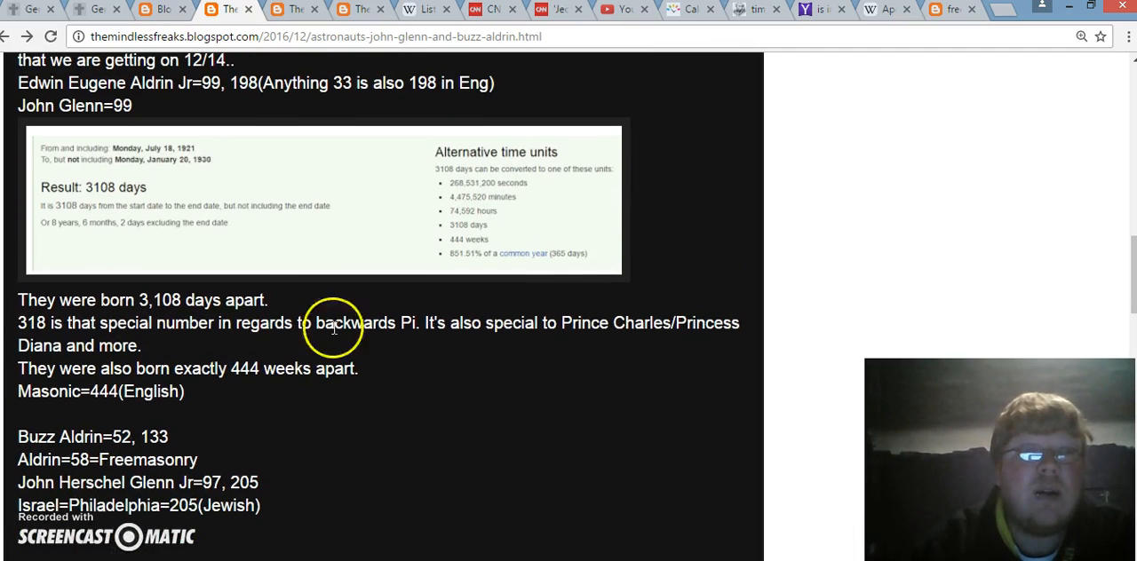
pyautogui.scroll(-3)
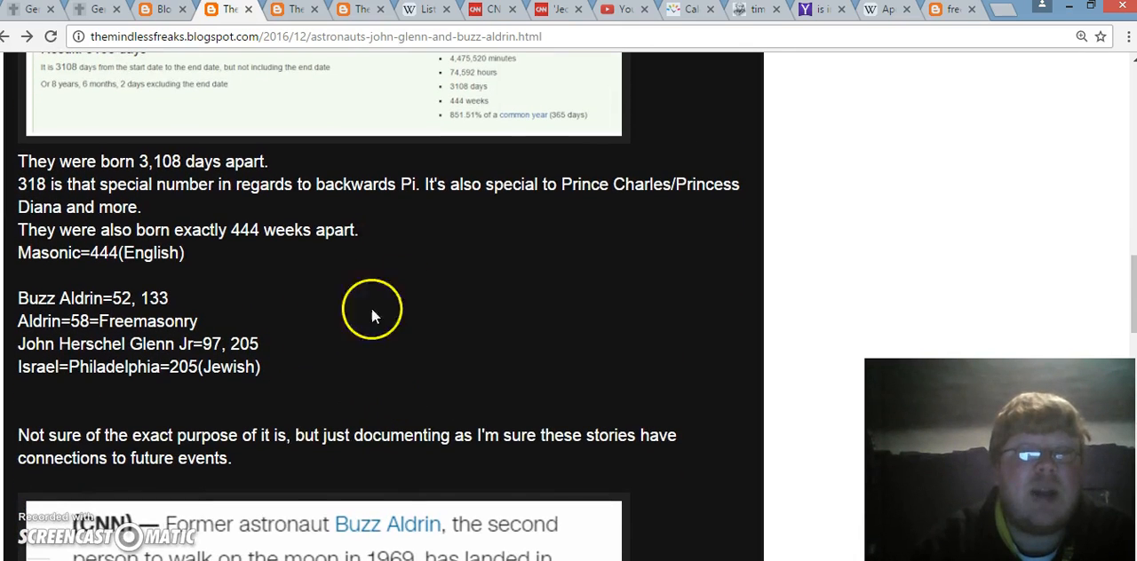
pyautogui.moveTo(387, 269)
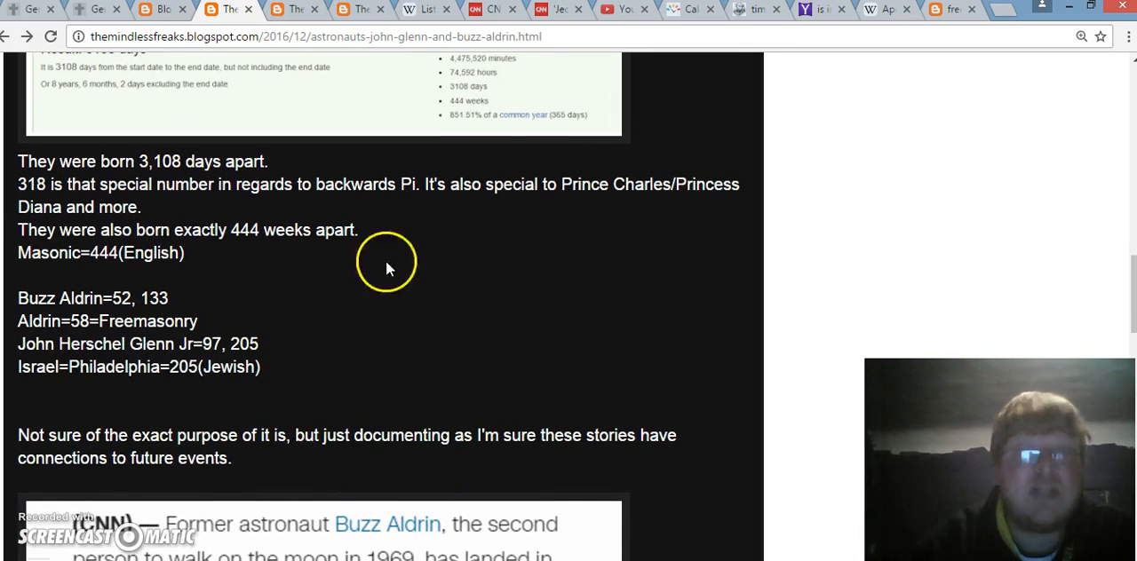
pyautogui.scroll(-3)
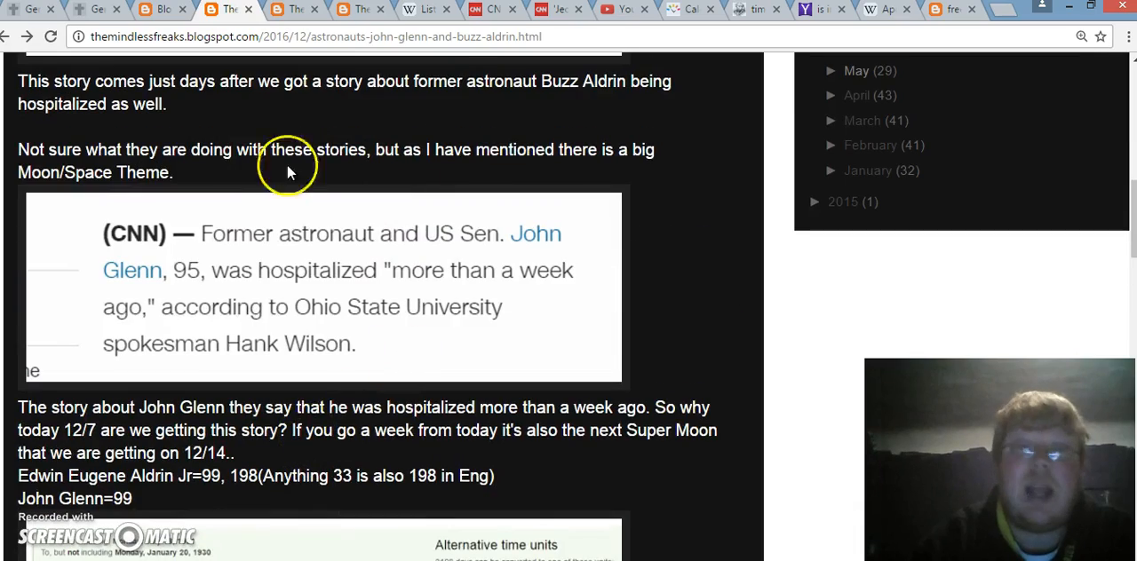
pyautogui.scroll(-3)
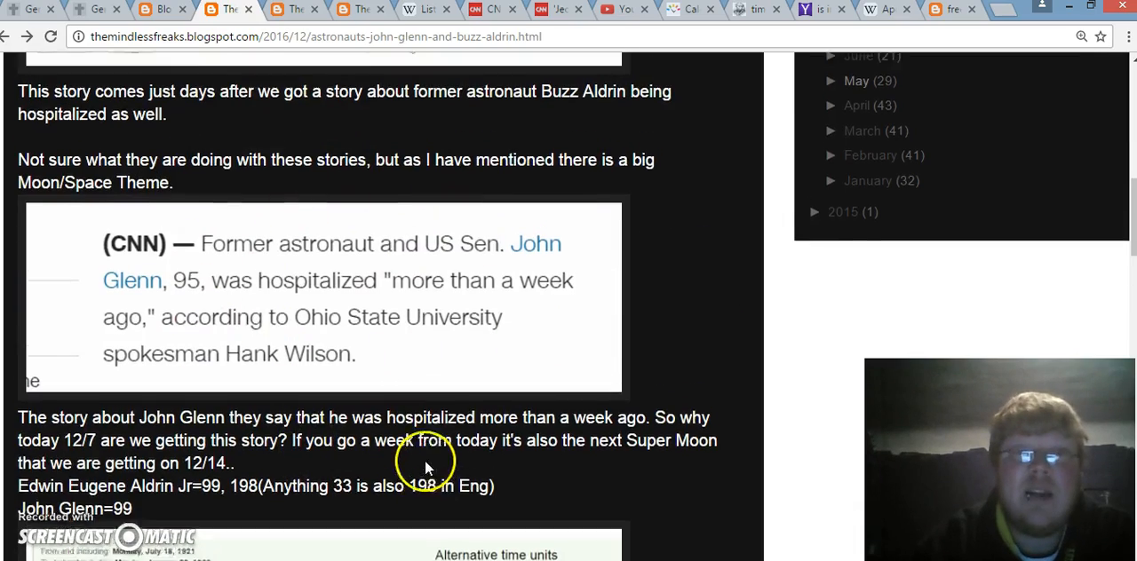
pyautogui.scroll(3)
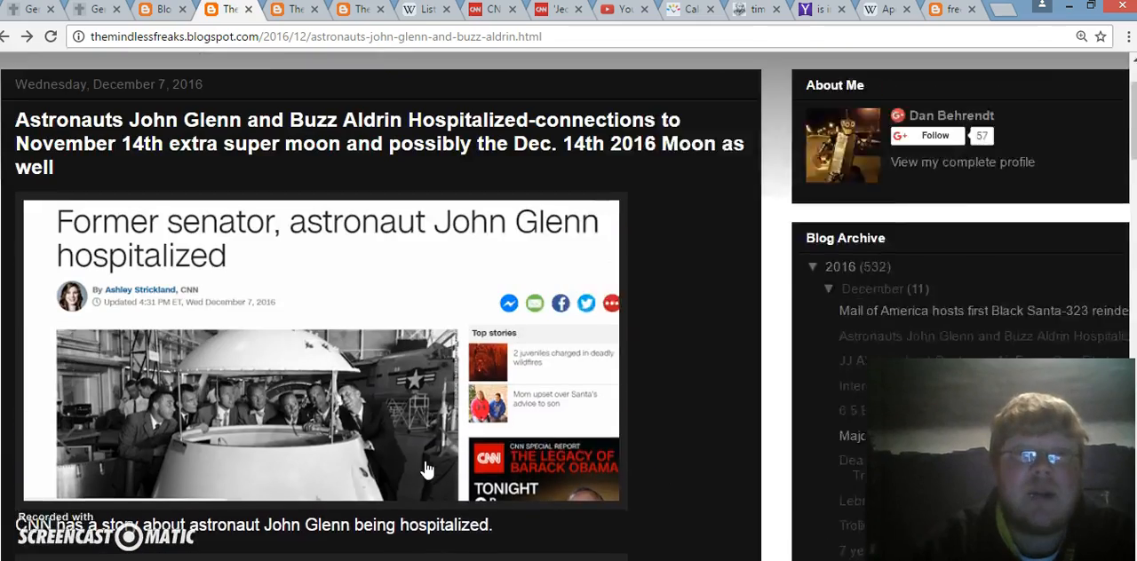
pyautogui.scroll(-3)
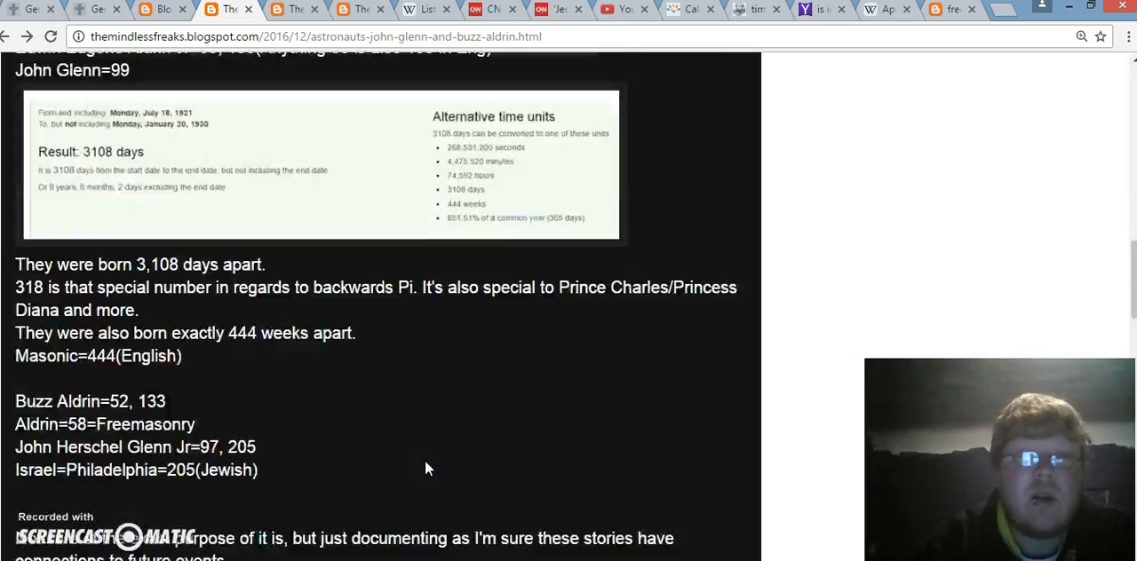
pyautogui.scroll(-3)
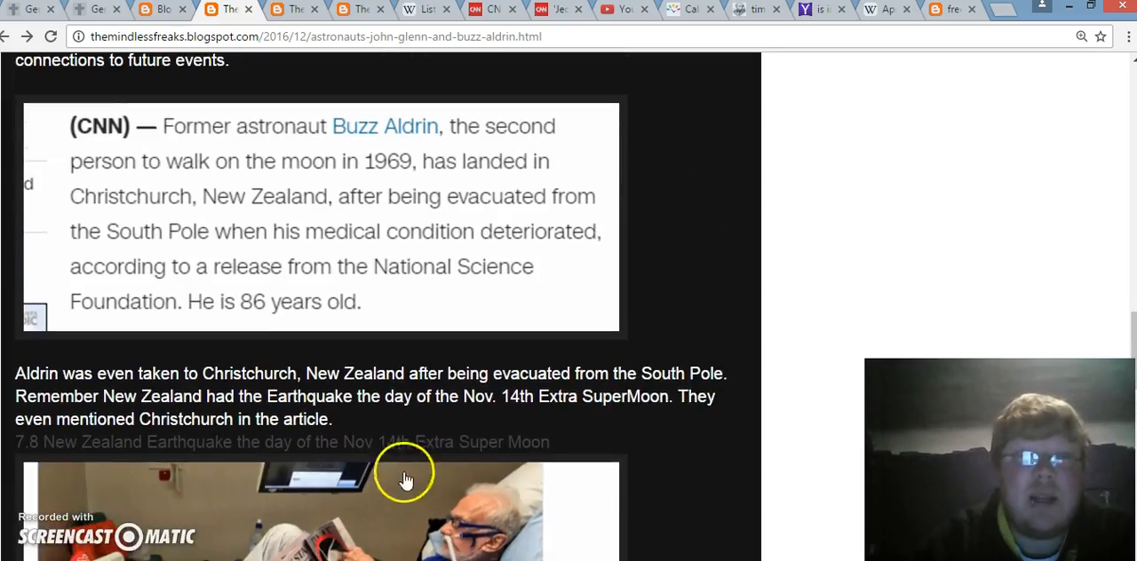
pyautogui.scroll(-3)
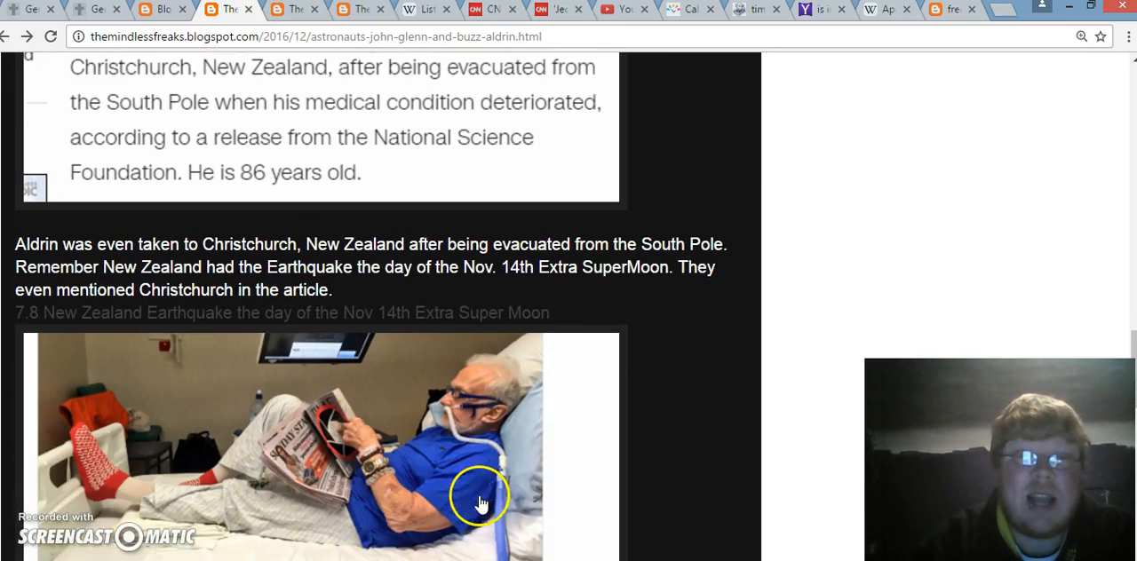
pyautogui.scroll(-3)
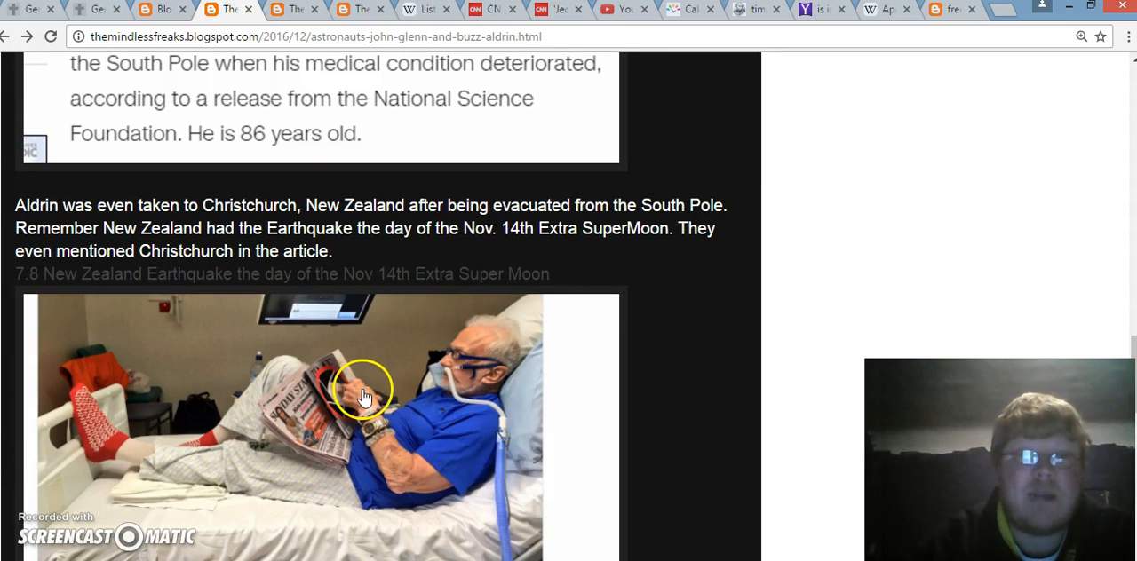
pyautogui.moveTo(297, 422)
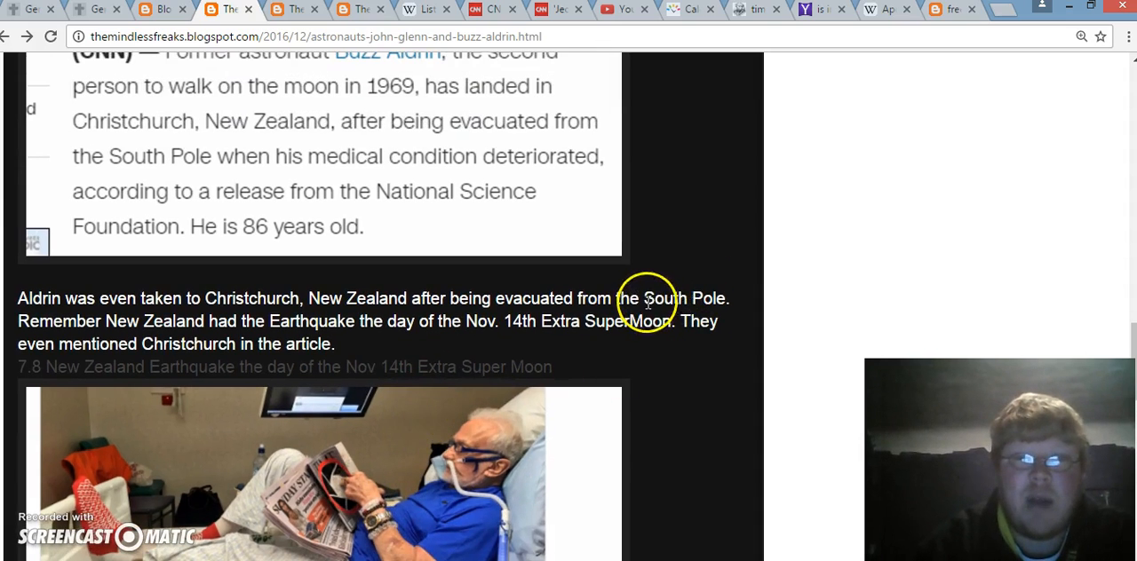
pyautogui.doubleClick(684, 298)
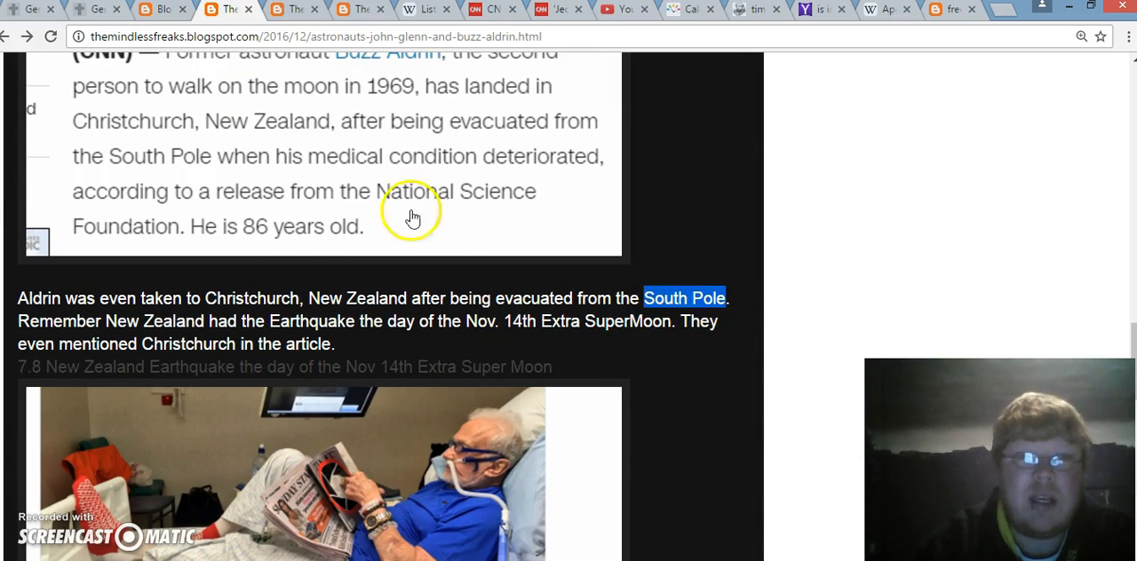
pyautogui.scroll(-3)
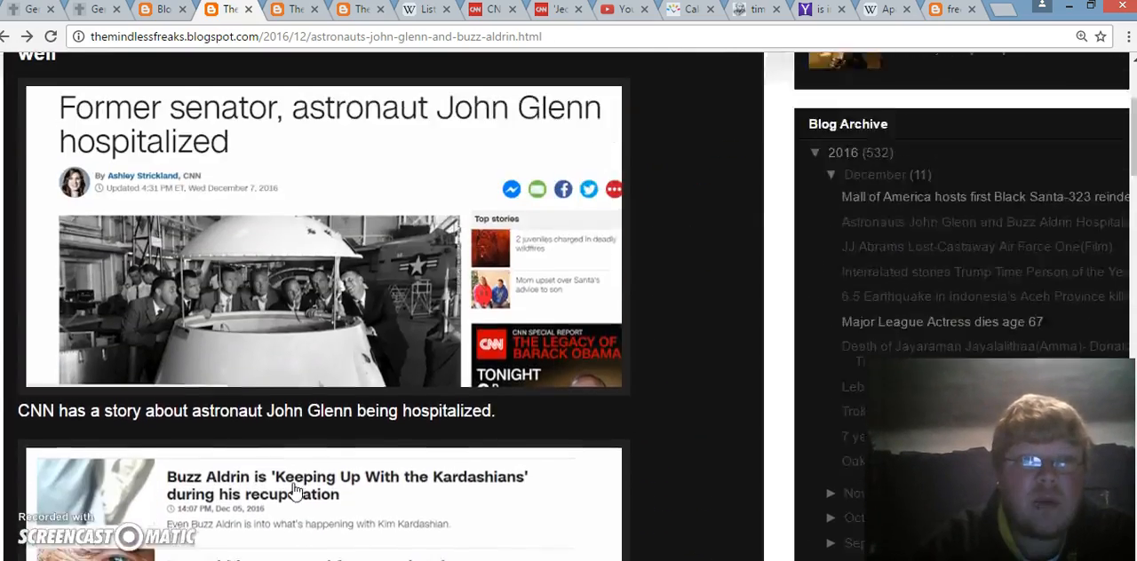
pyautogui.scroll(3)
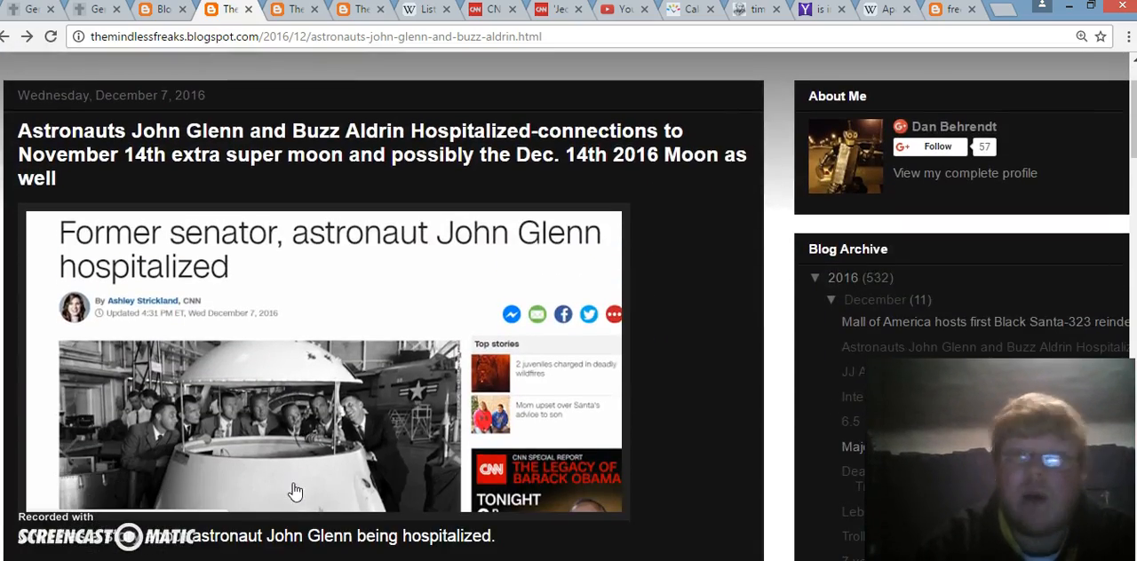
pyautogui.scroll(-3)
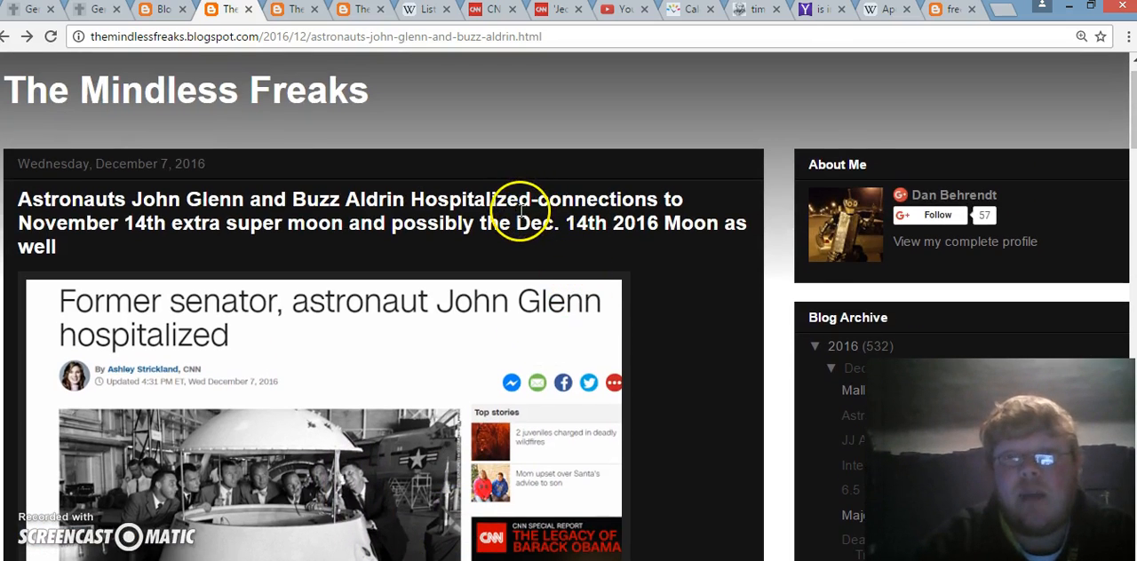
pyautogui.moveTo(520, 199); pyautogui.dragTo(611, 223)
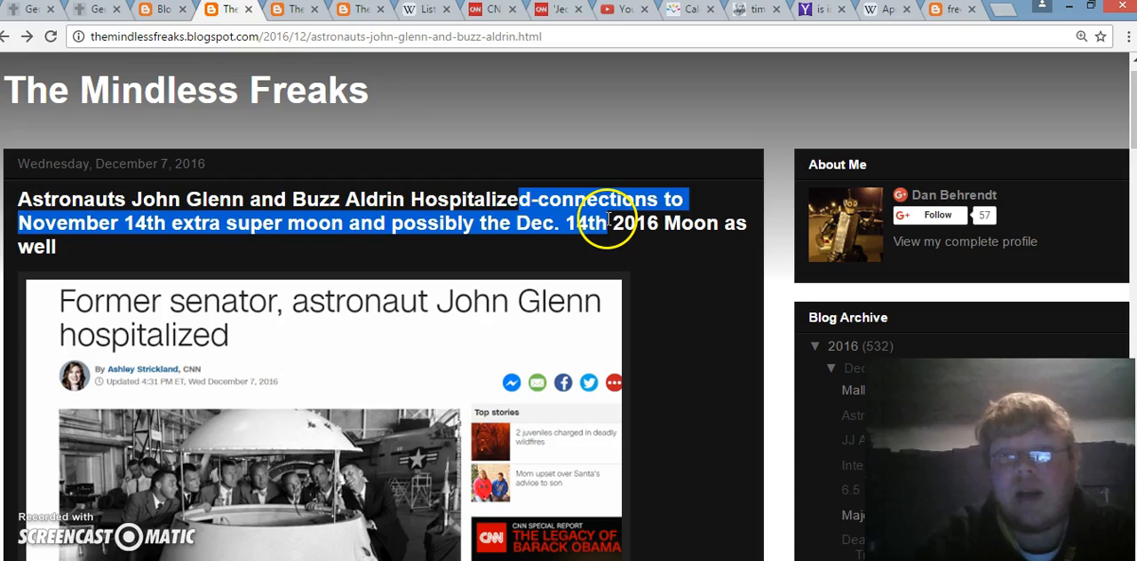
pyautogui.scroll(-3)
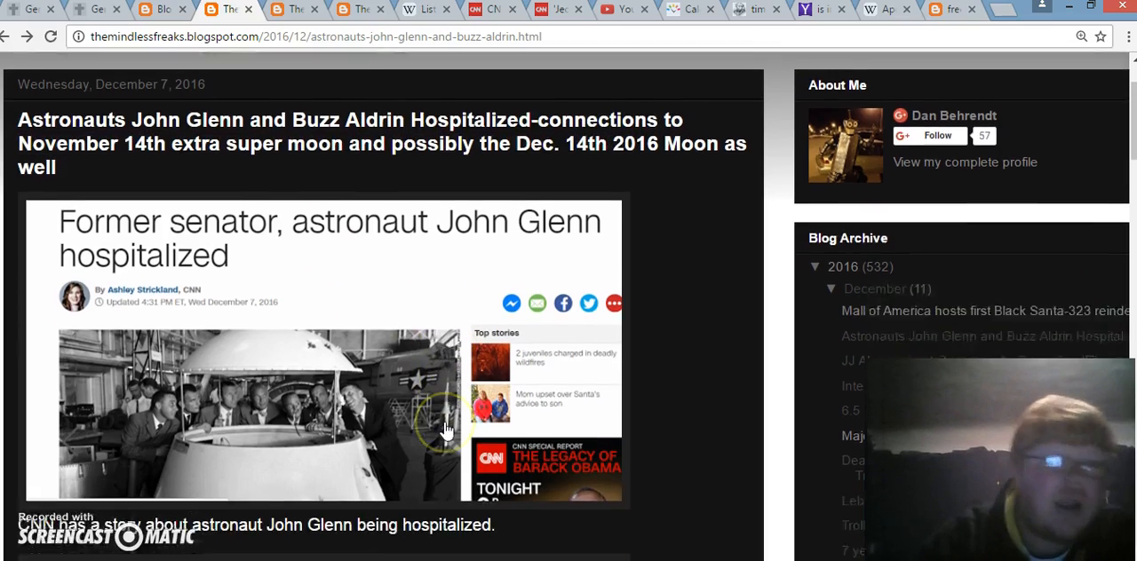
pyautogui.scroll(-3)
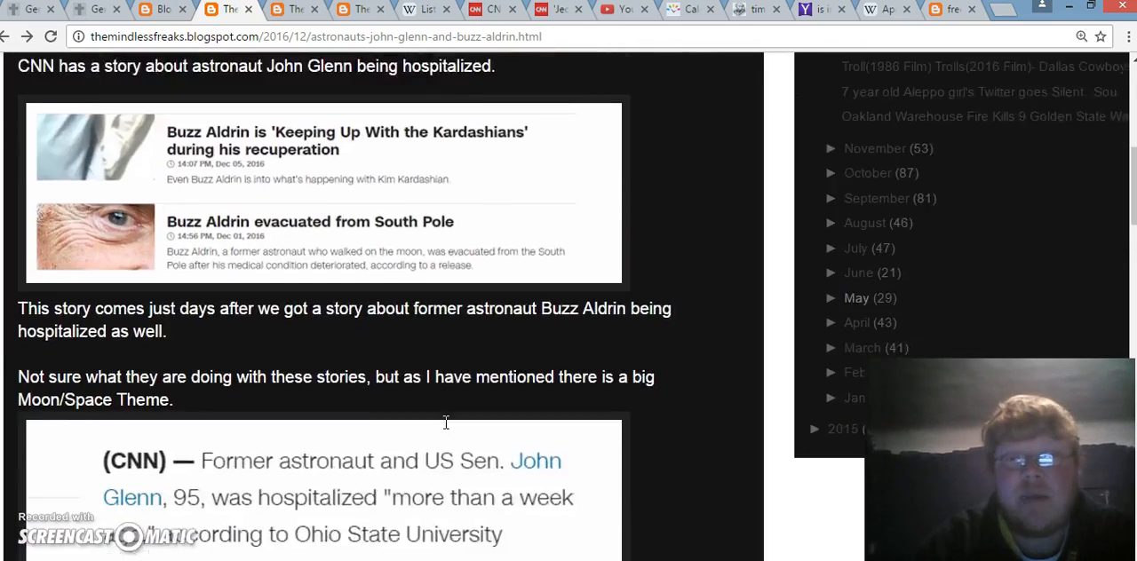
pyautogui.scroll(-3)
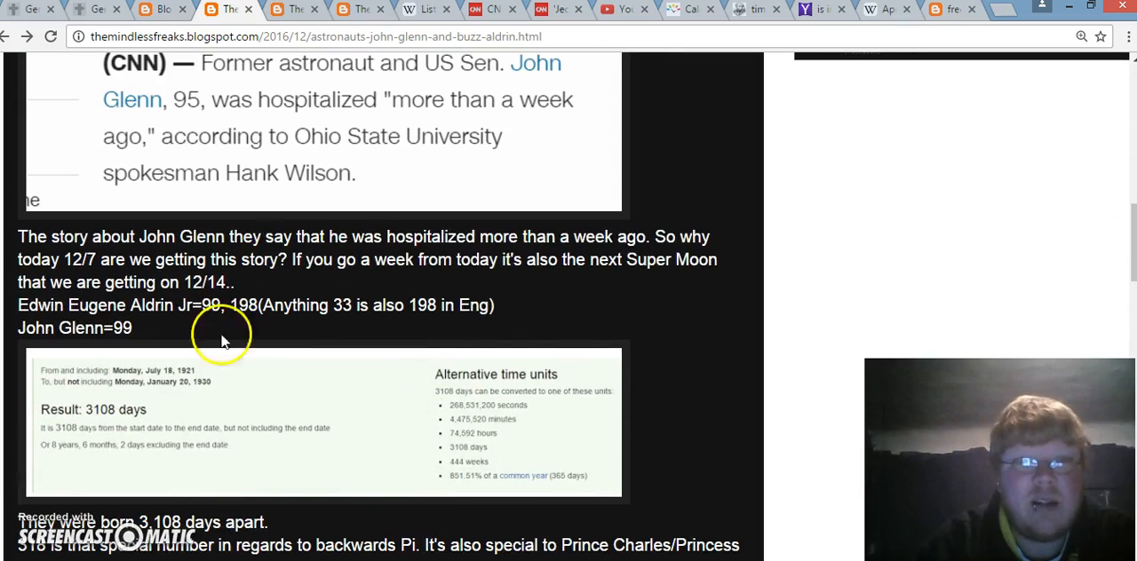
pyautogui.scroll(-3)
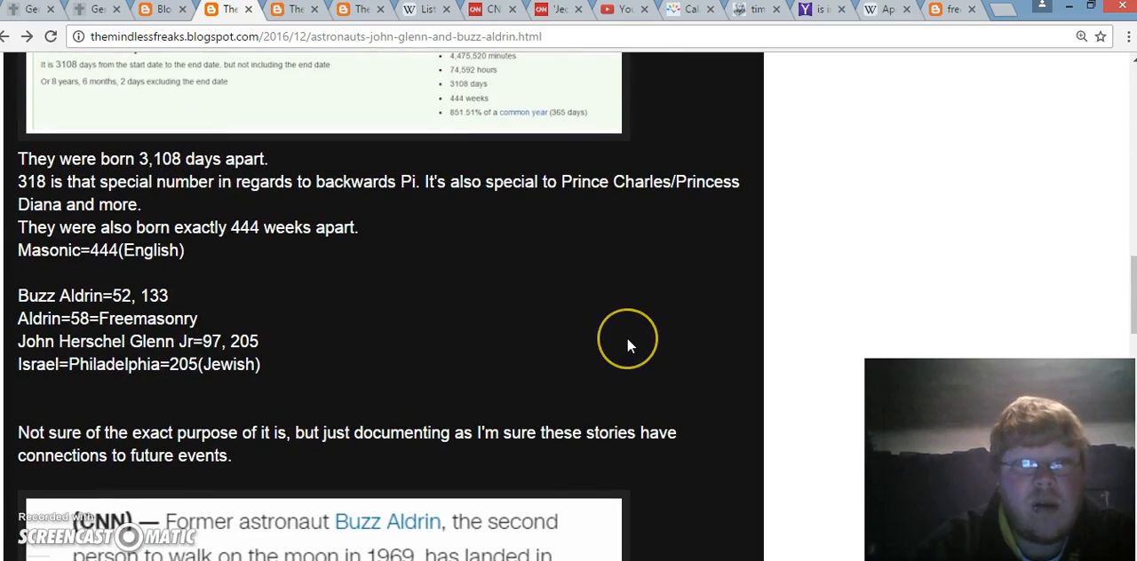
pyautogui.scroll(3)
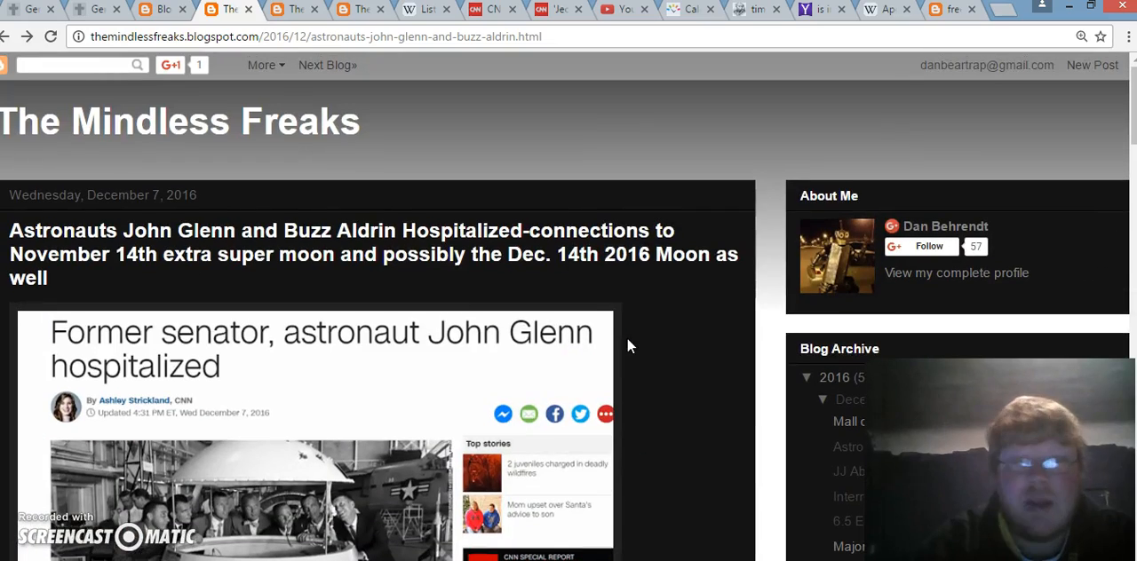